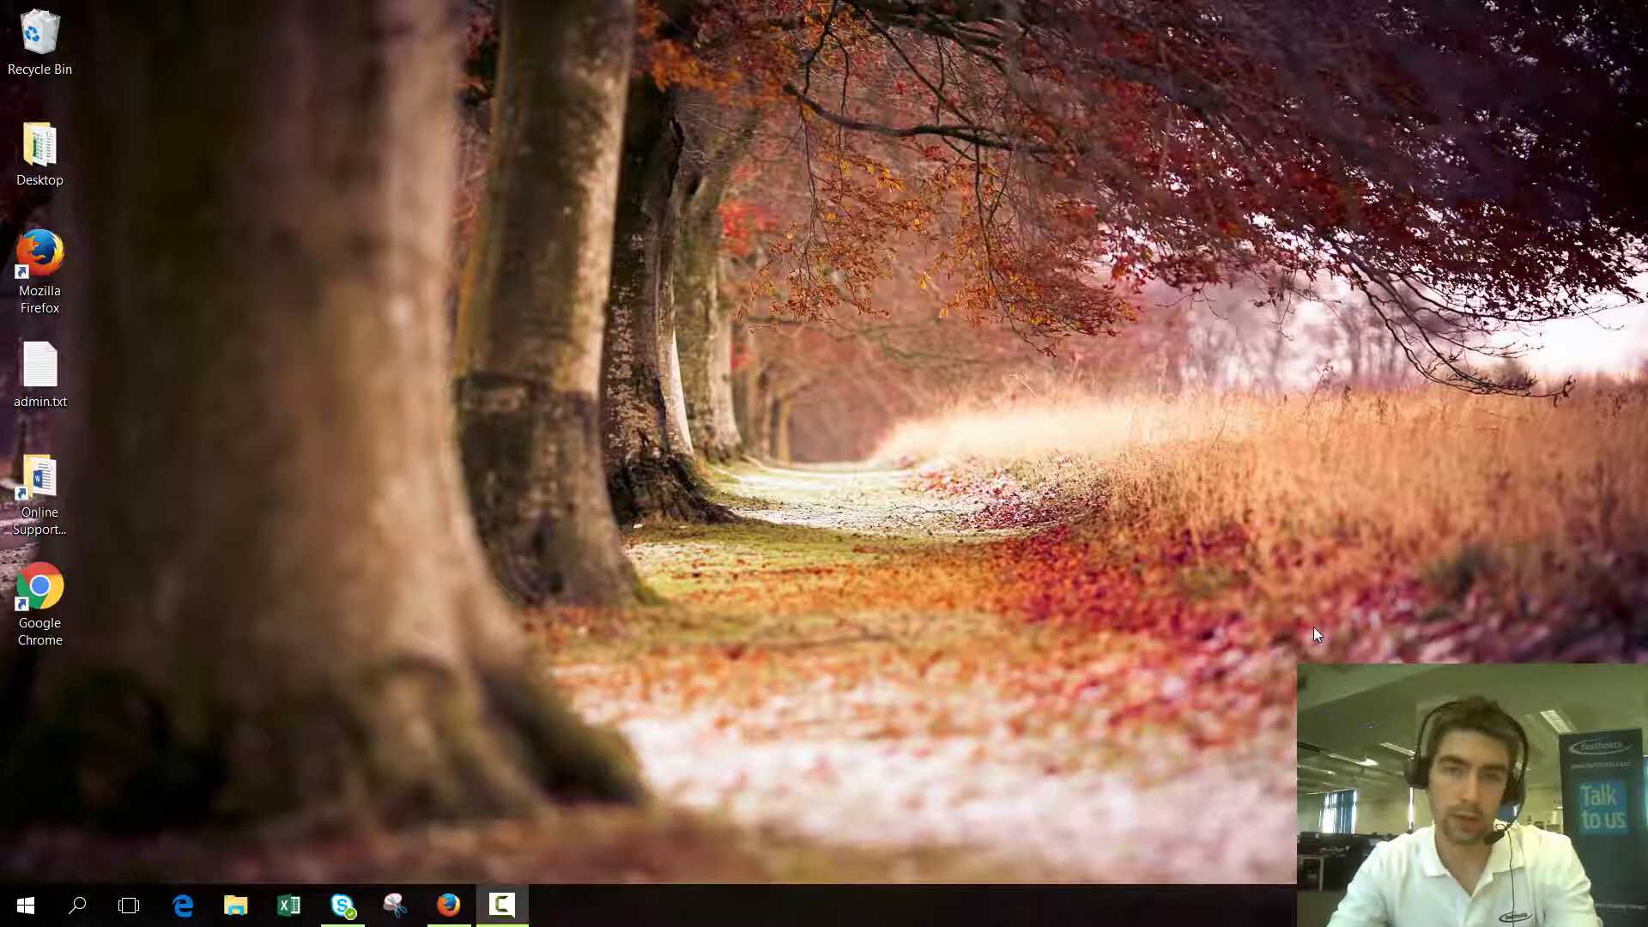
mouse_move(1311, 635)
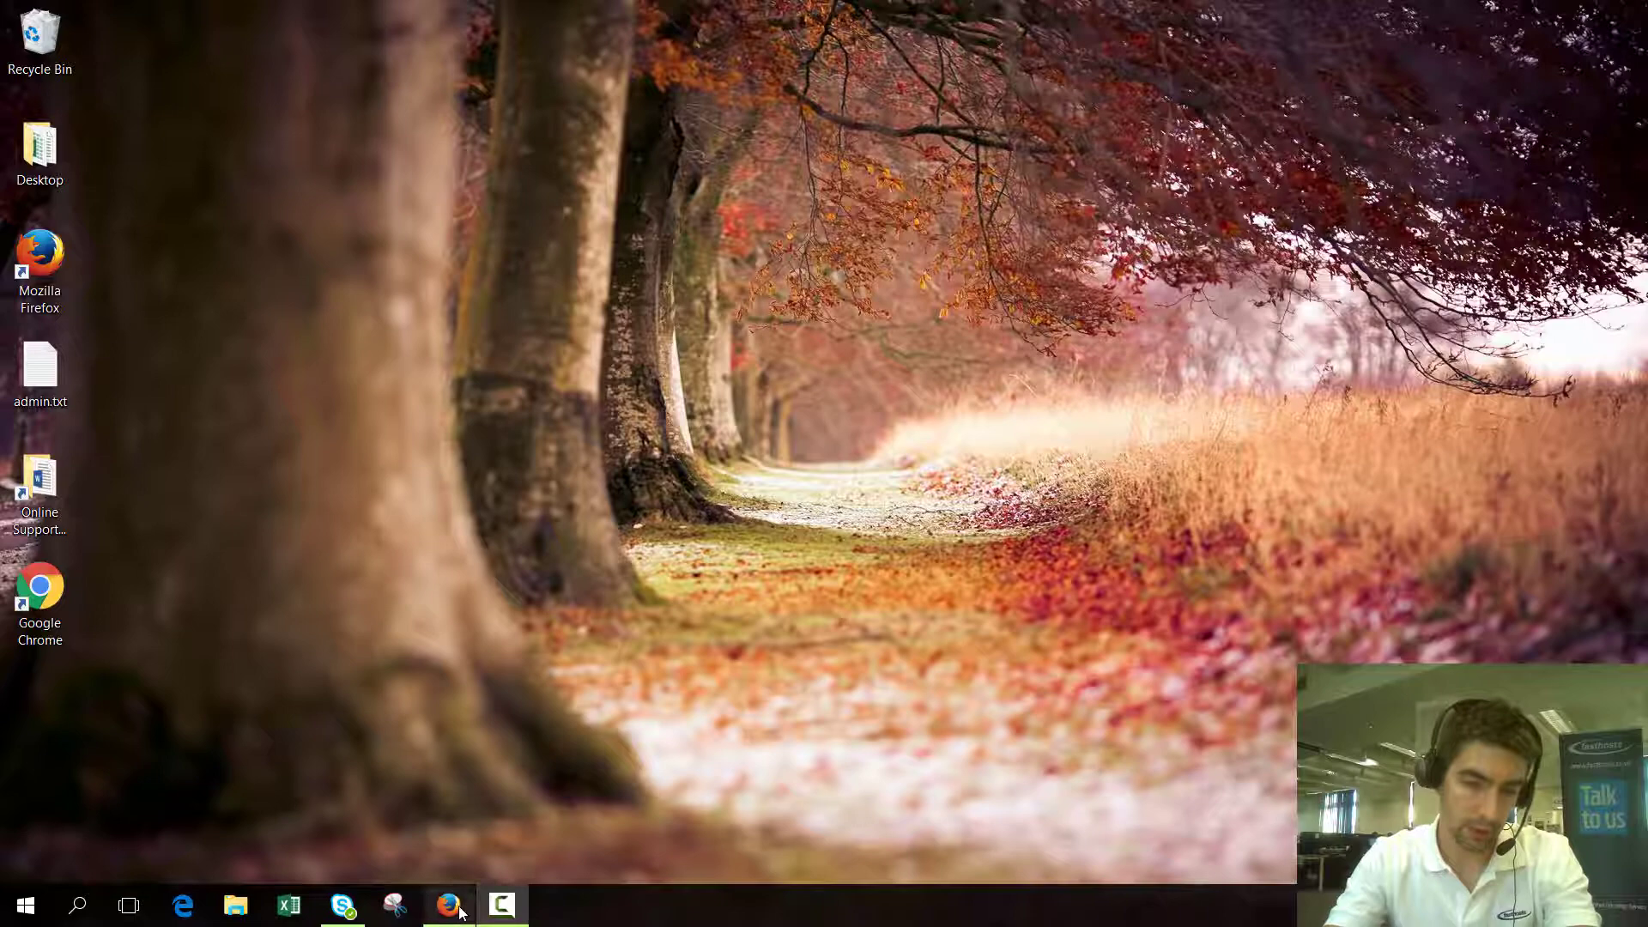
- Log into the Fasthosts Control Panel through the customer login page with saved credentials
click(448, 905)
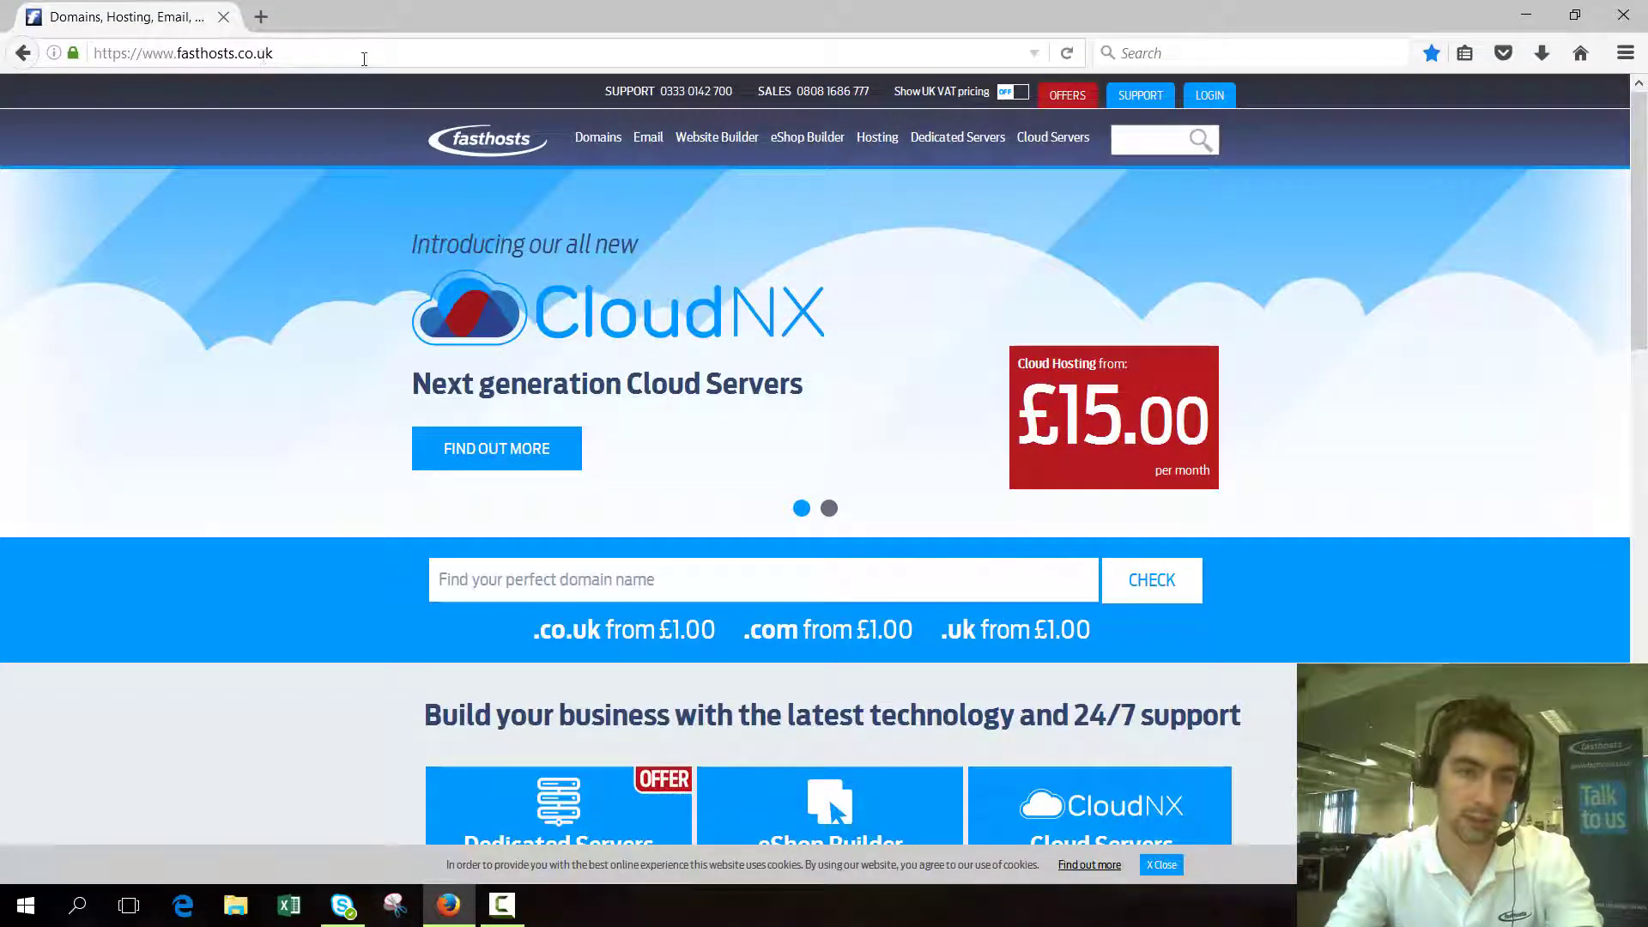
mouse_move(1208, 95)
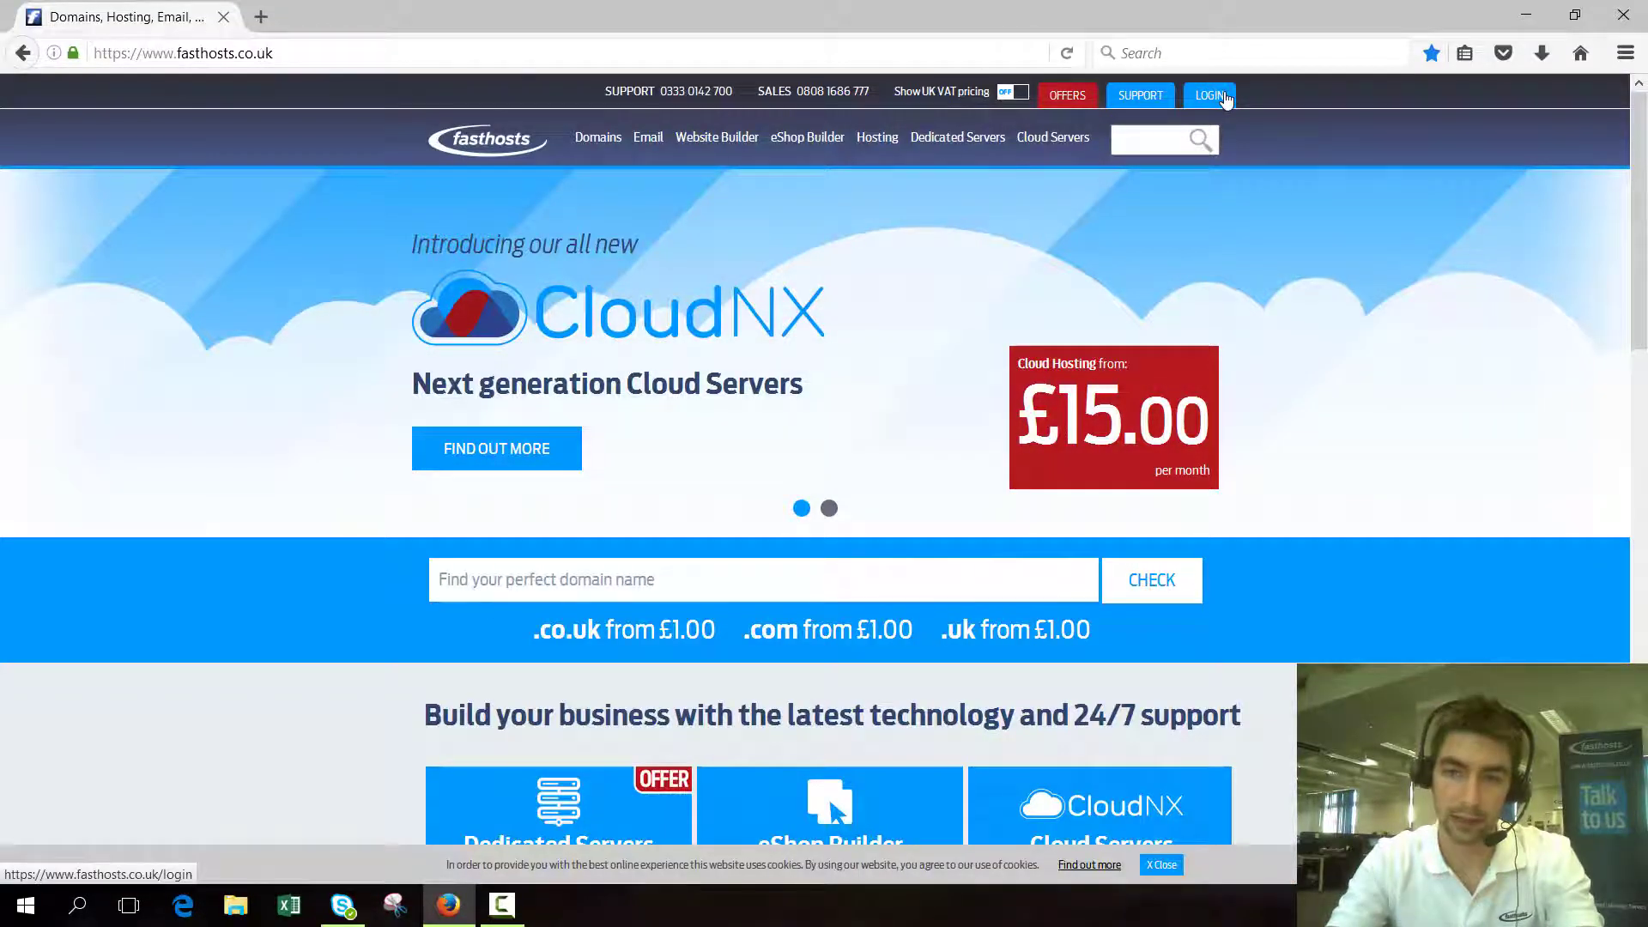
click(1208, 94)
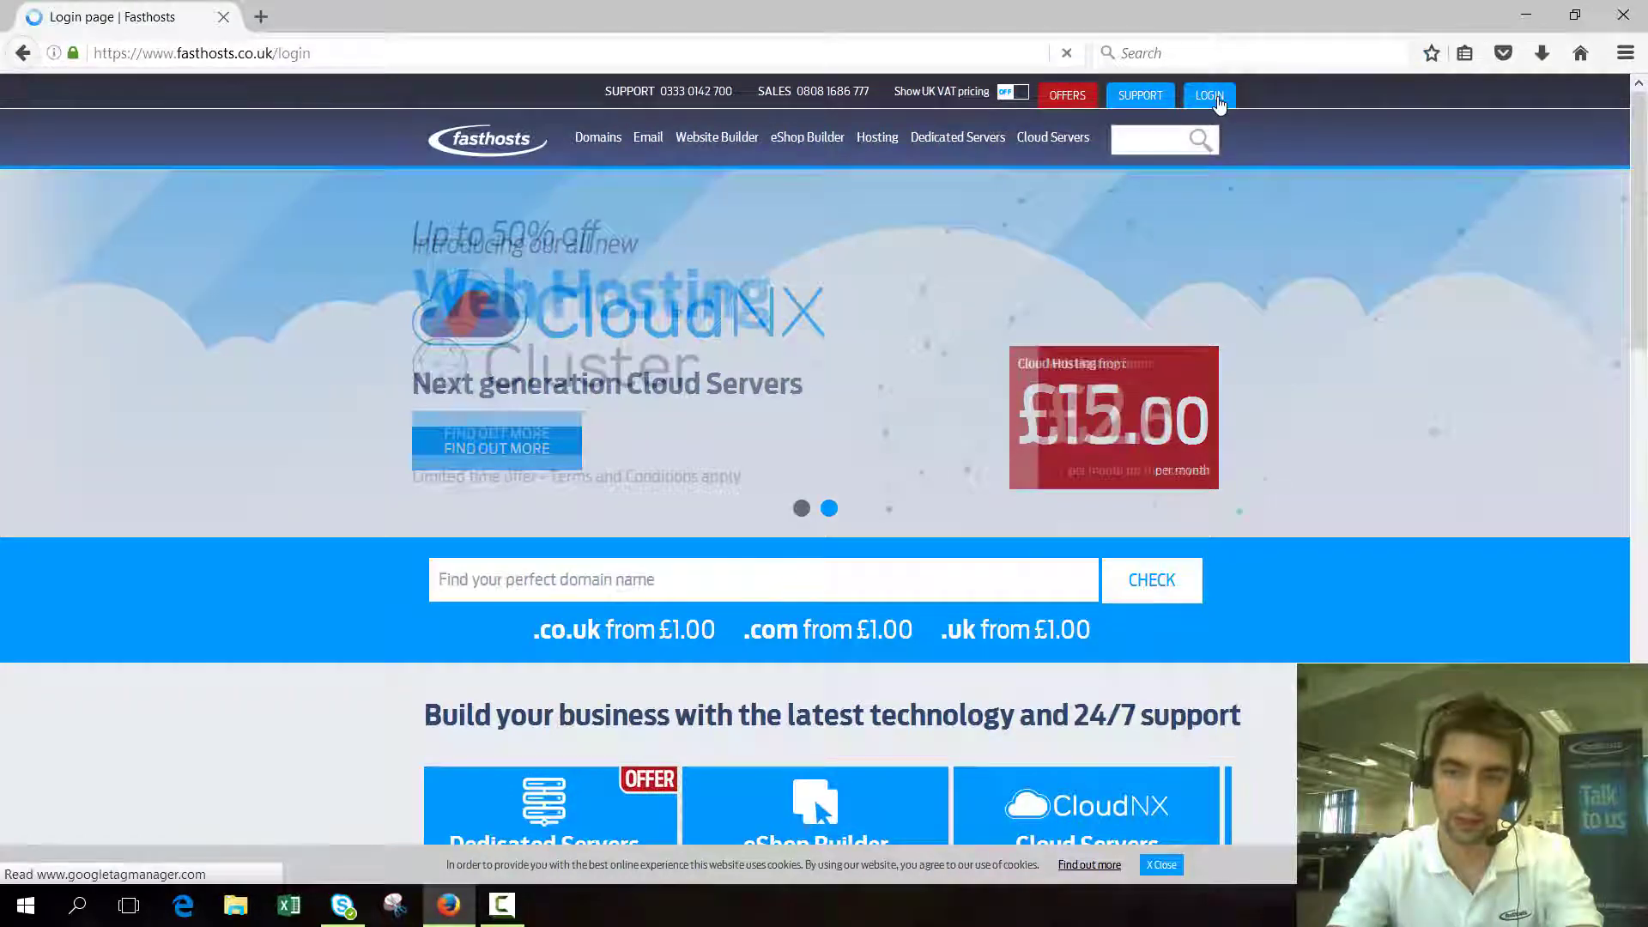
click(1207, 95)
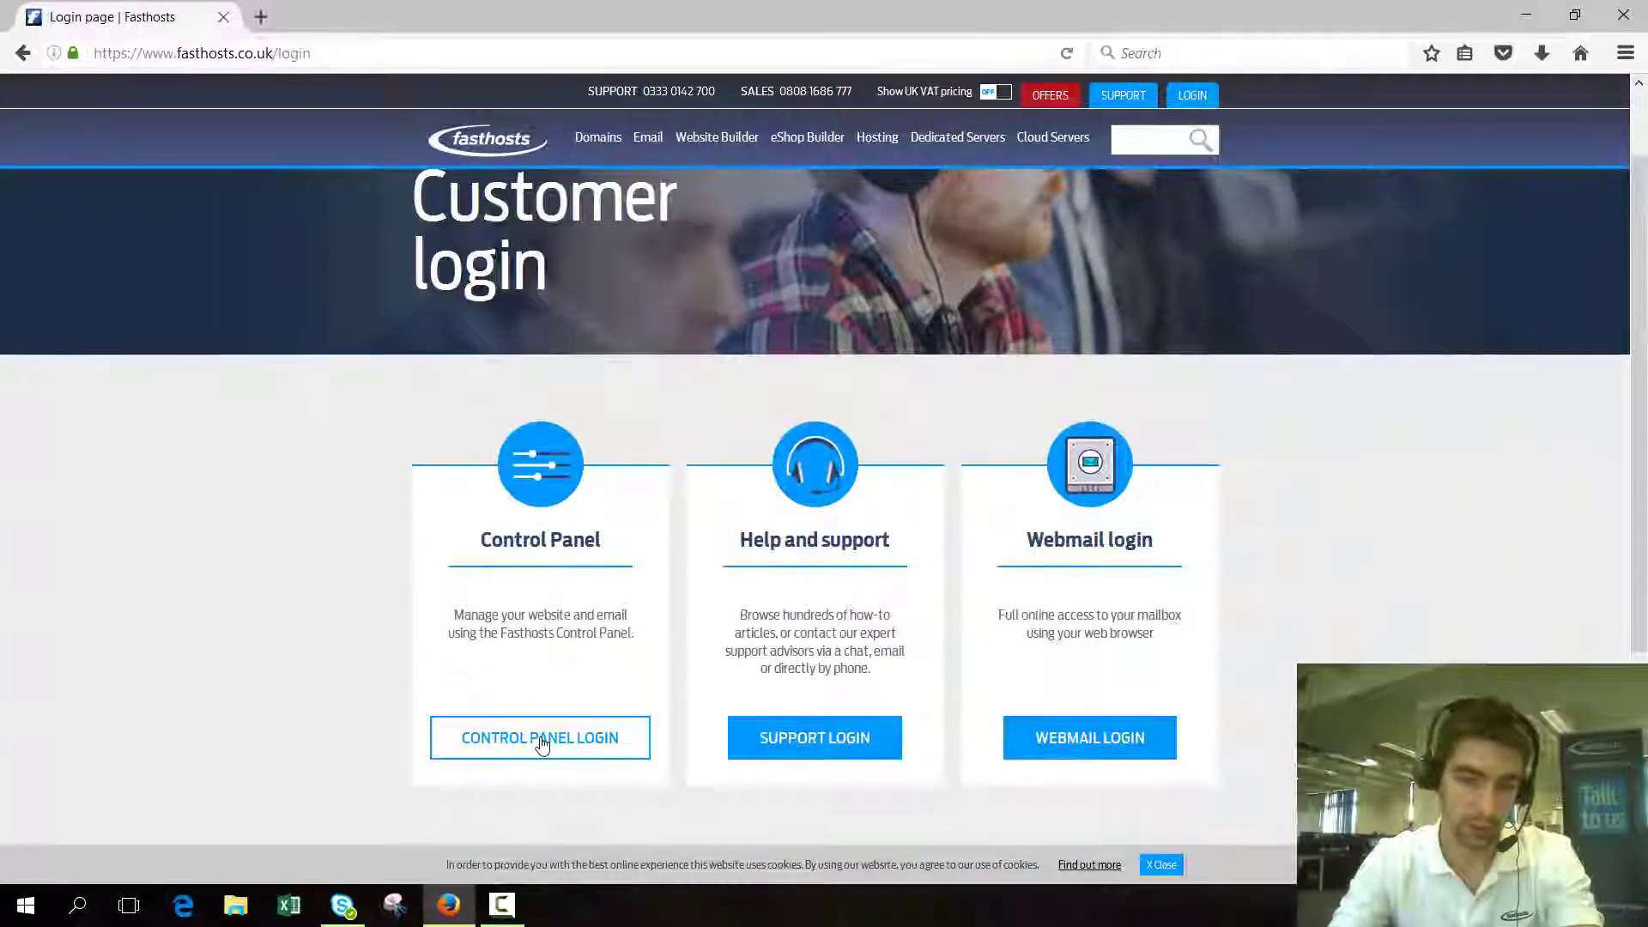
click(539, 737)
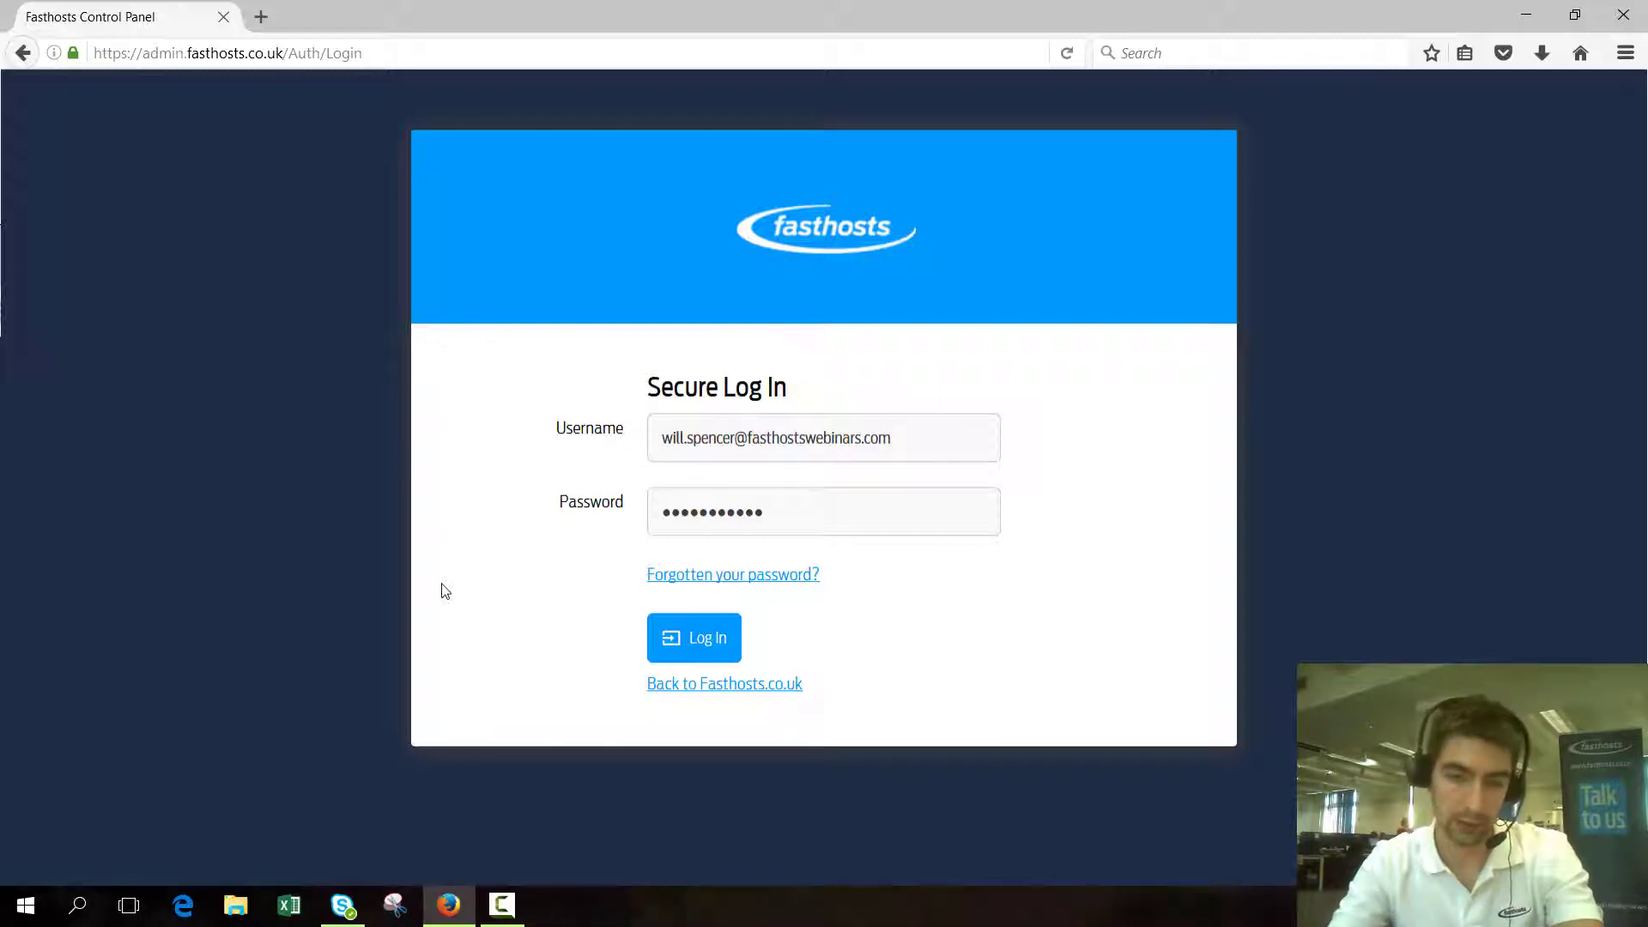
click(692, 639)
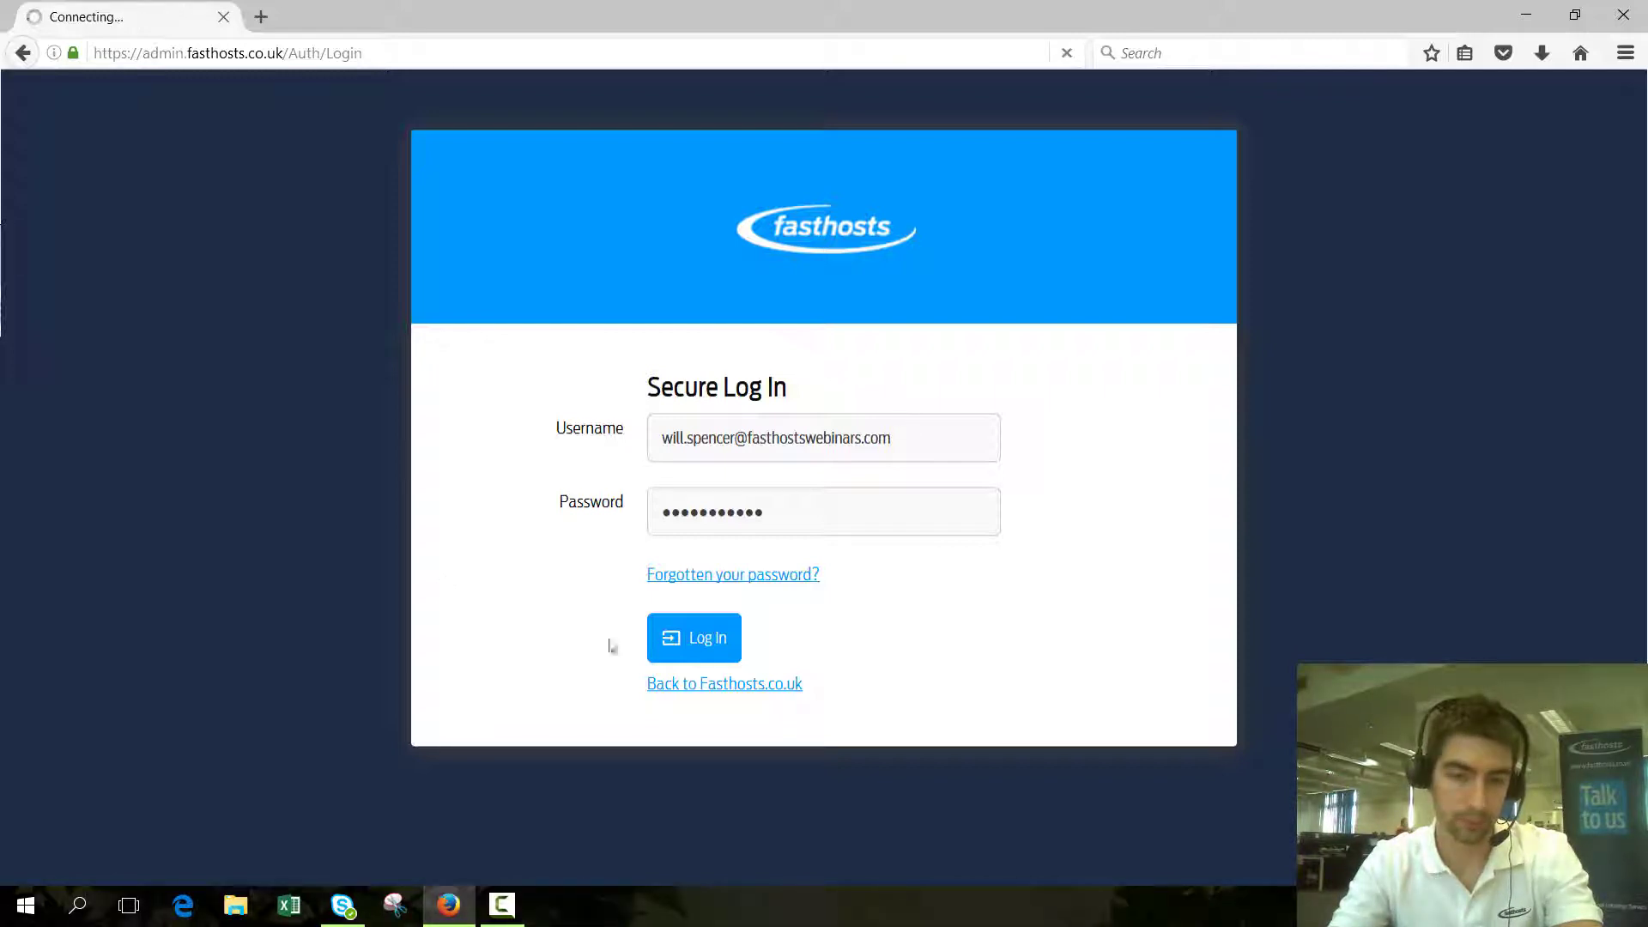
click(691, 636)
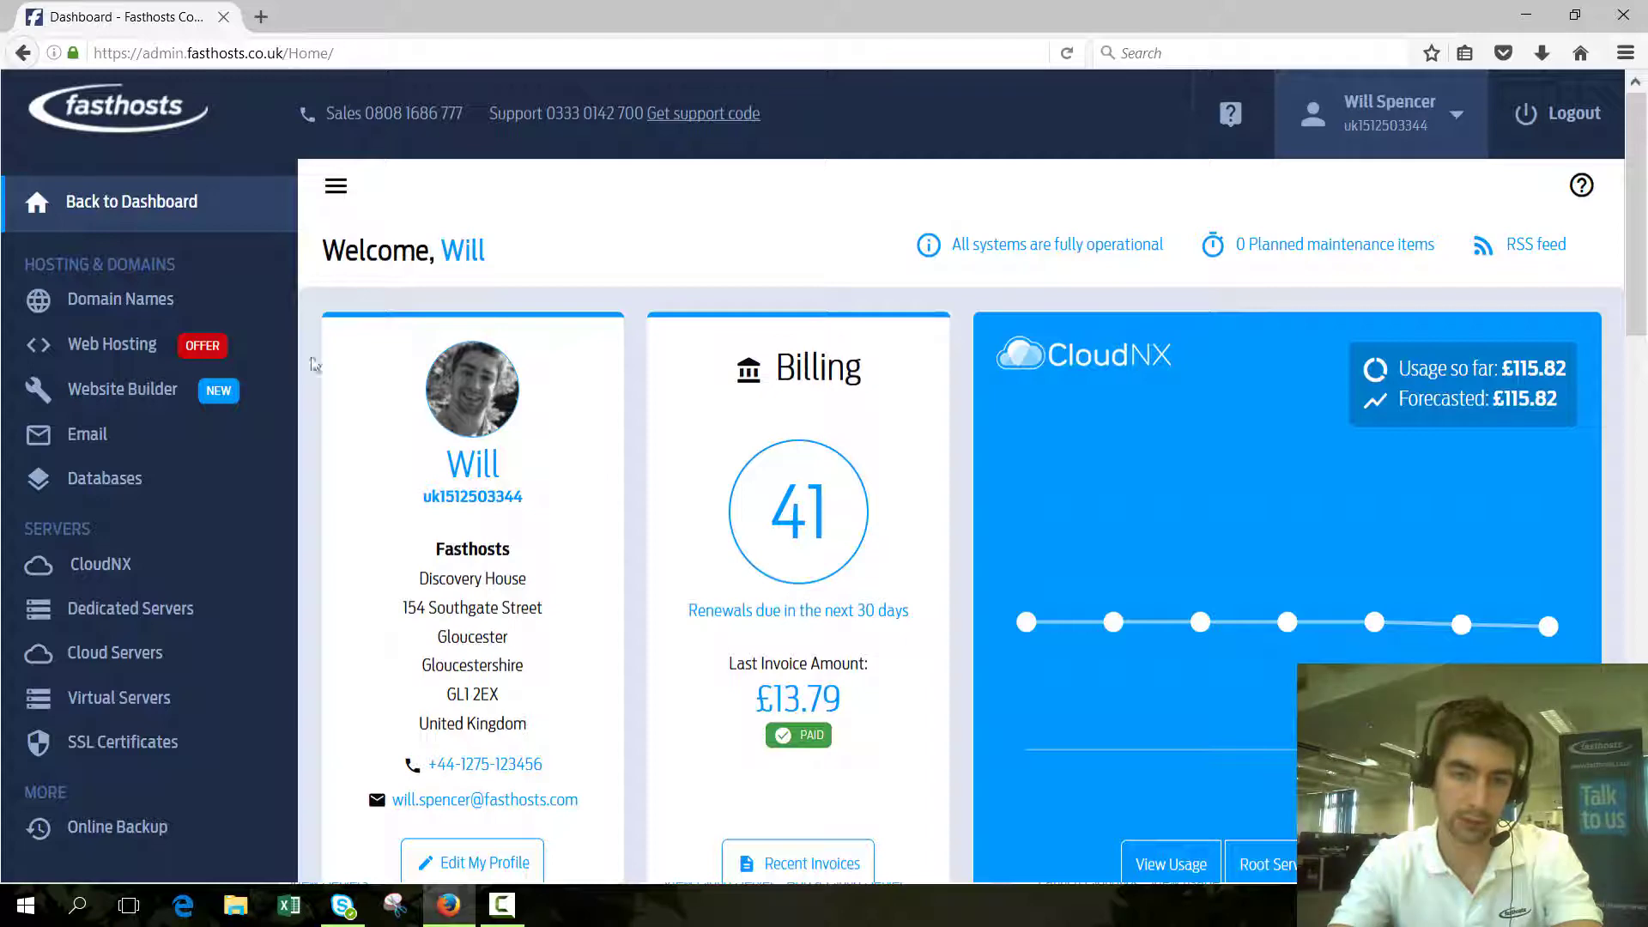
- From Web Hosting, open the fasthostswebinars.com Ignite Boost hosting package overview
click(111, 343)
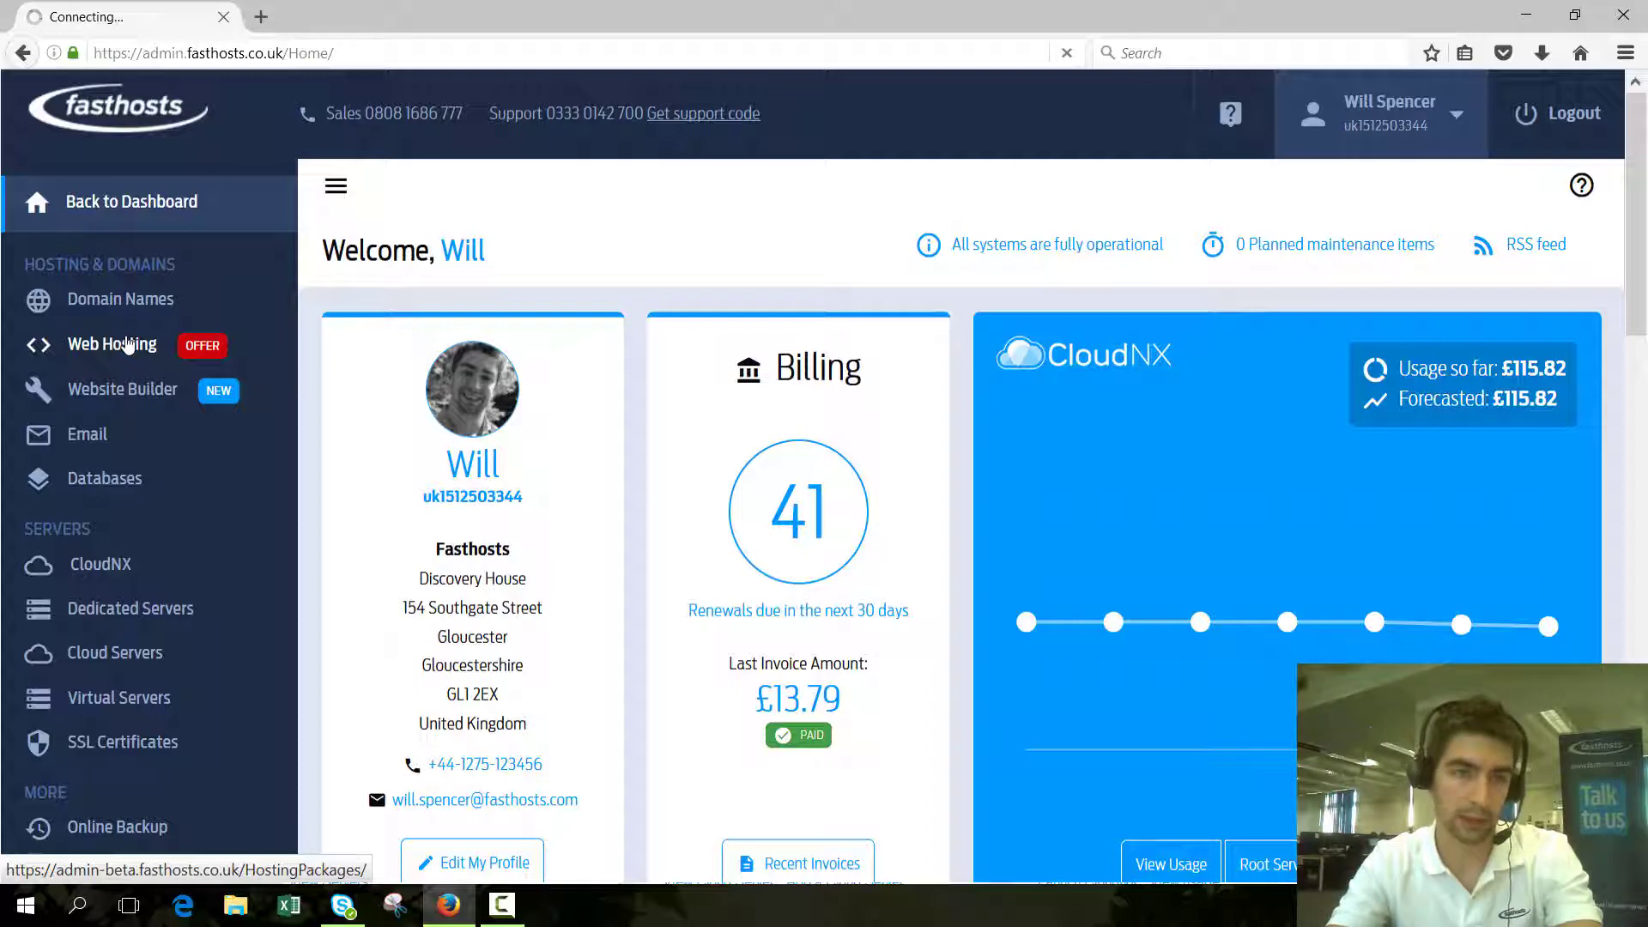
click(112, 343)
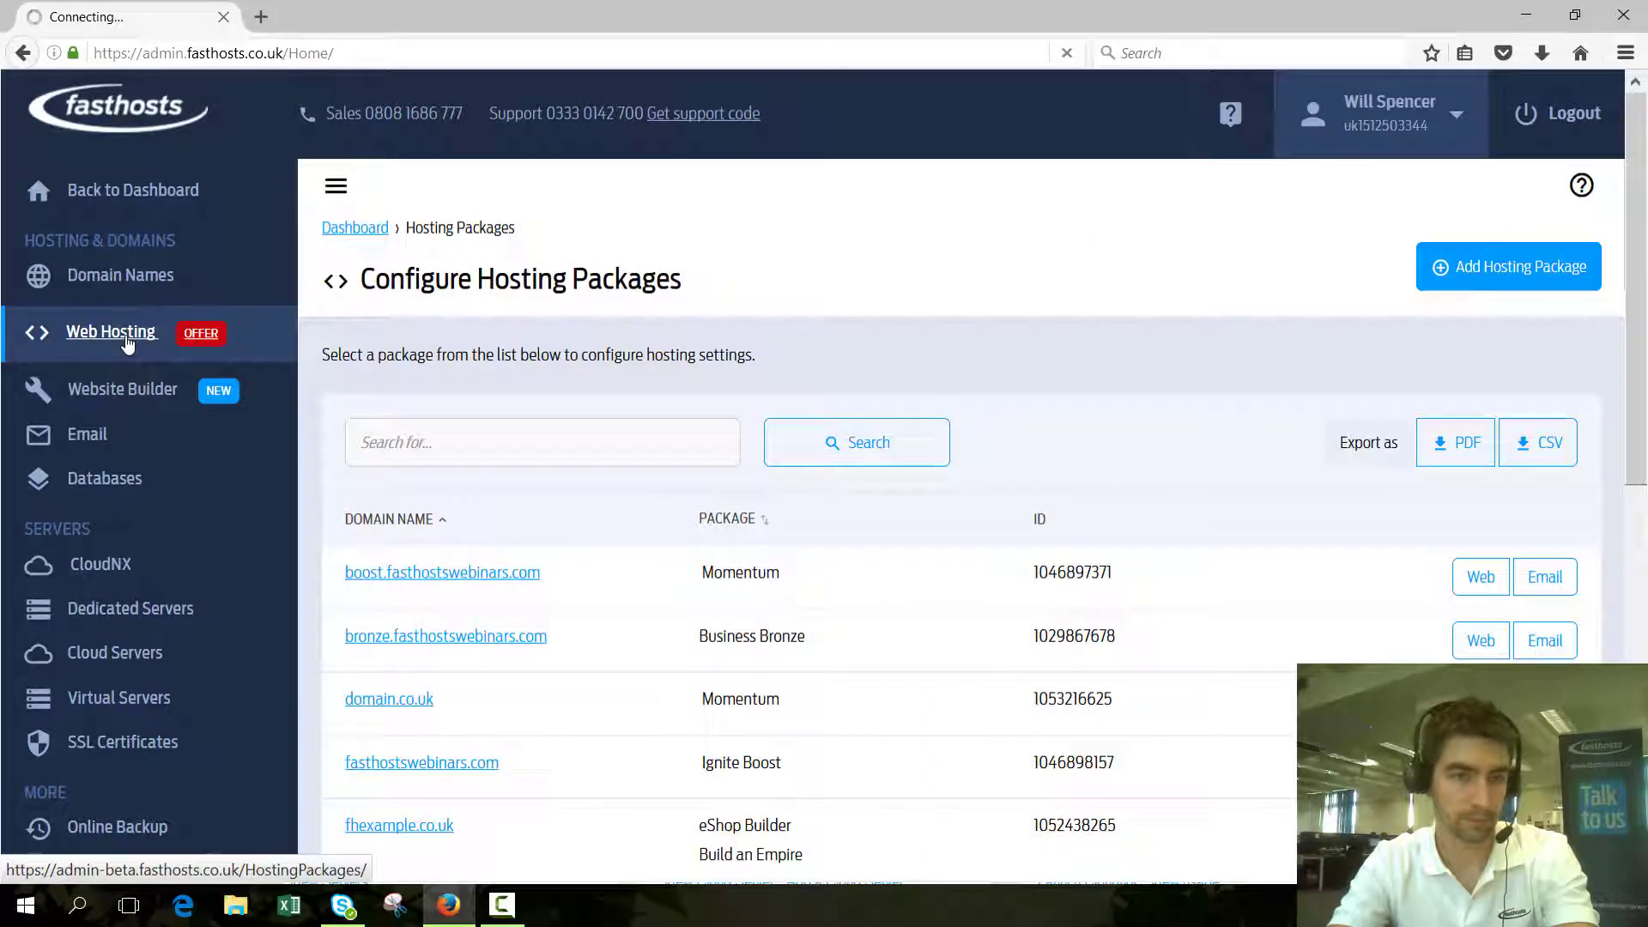
click(111, 331)
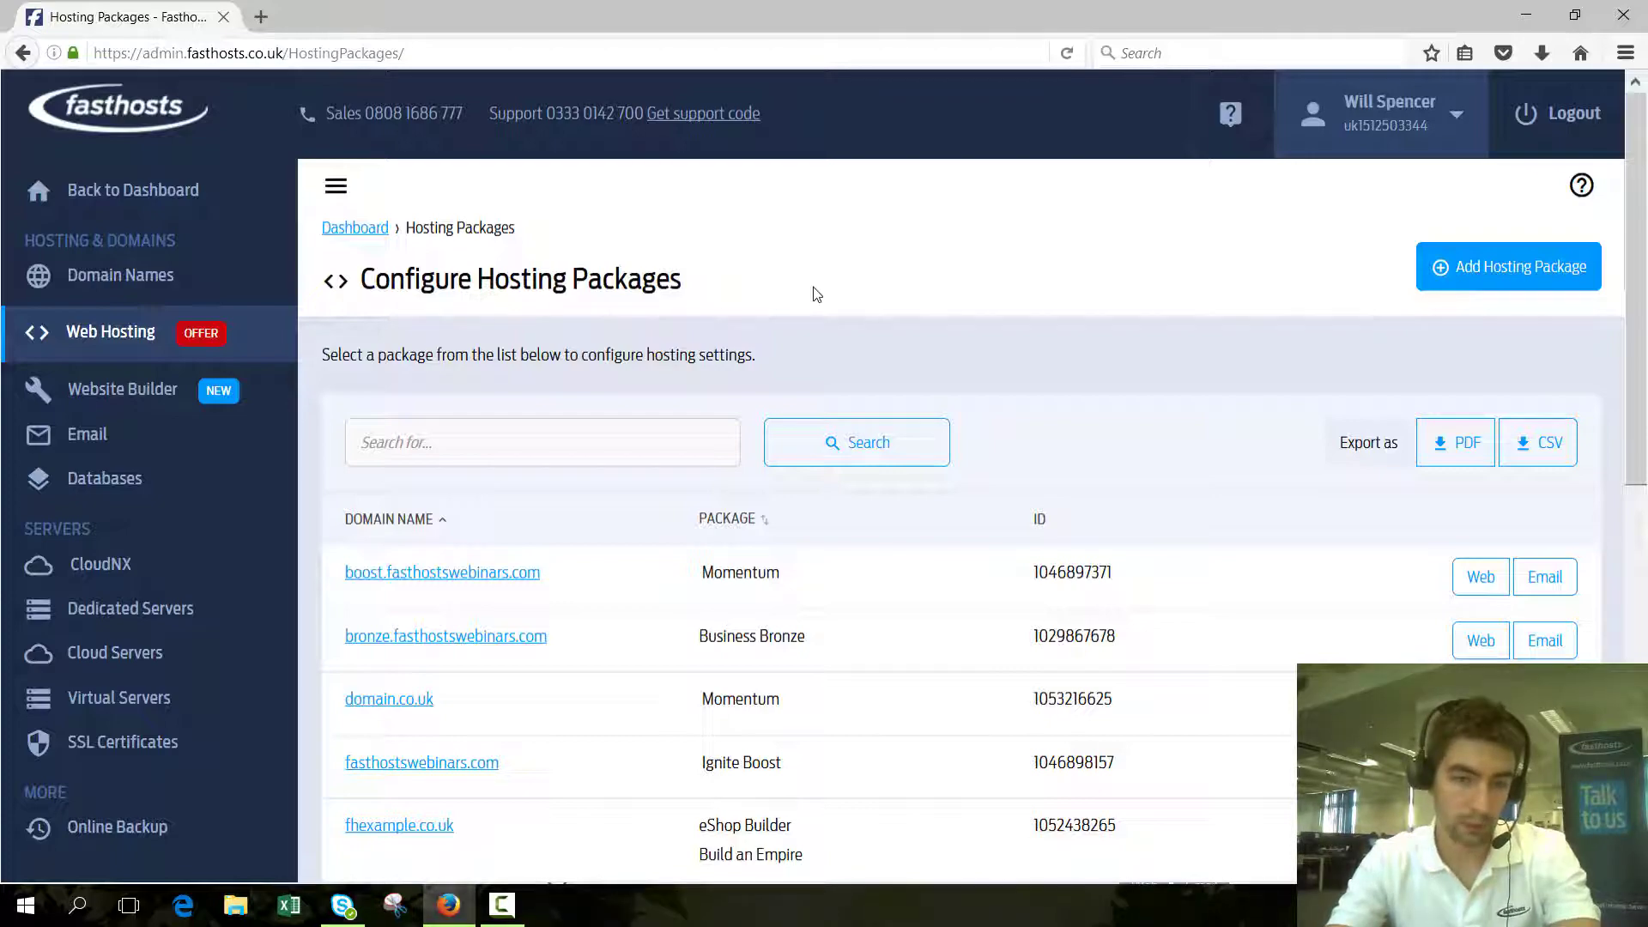
scroll(down, 3)
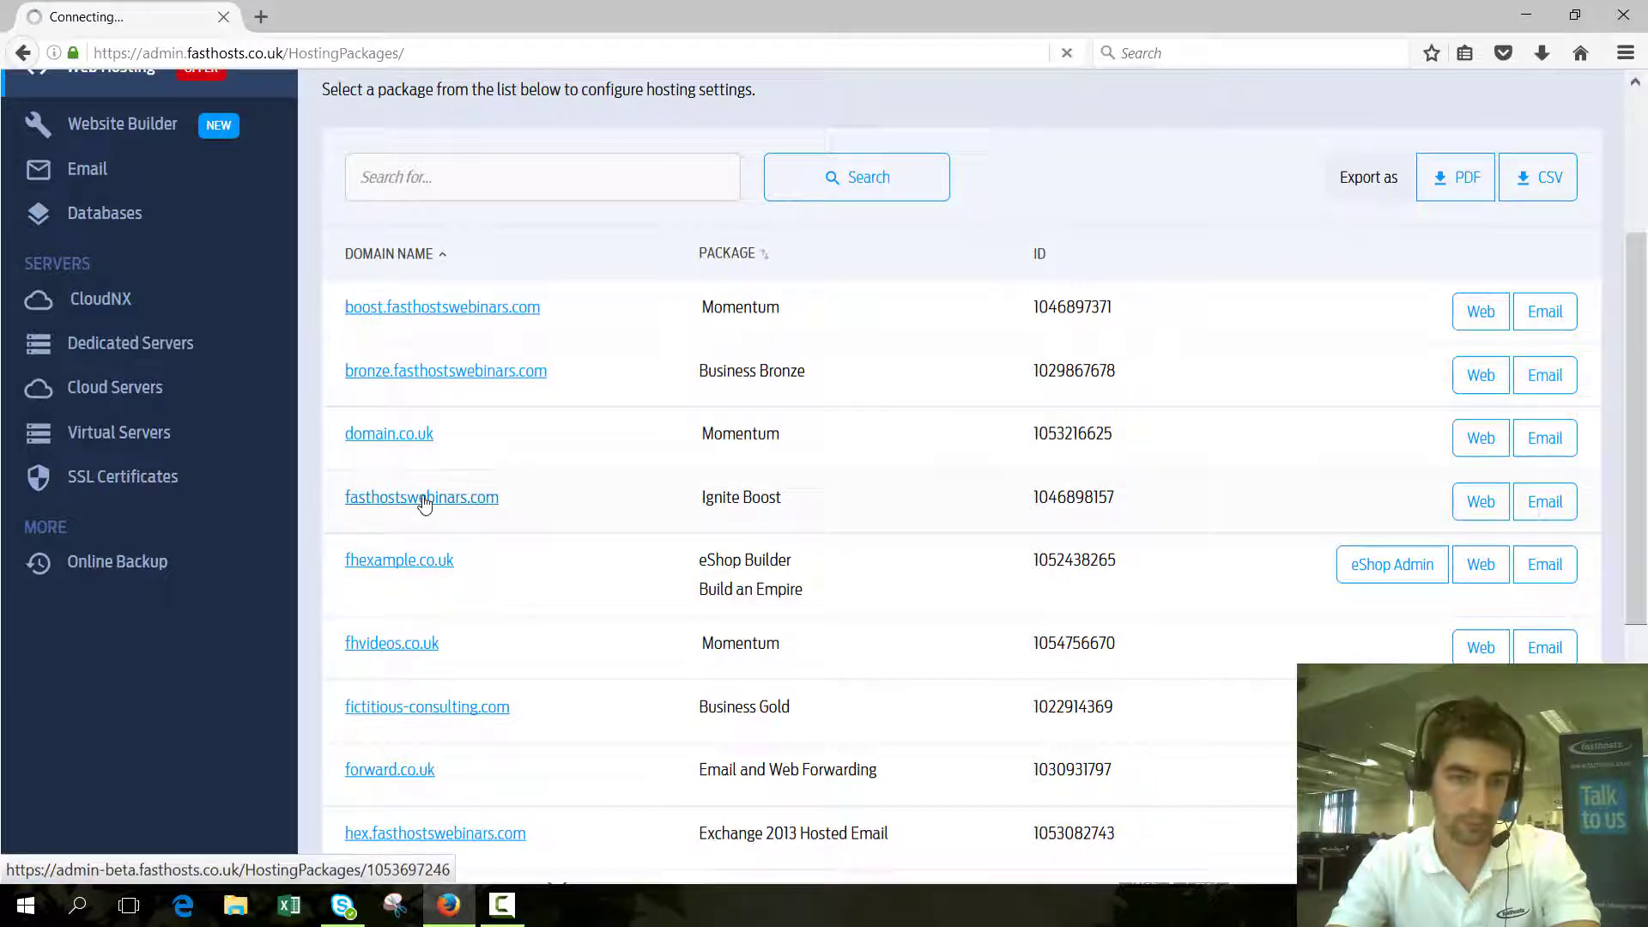
click(422, 496)
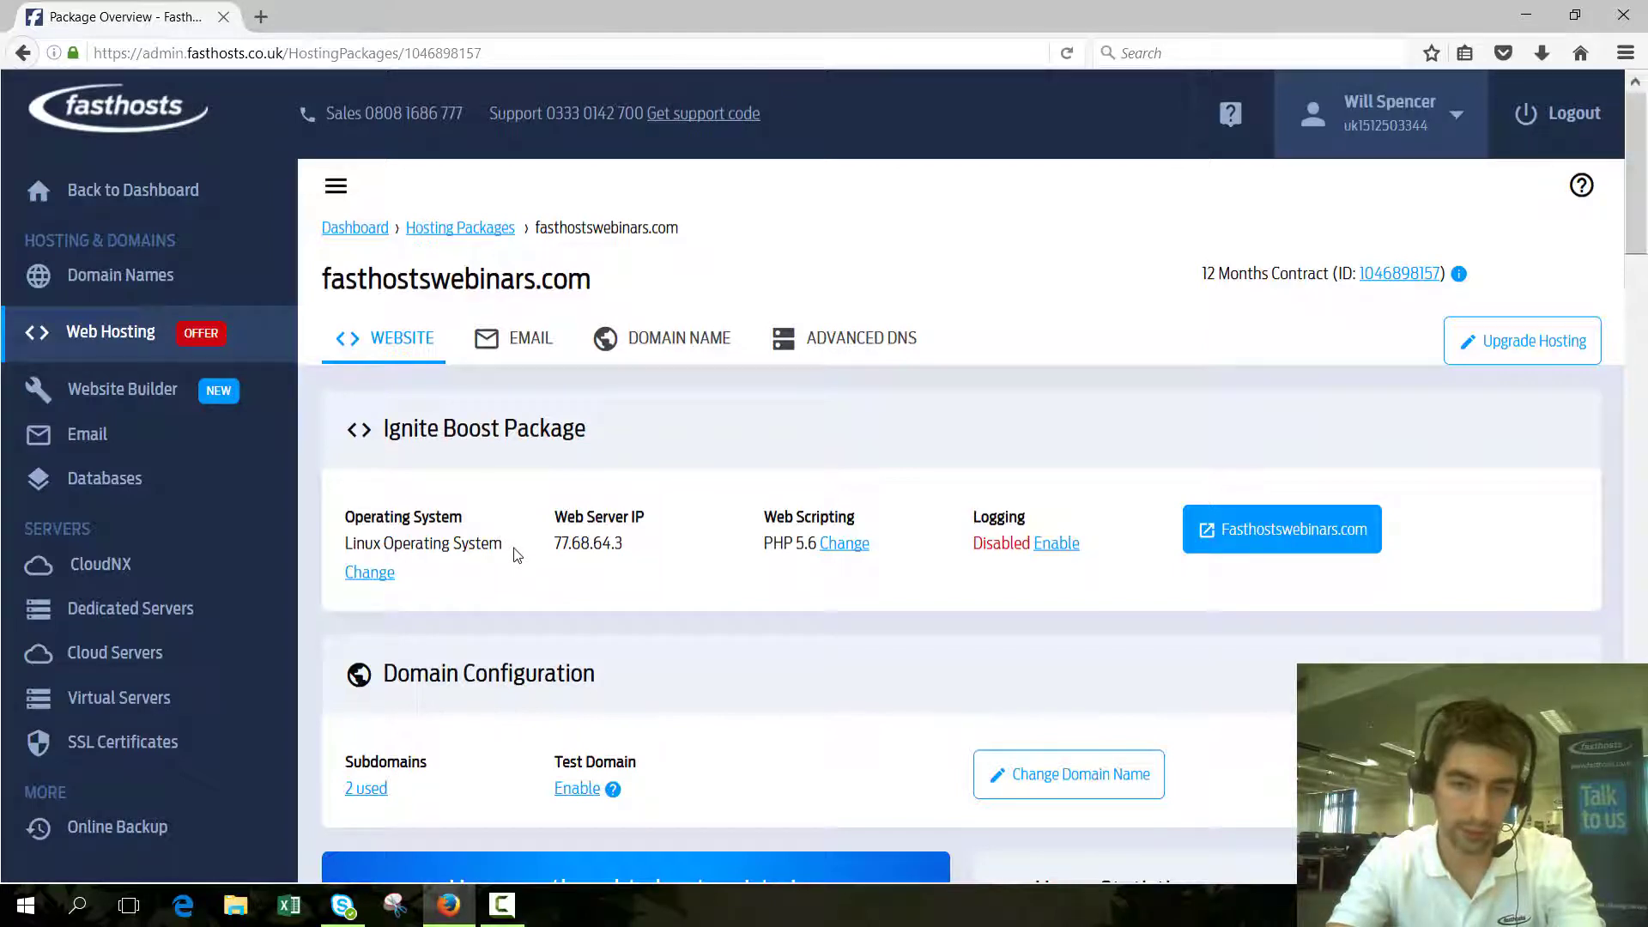
- Launch the 1-Click Applications installer from the package overview in a new tab
double_click(424, 544)
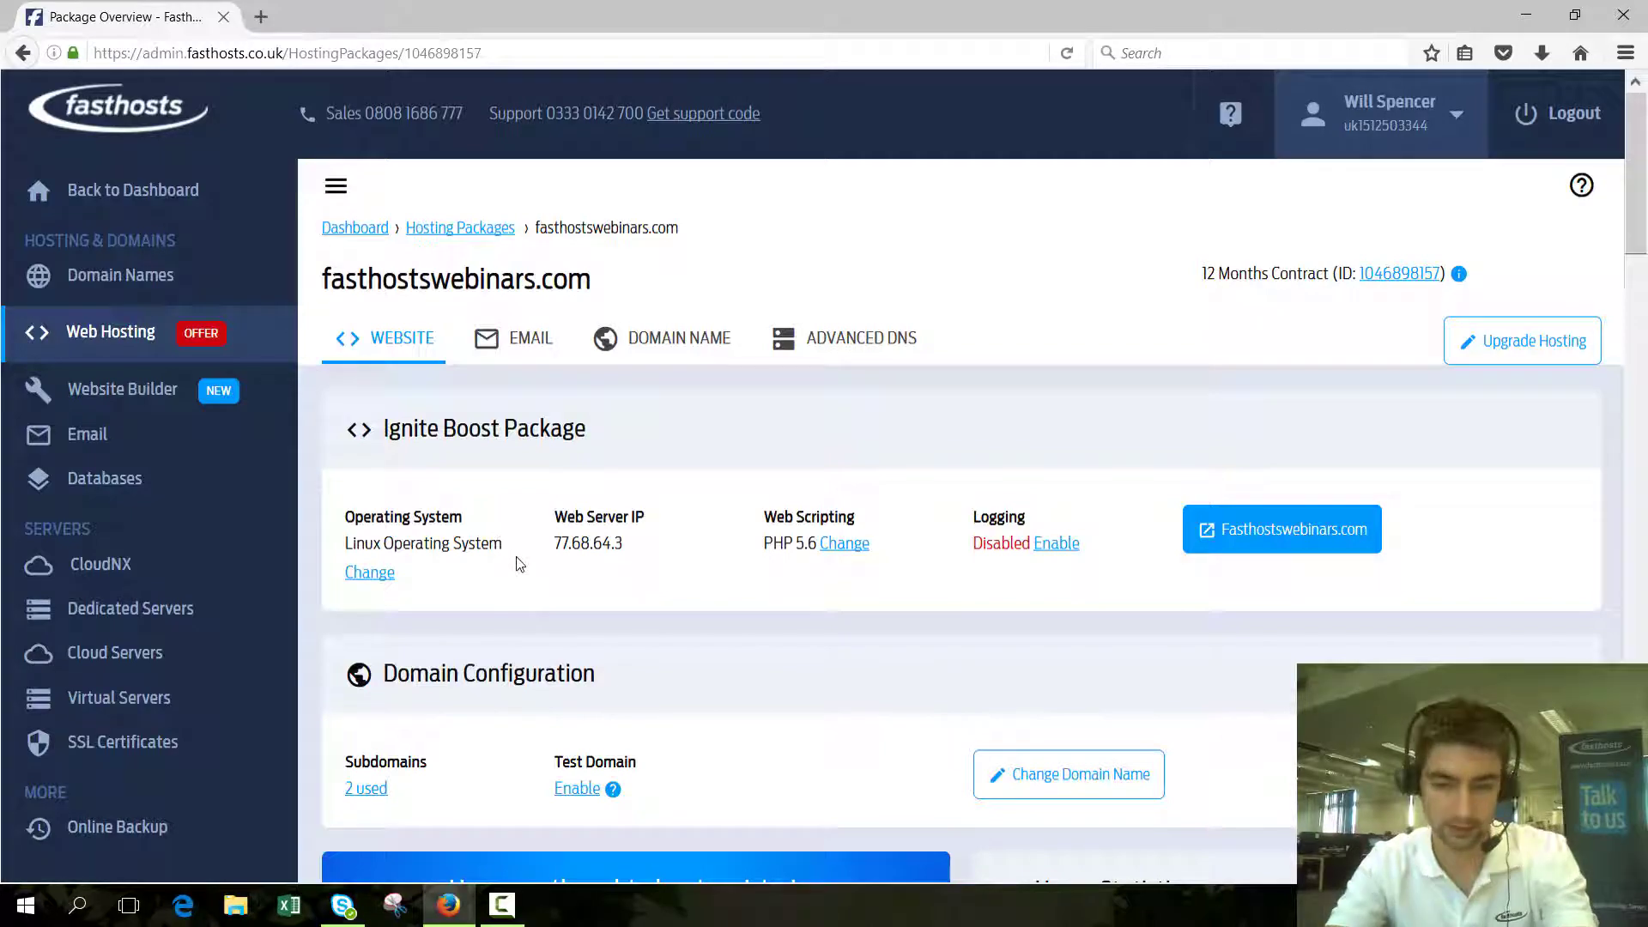
mouse_move(369, 571)
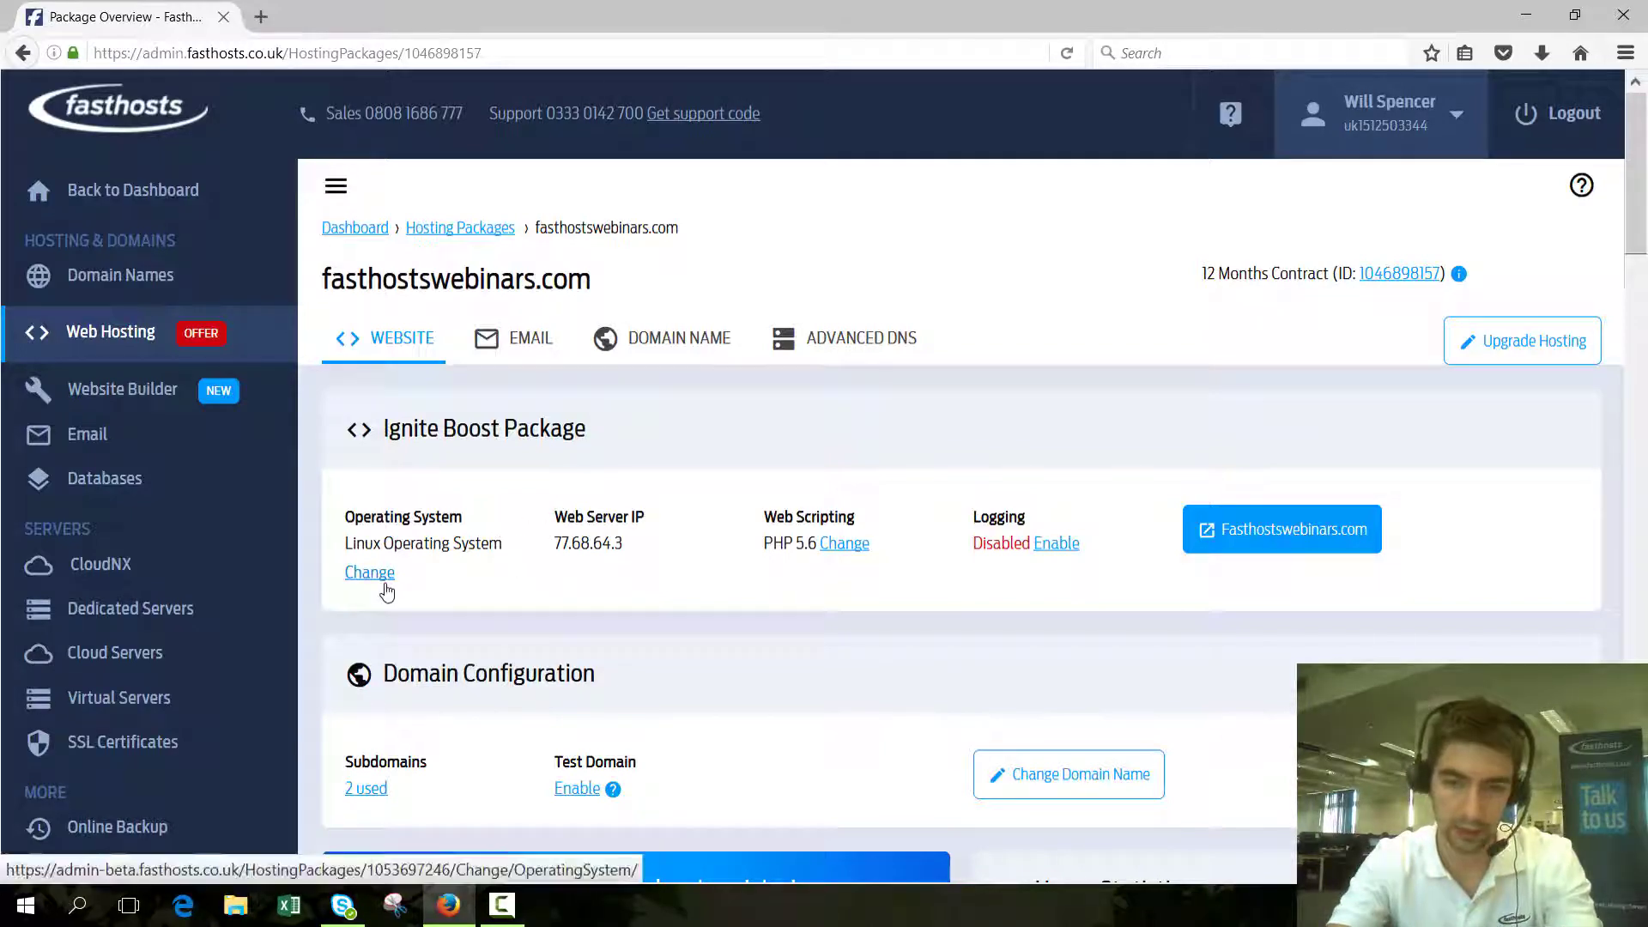
scroll(down, 3)
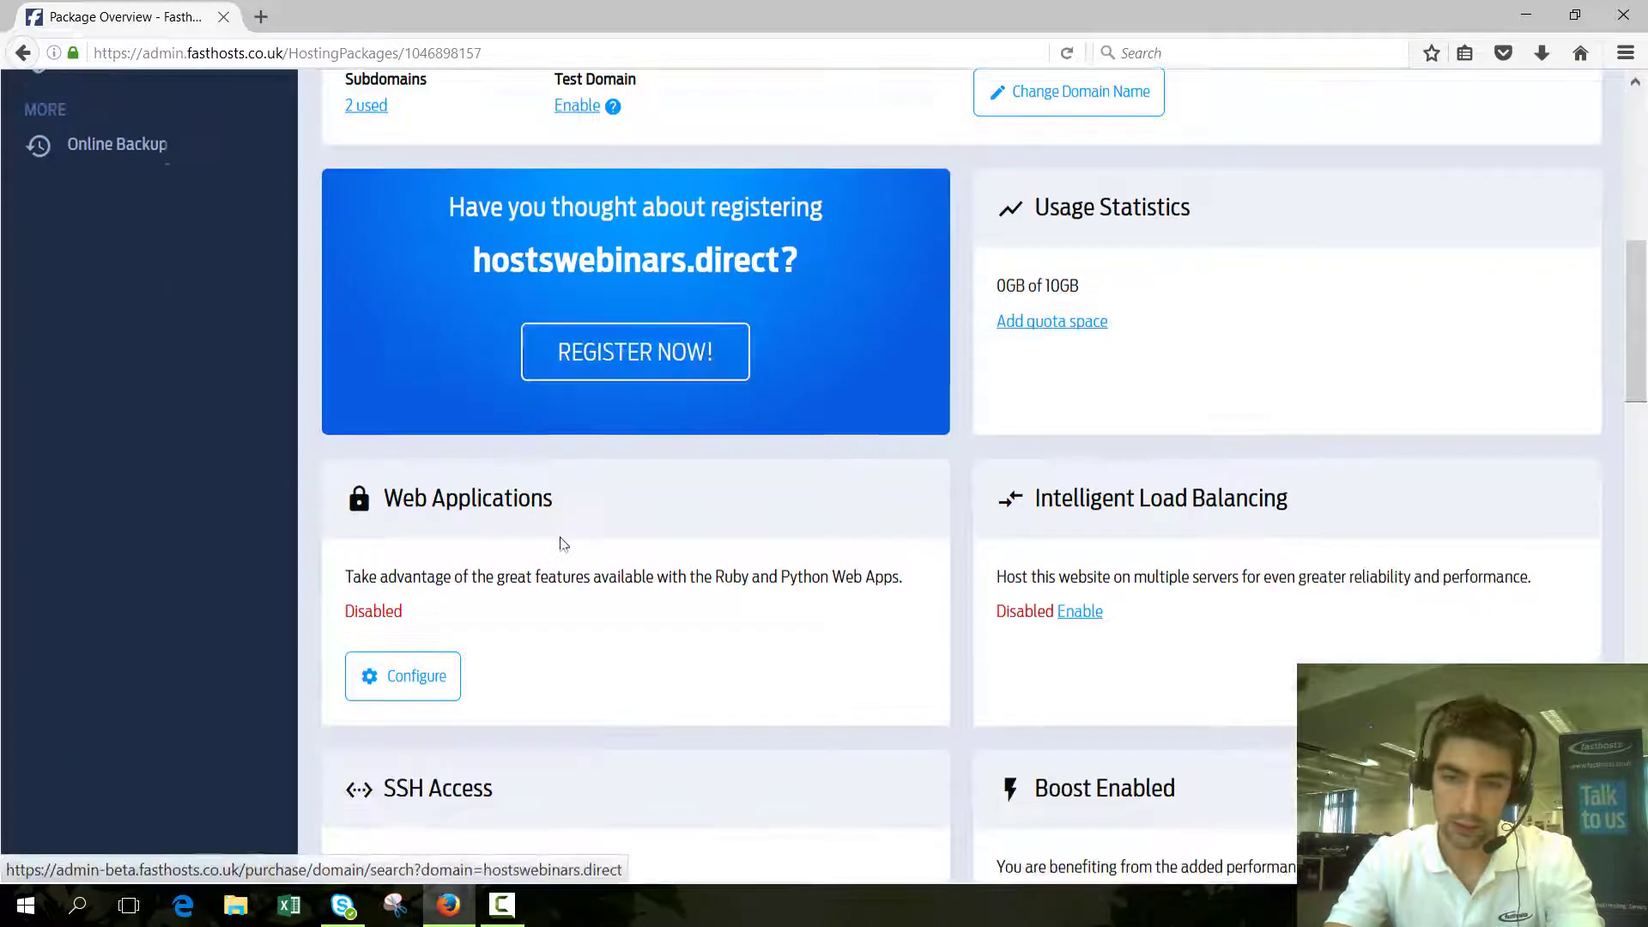
scroll(down, 3)
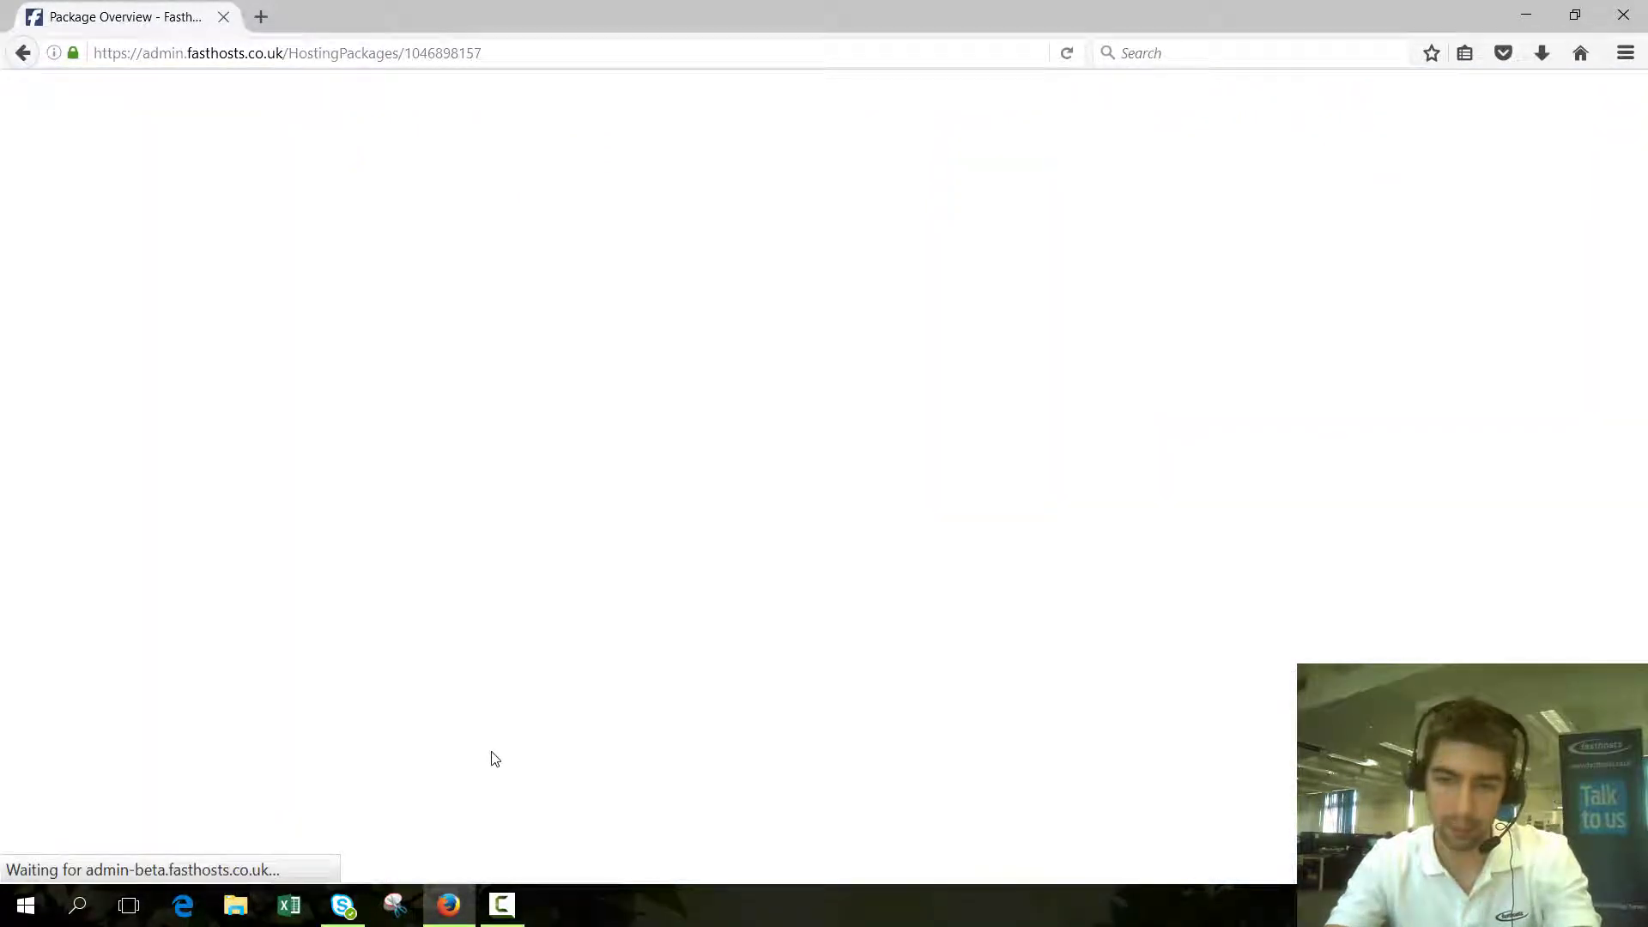
mouse_move(69, 488)
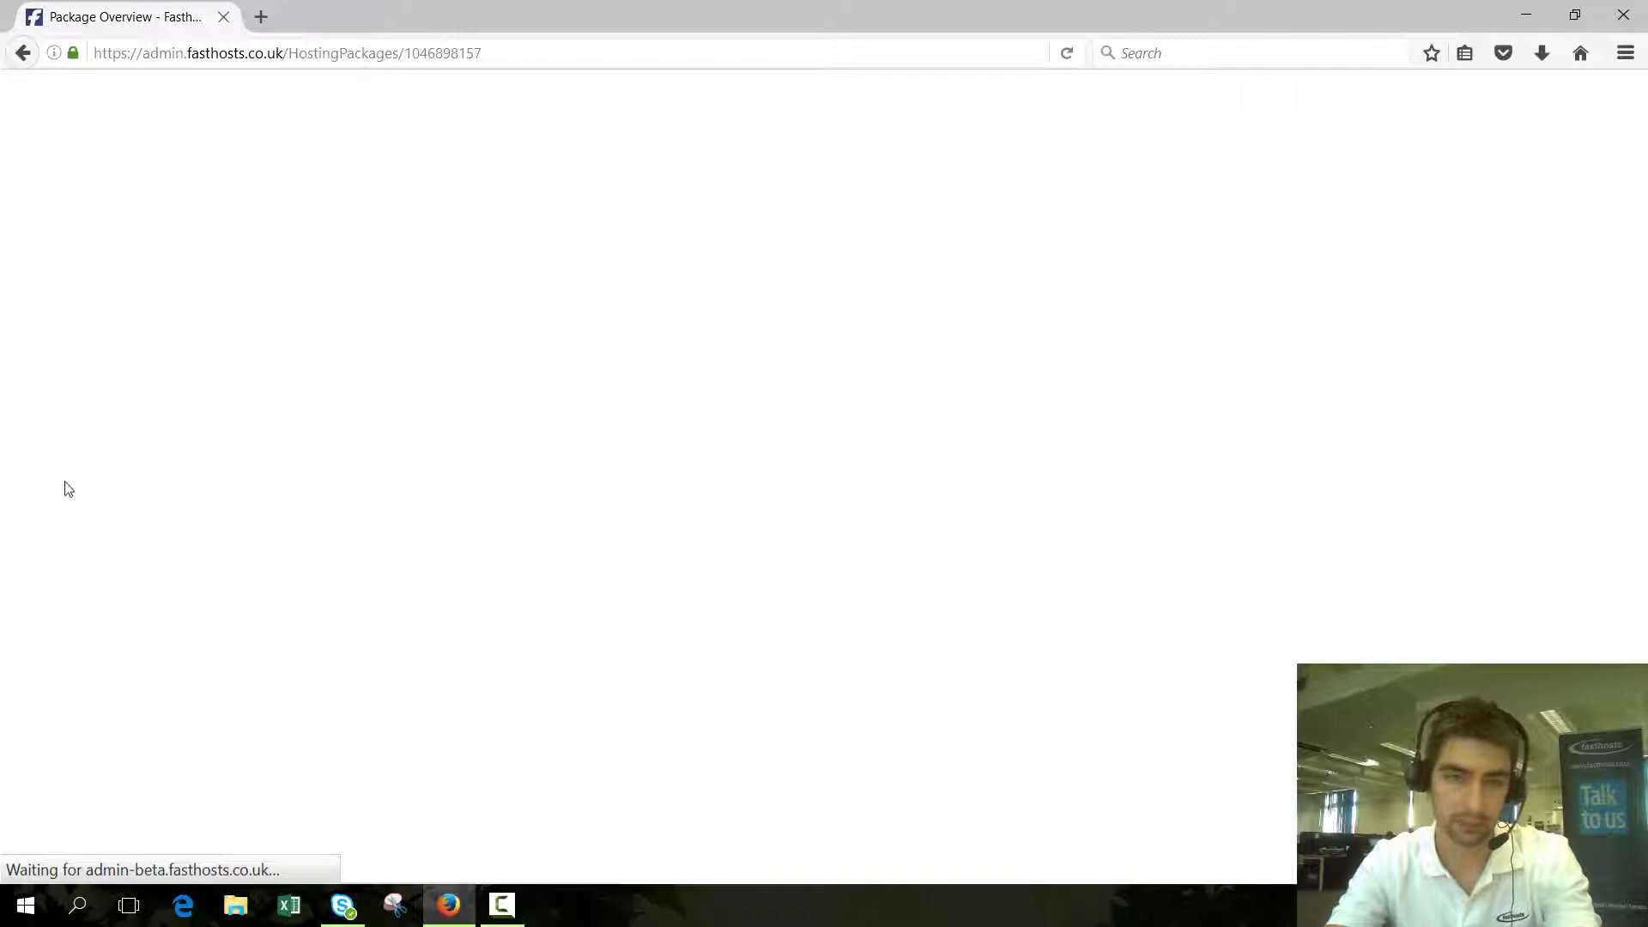
click(261, 18)
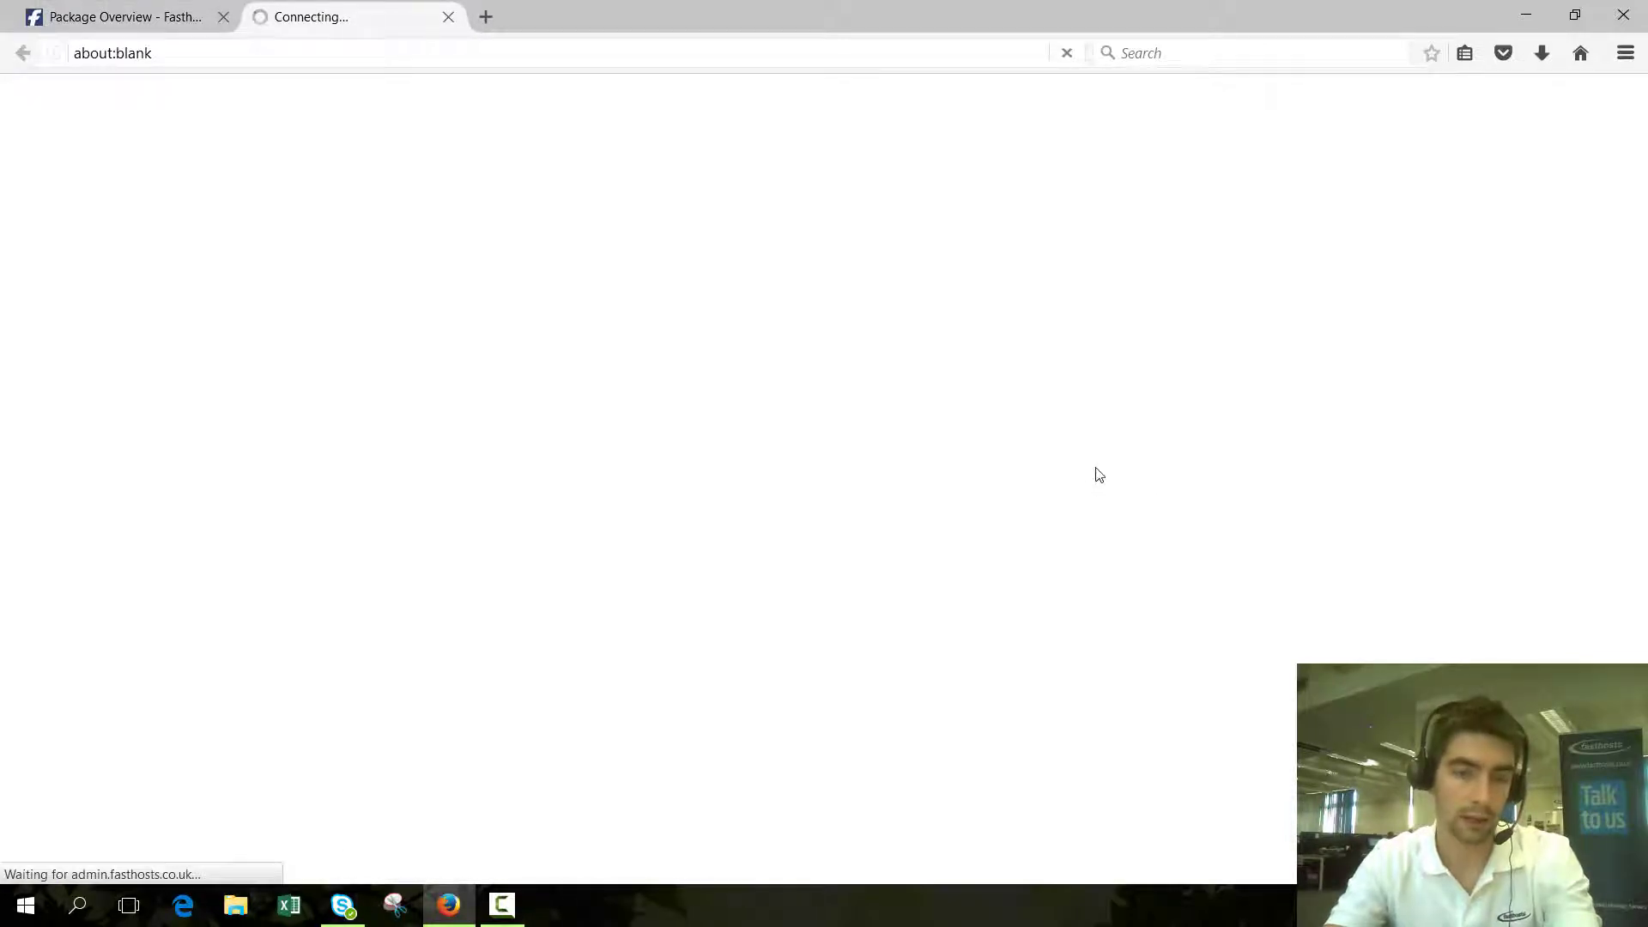
mouse_move(390, 40)
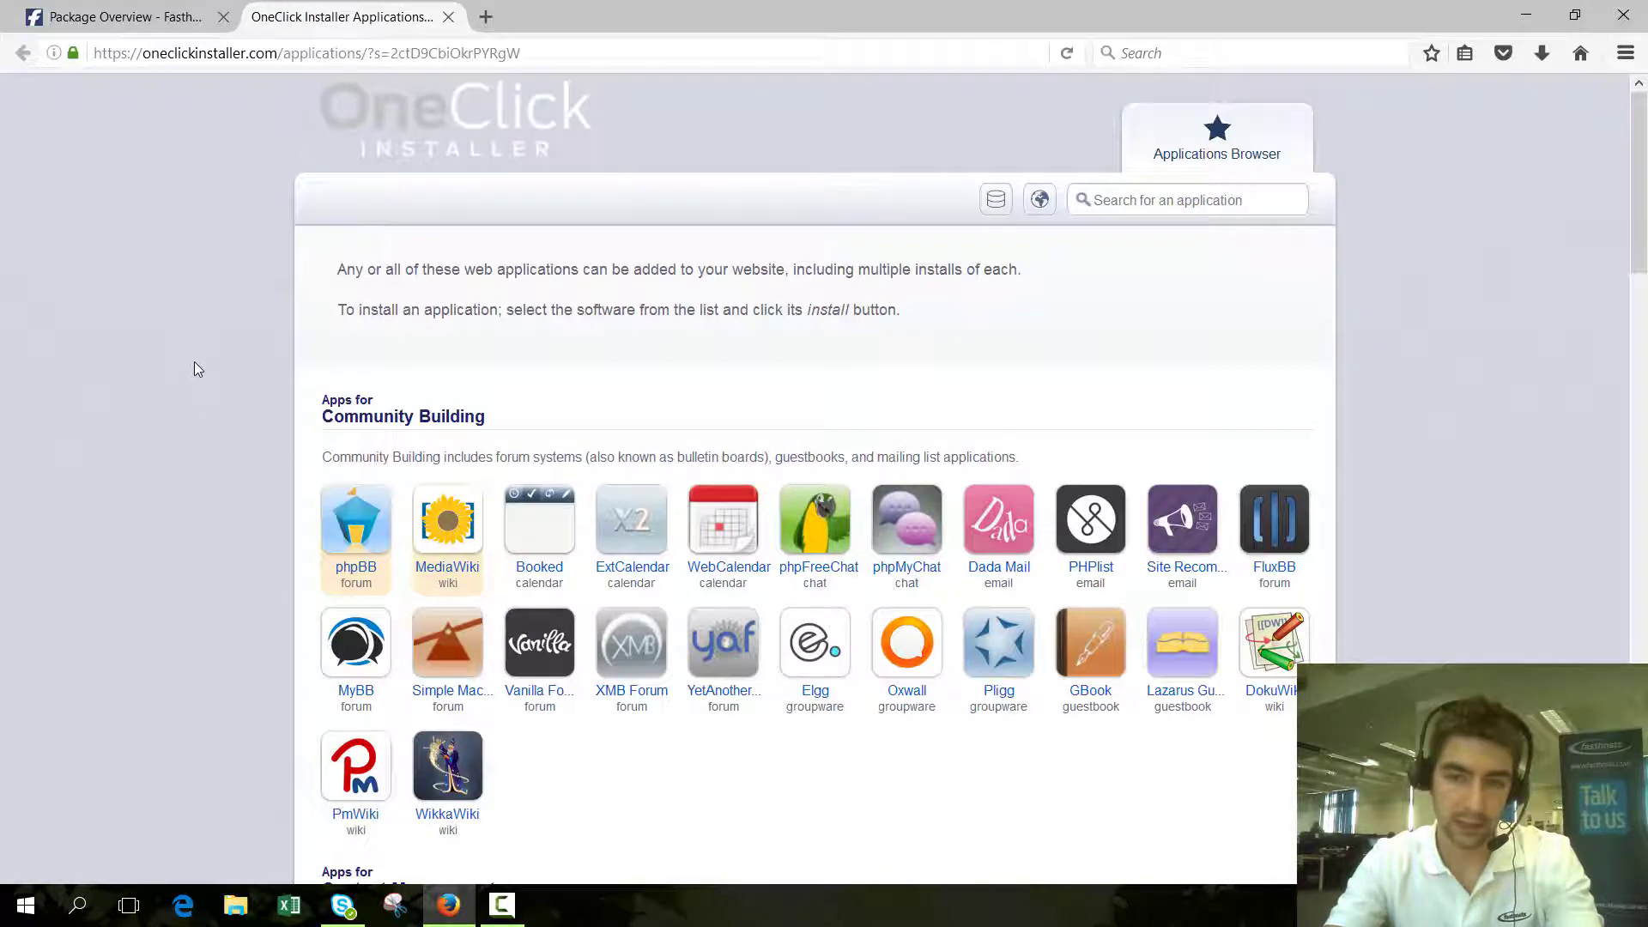
mouse_move(208, 362)
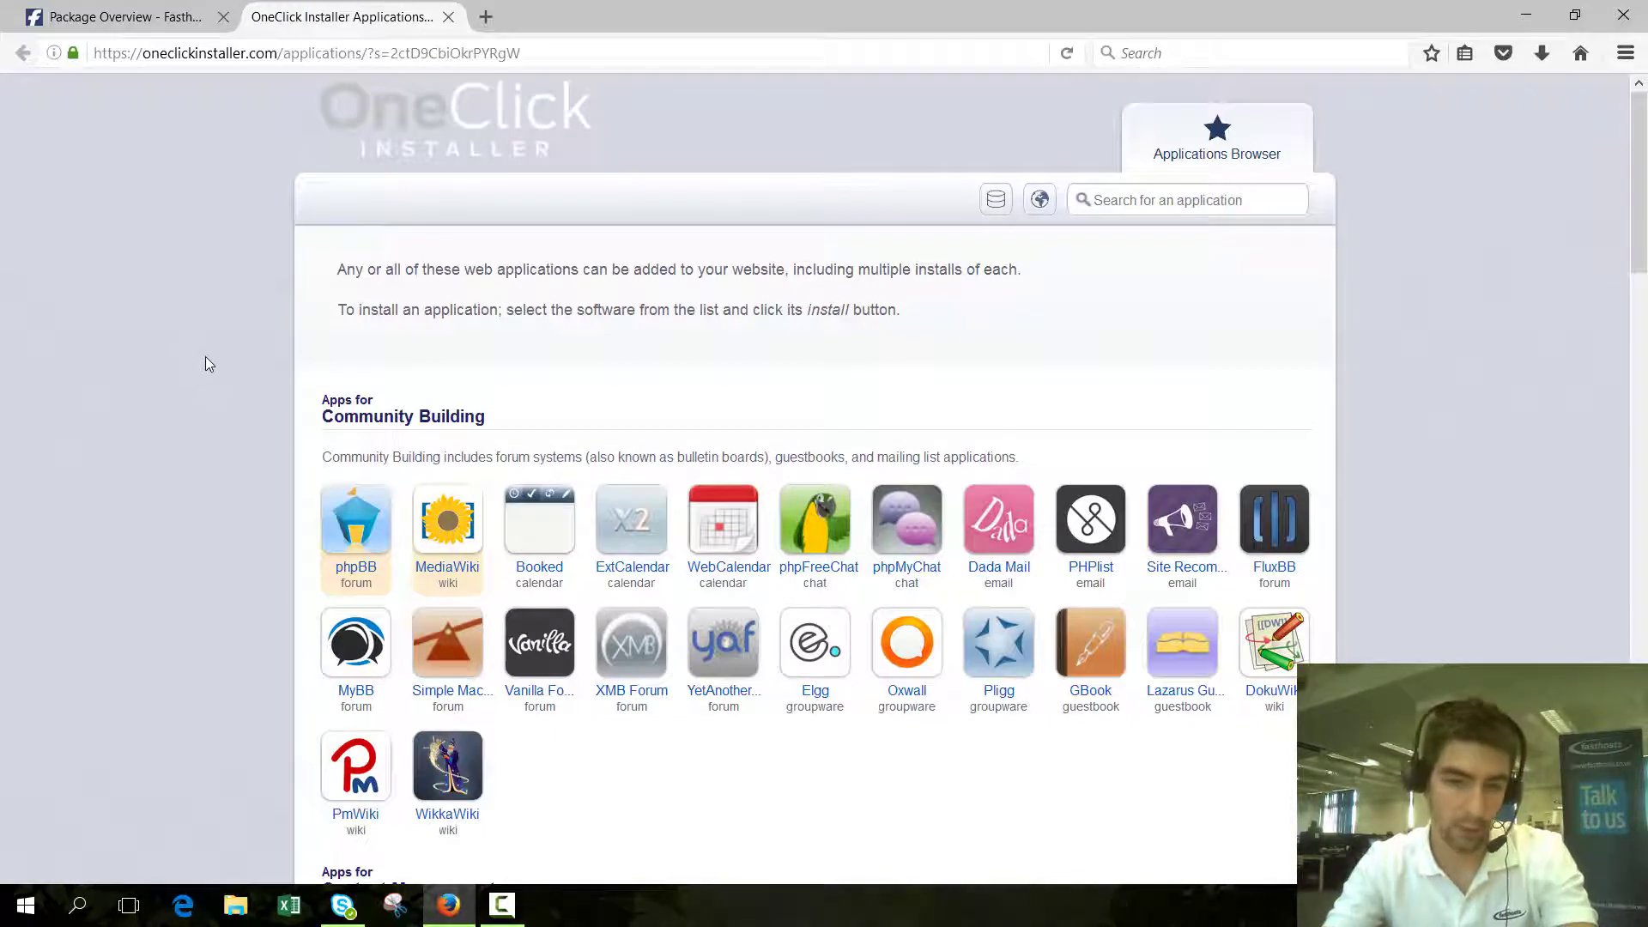
- Choose WordPress under Apps for Content Management and start a new installation
scroll(down, 3)
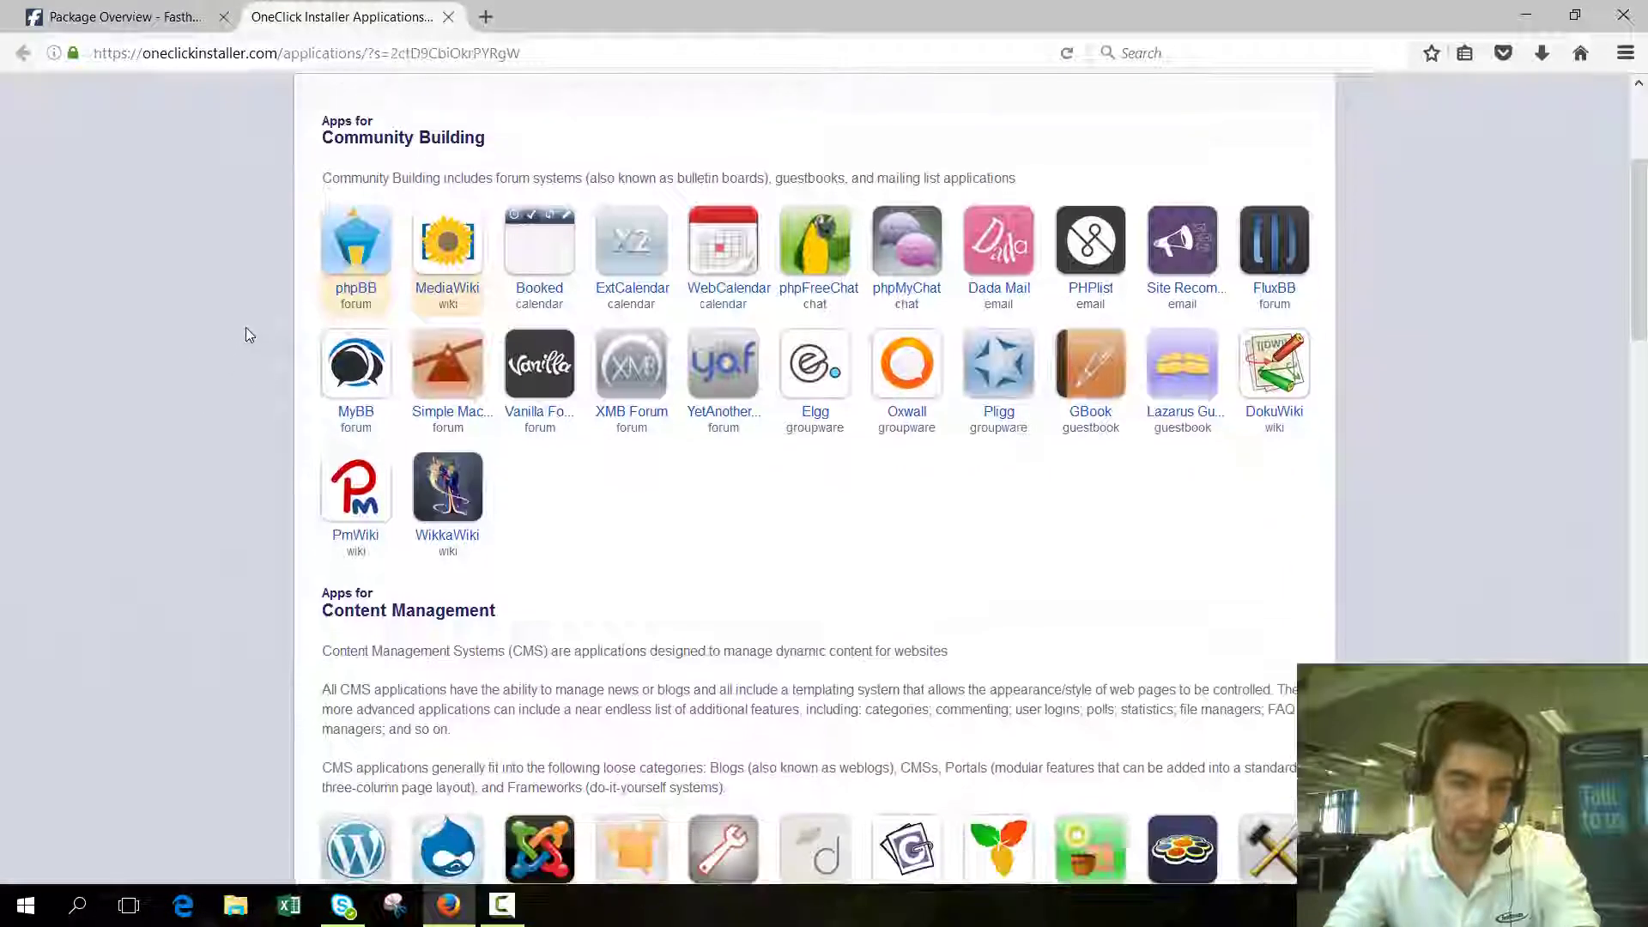
scroll(down, 3)
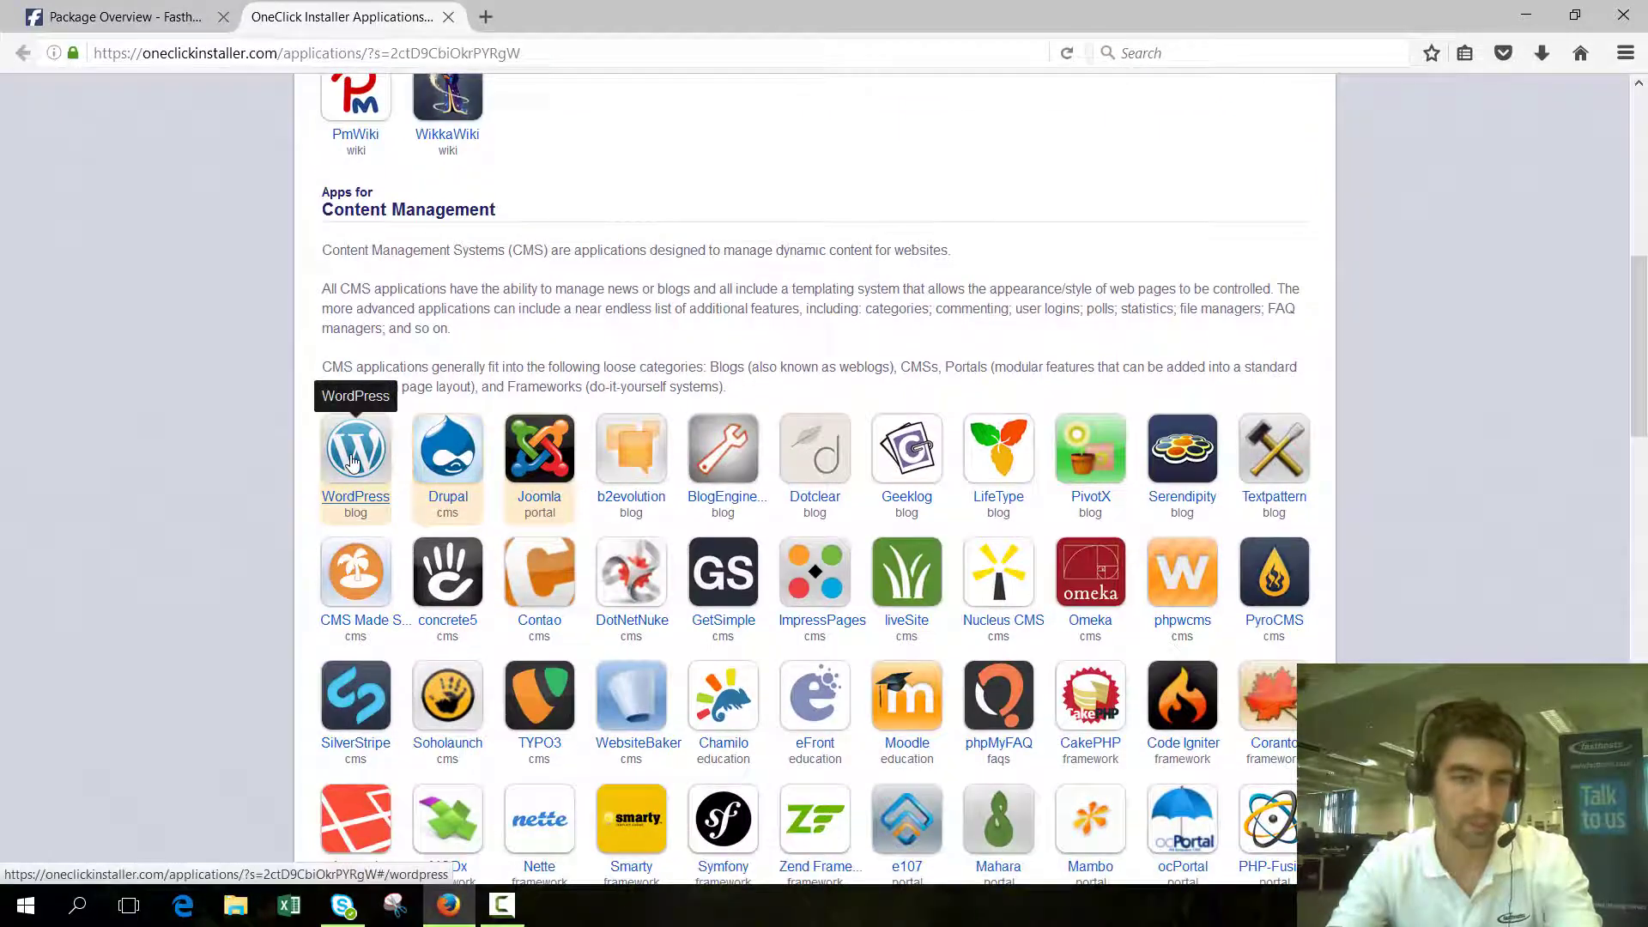
click(355, 448)
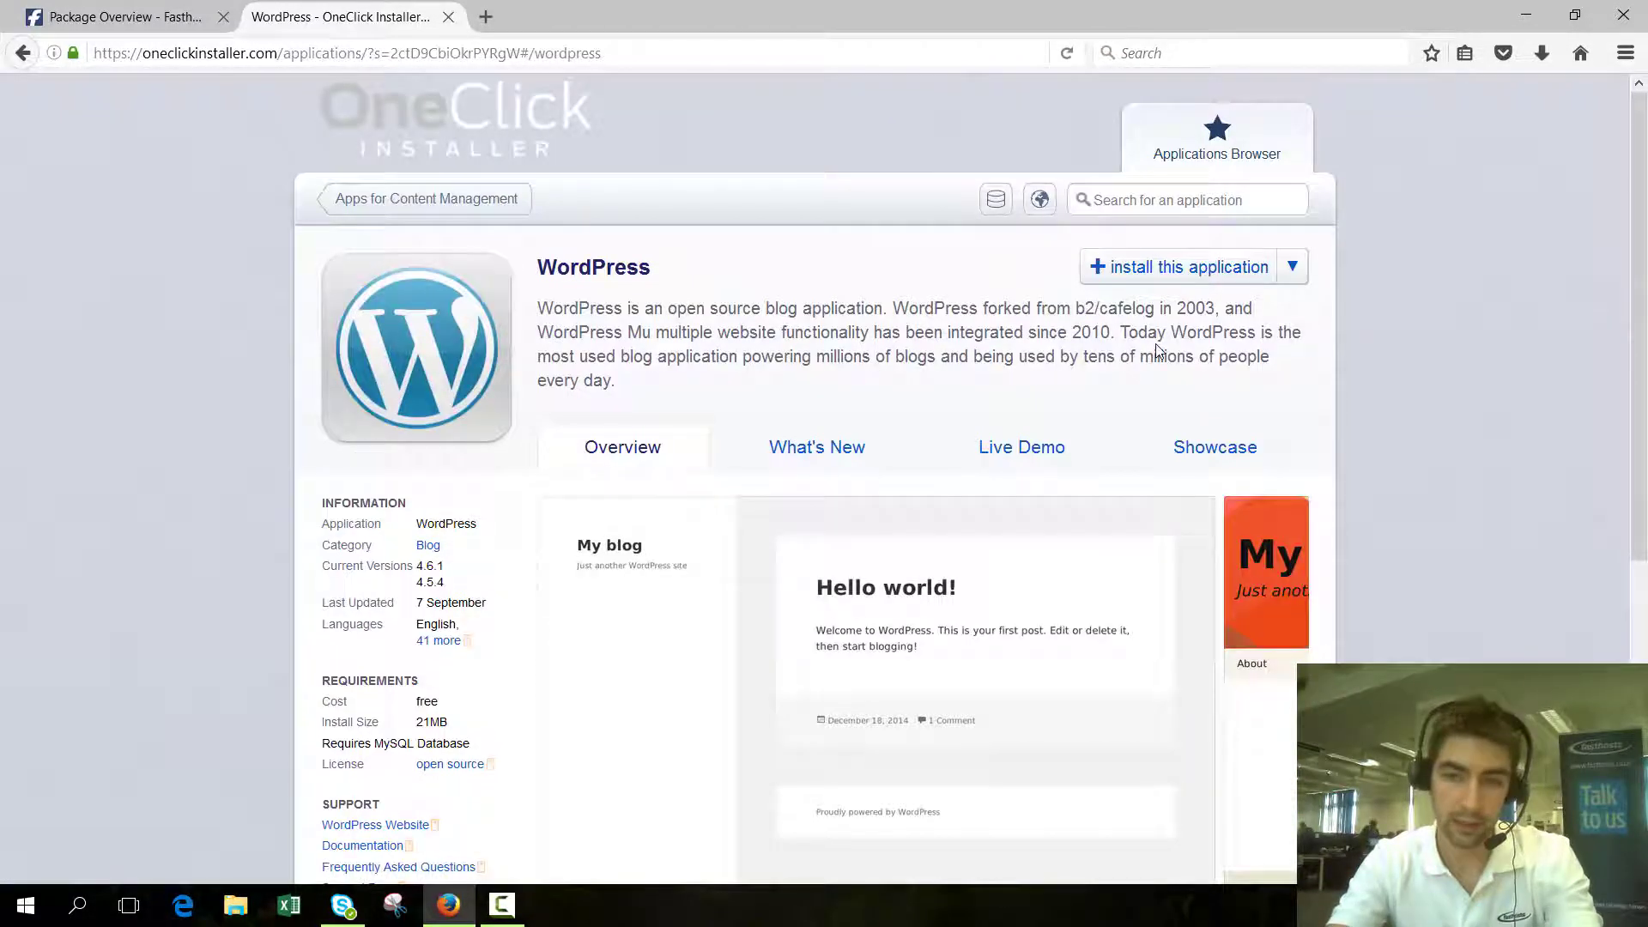
mouse_move(1178, 268)
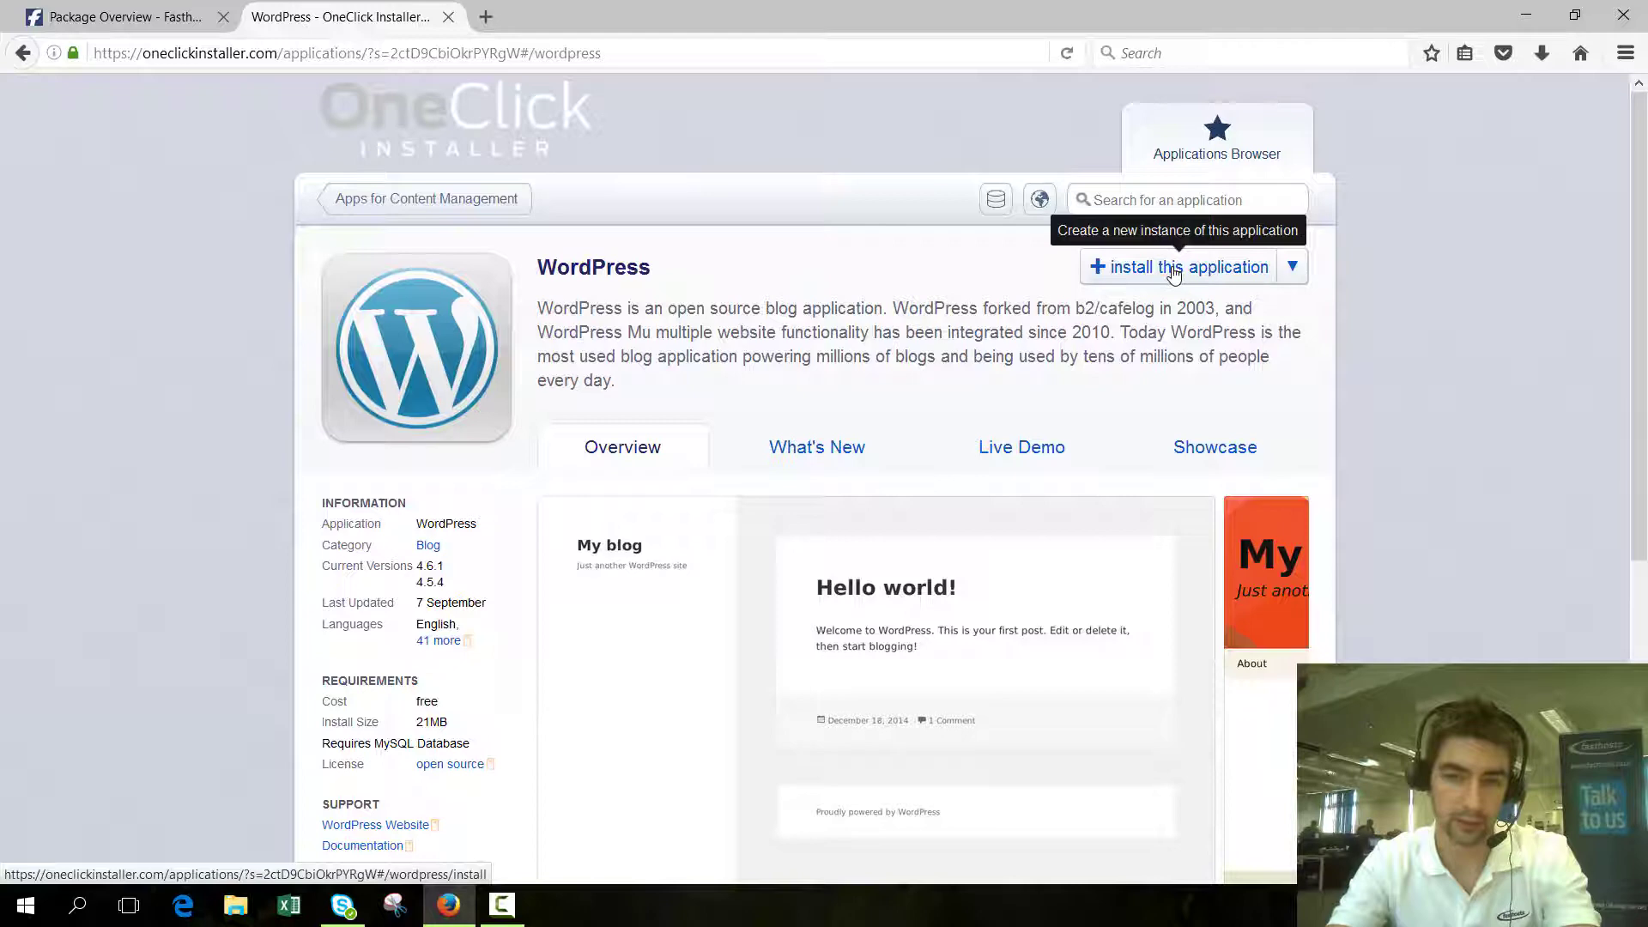
click(1177, 266)
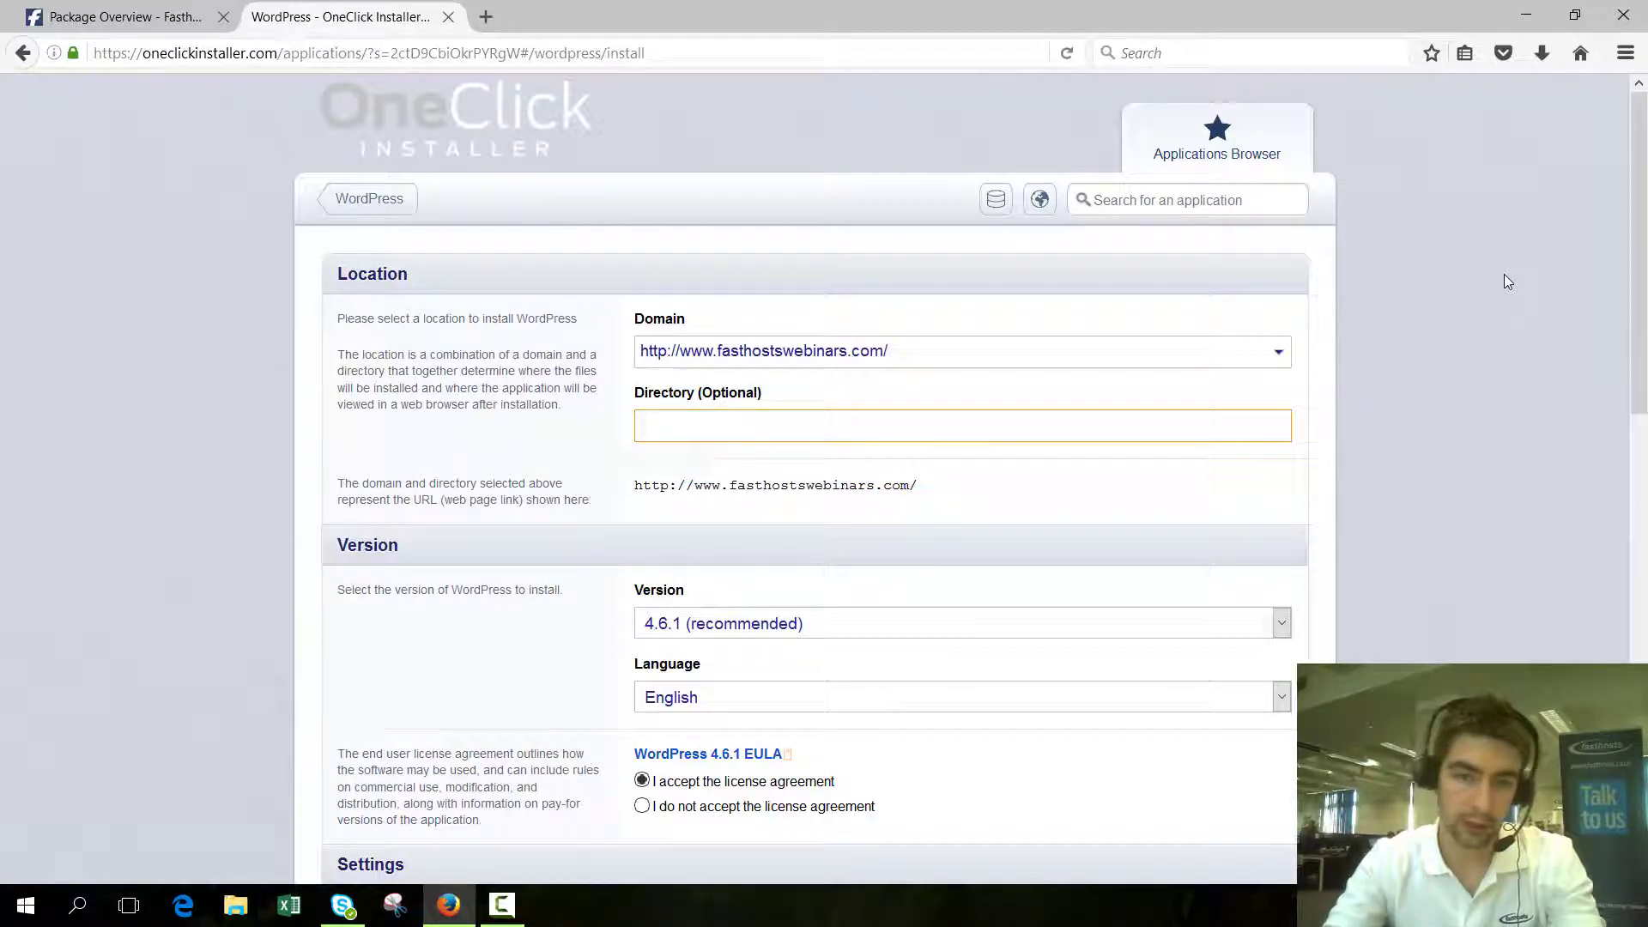
- Leave the optional install directory empty so WordPress goes at the domain root
click(961, 424)
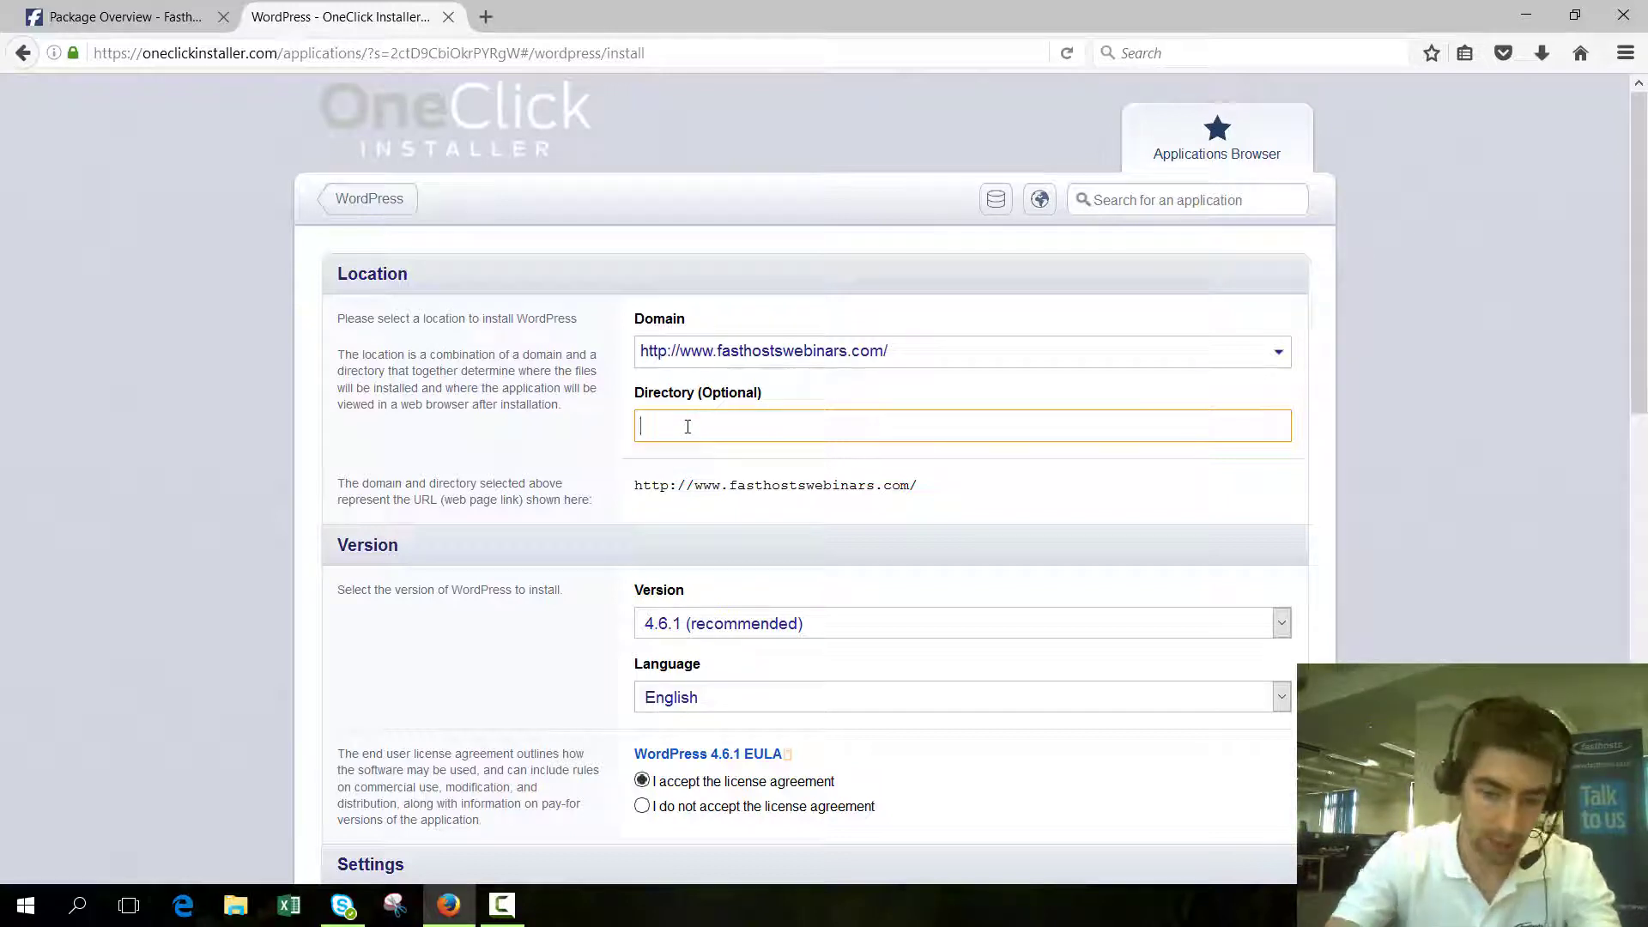
text(blog)
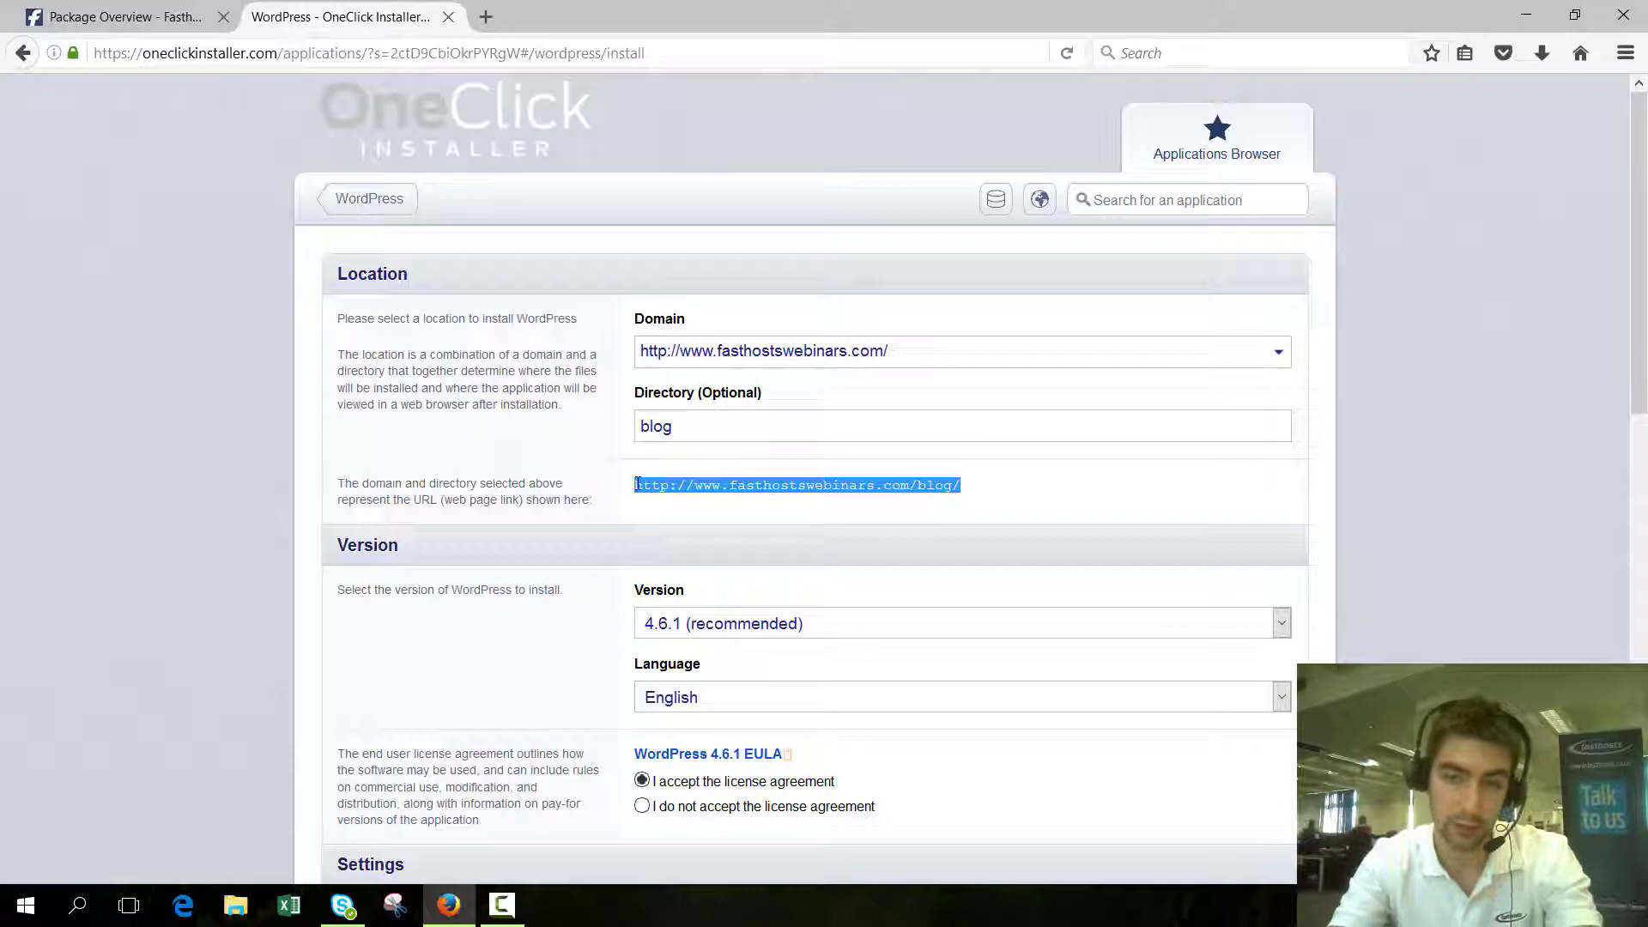
double_click(654, 425)
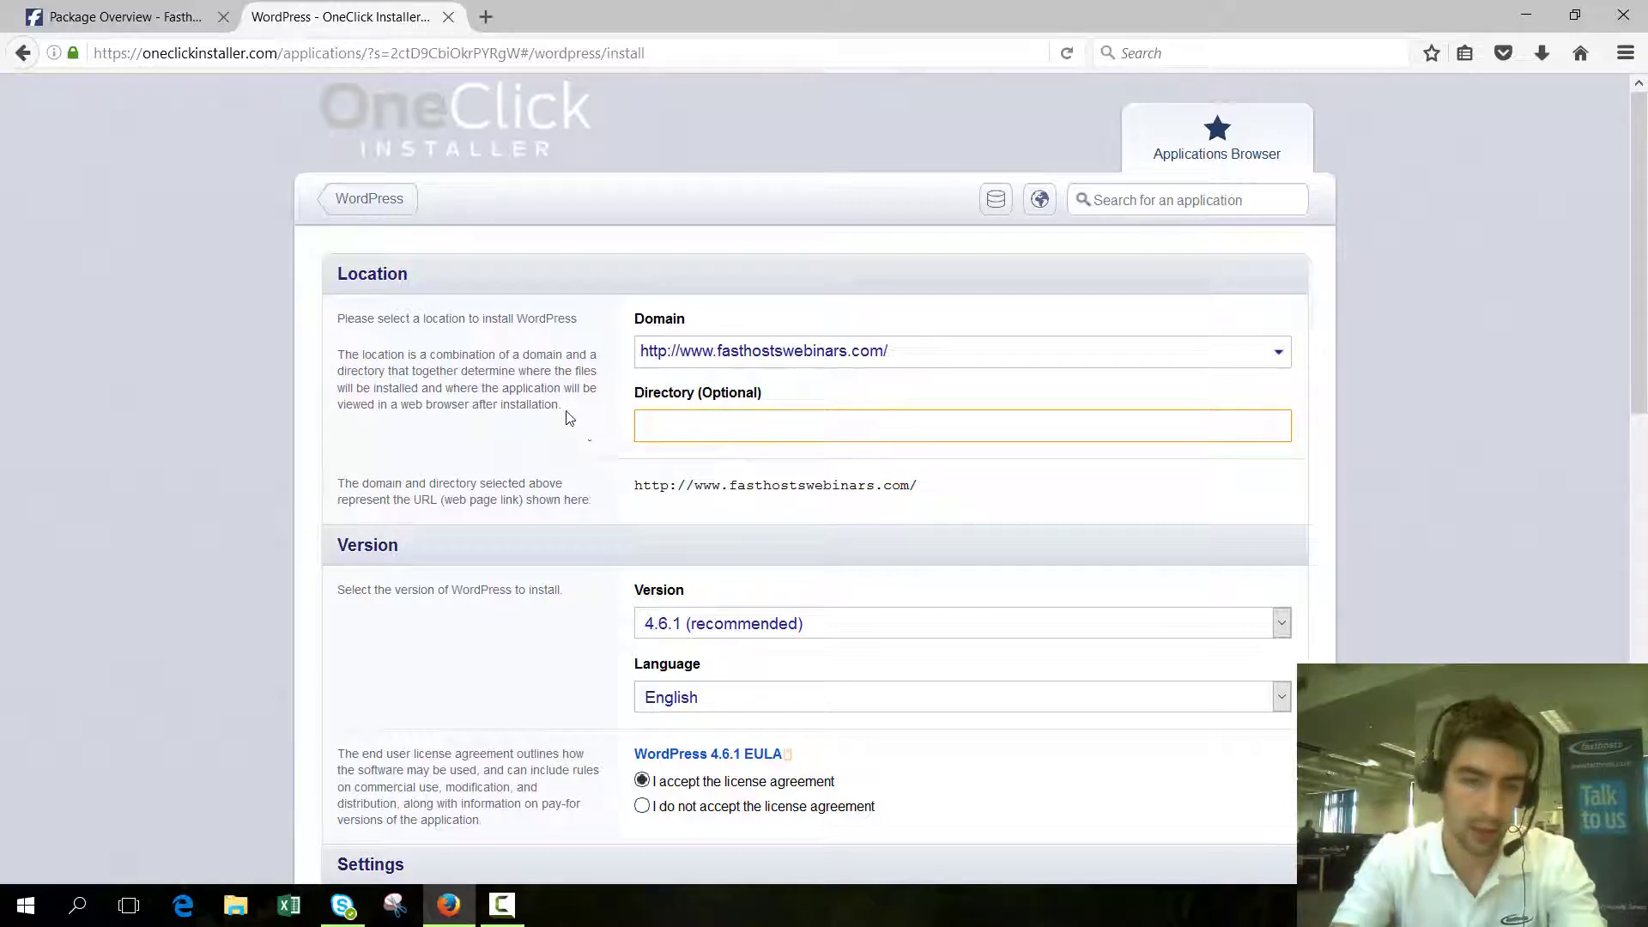
scroll(down, 3)
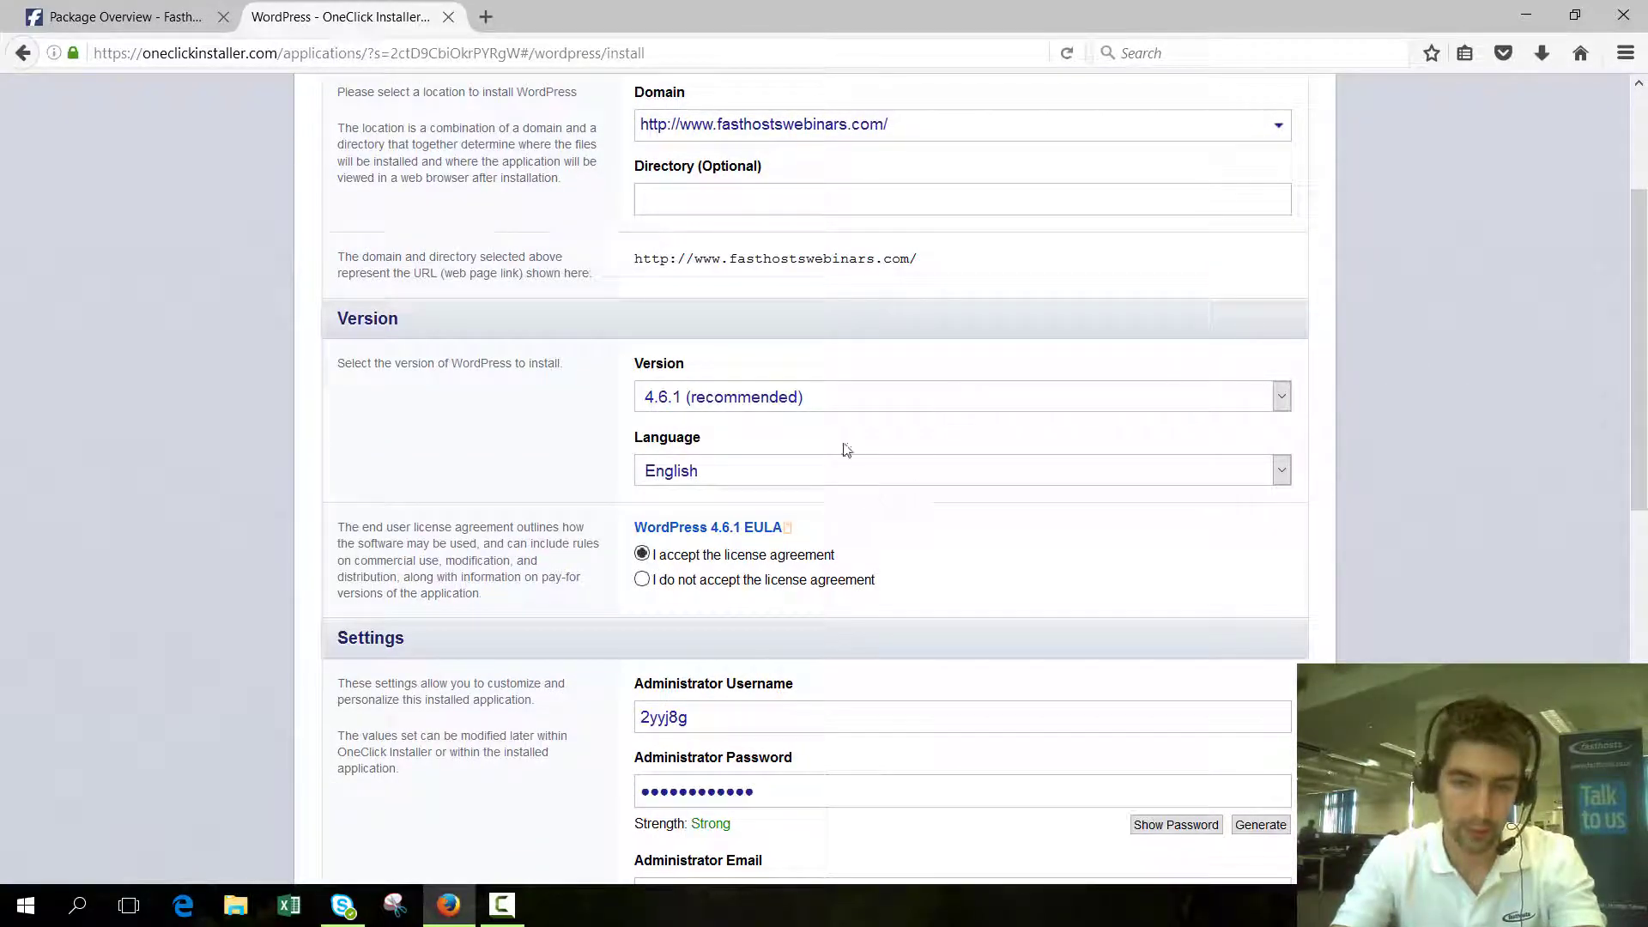
- Keep English as the install language and accept the WordPress license agreement
click(958, 470)
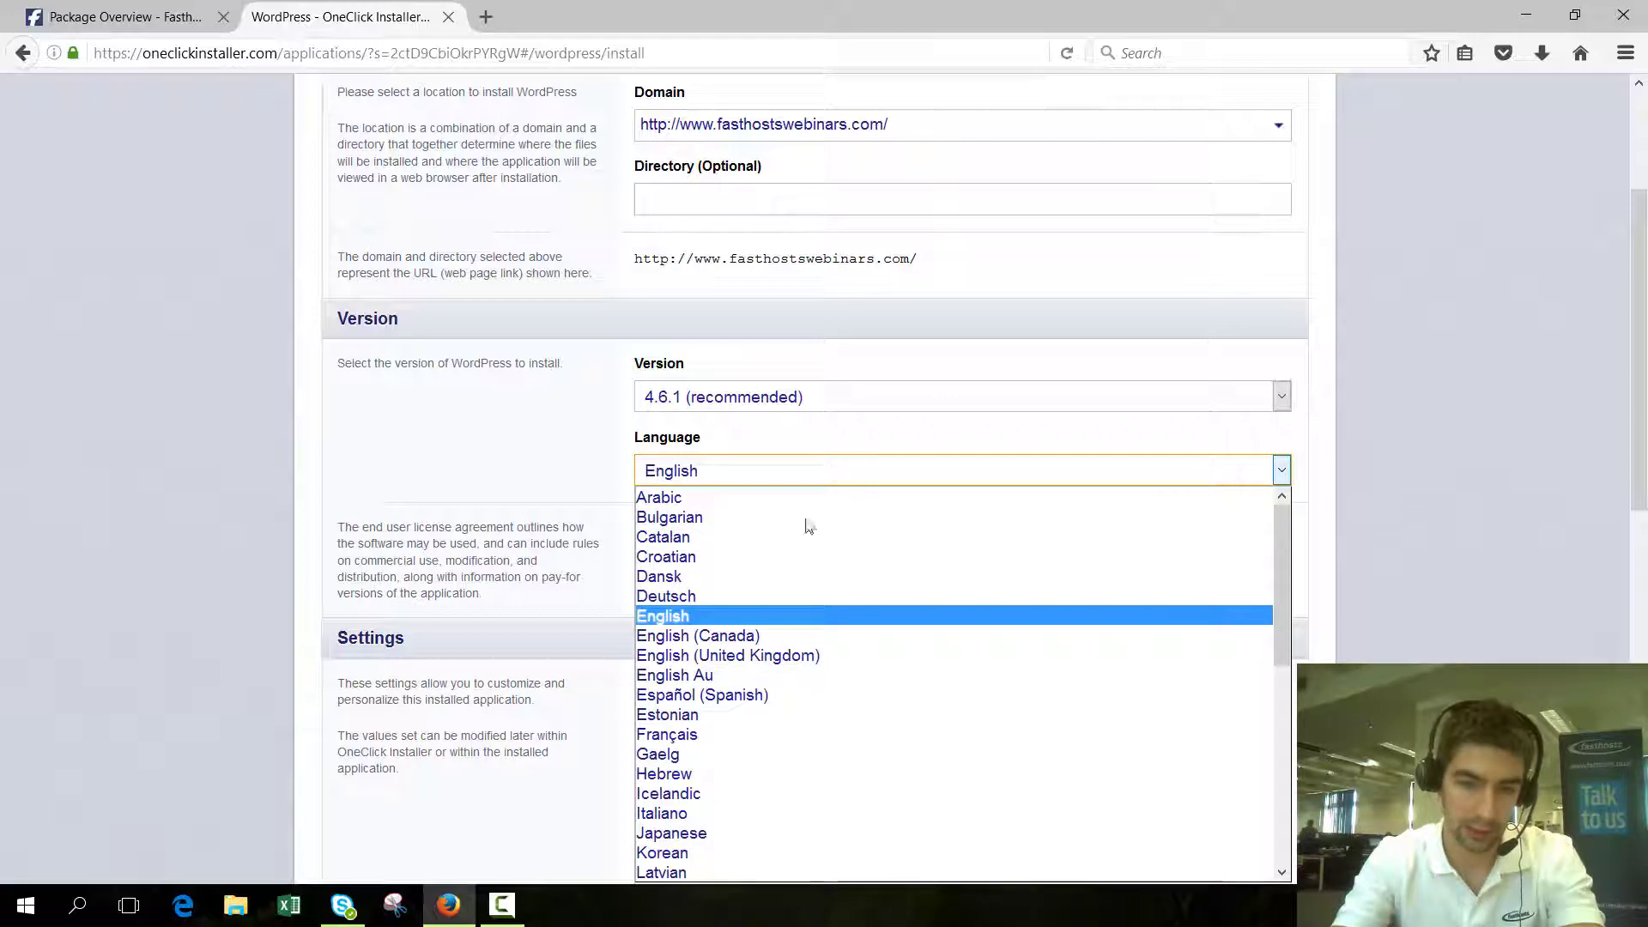
click(671, 614)
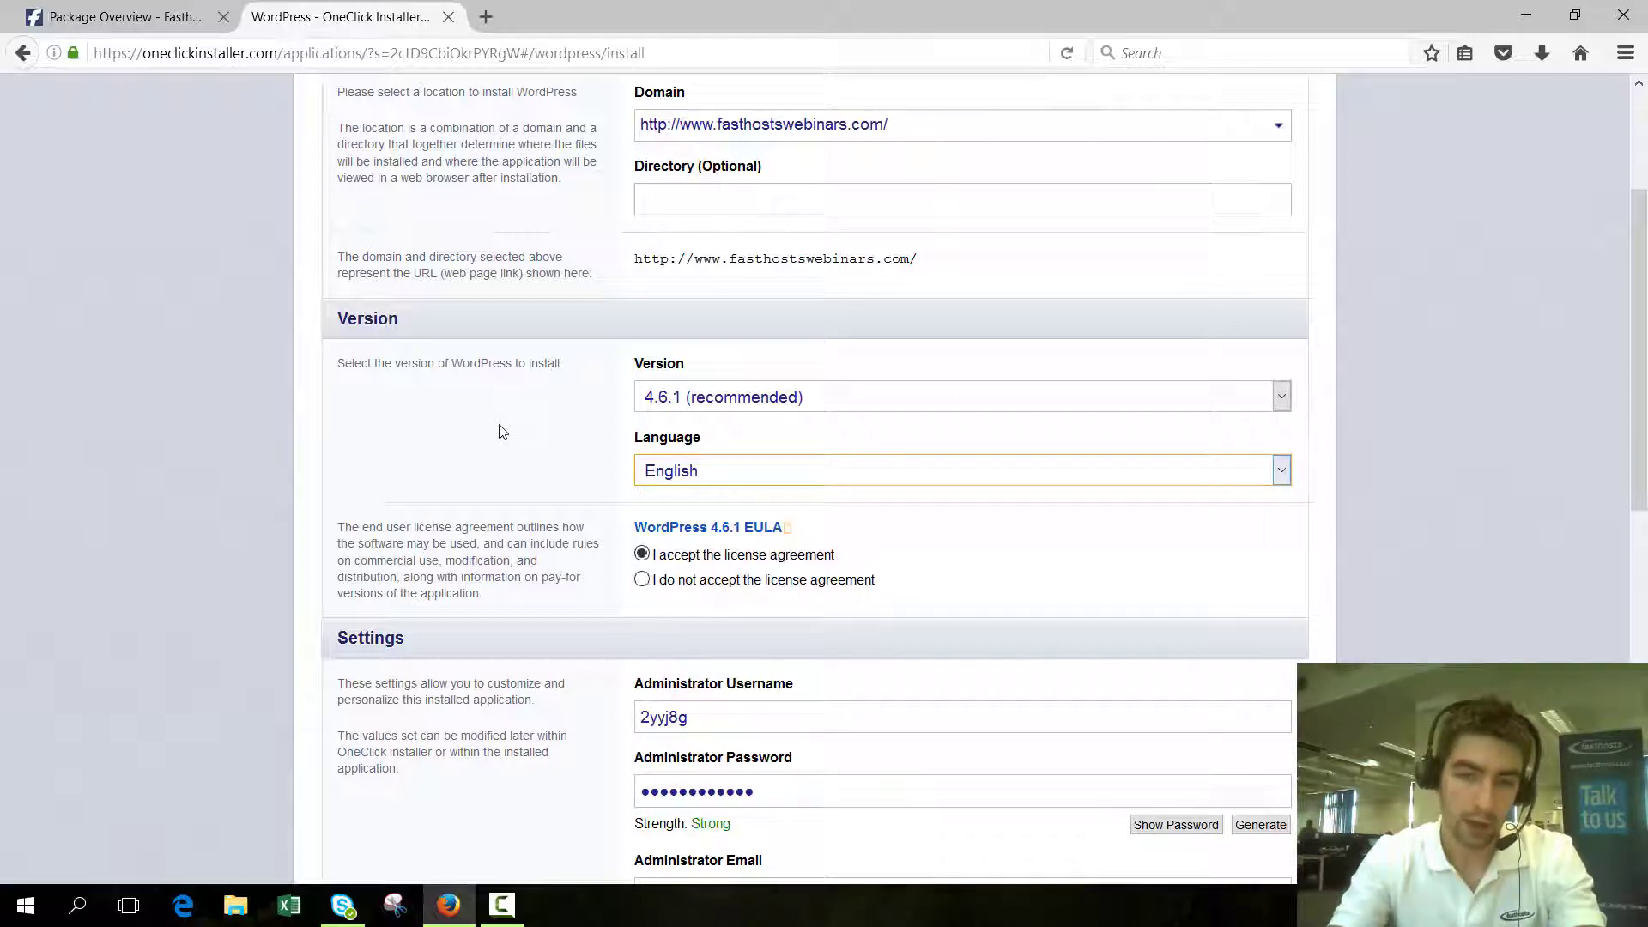
scroll(down, 3)
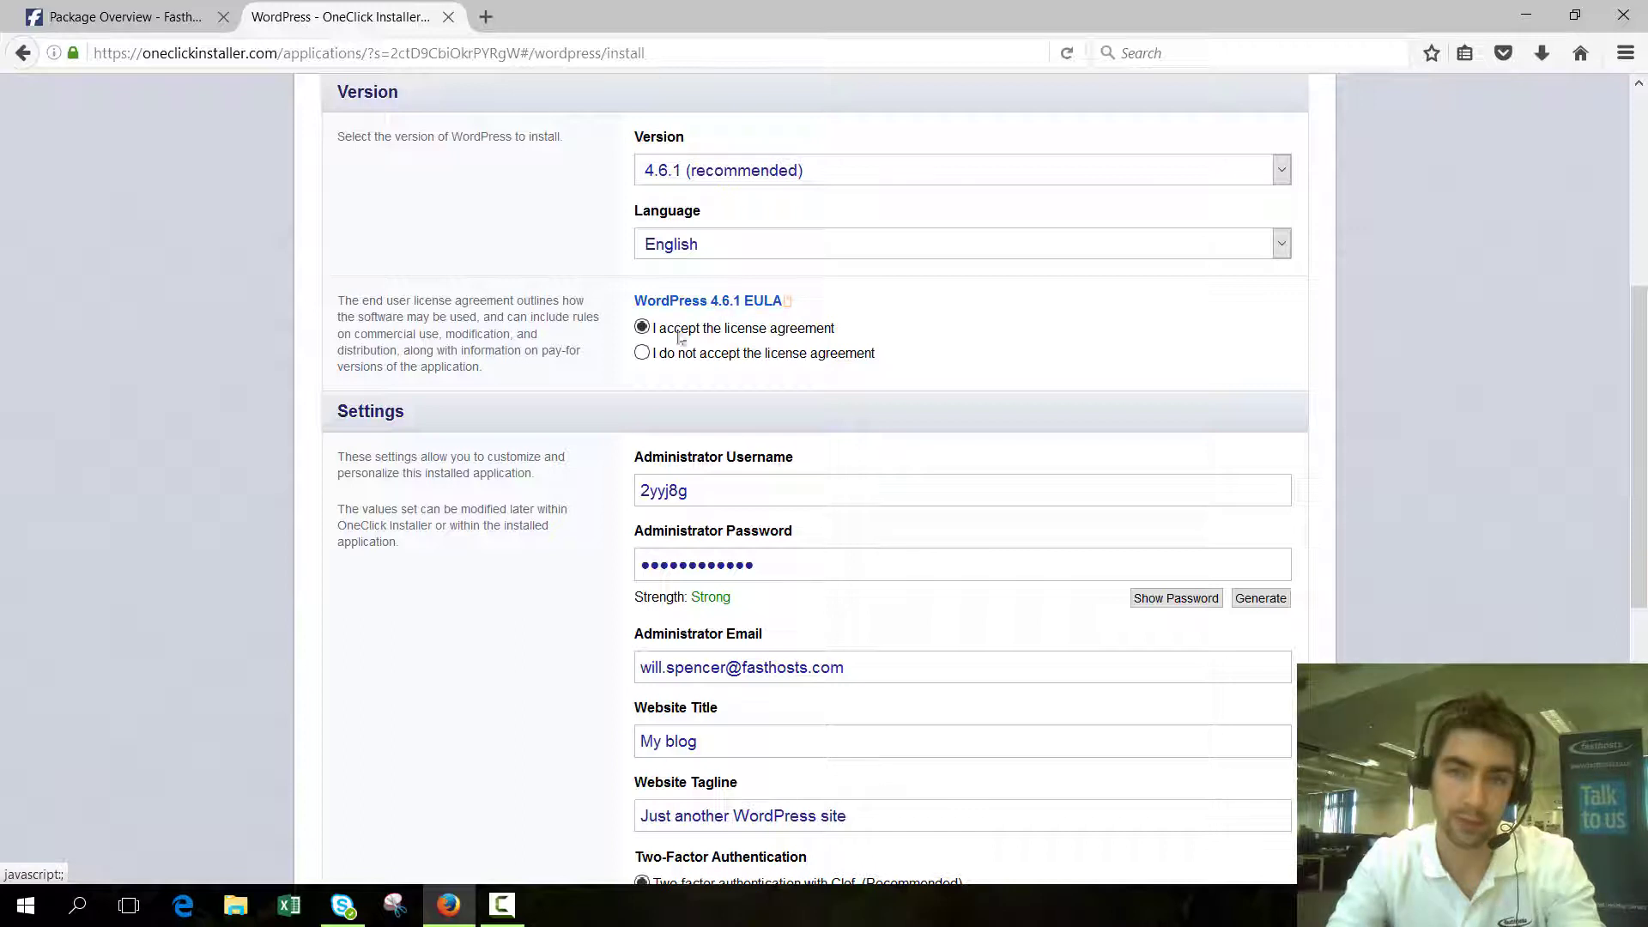
click(640, 326)
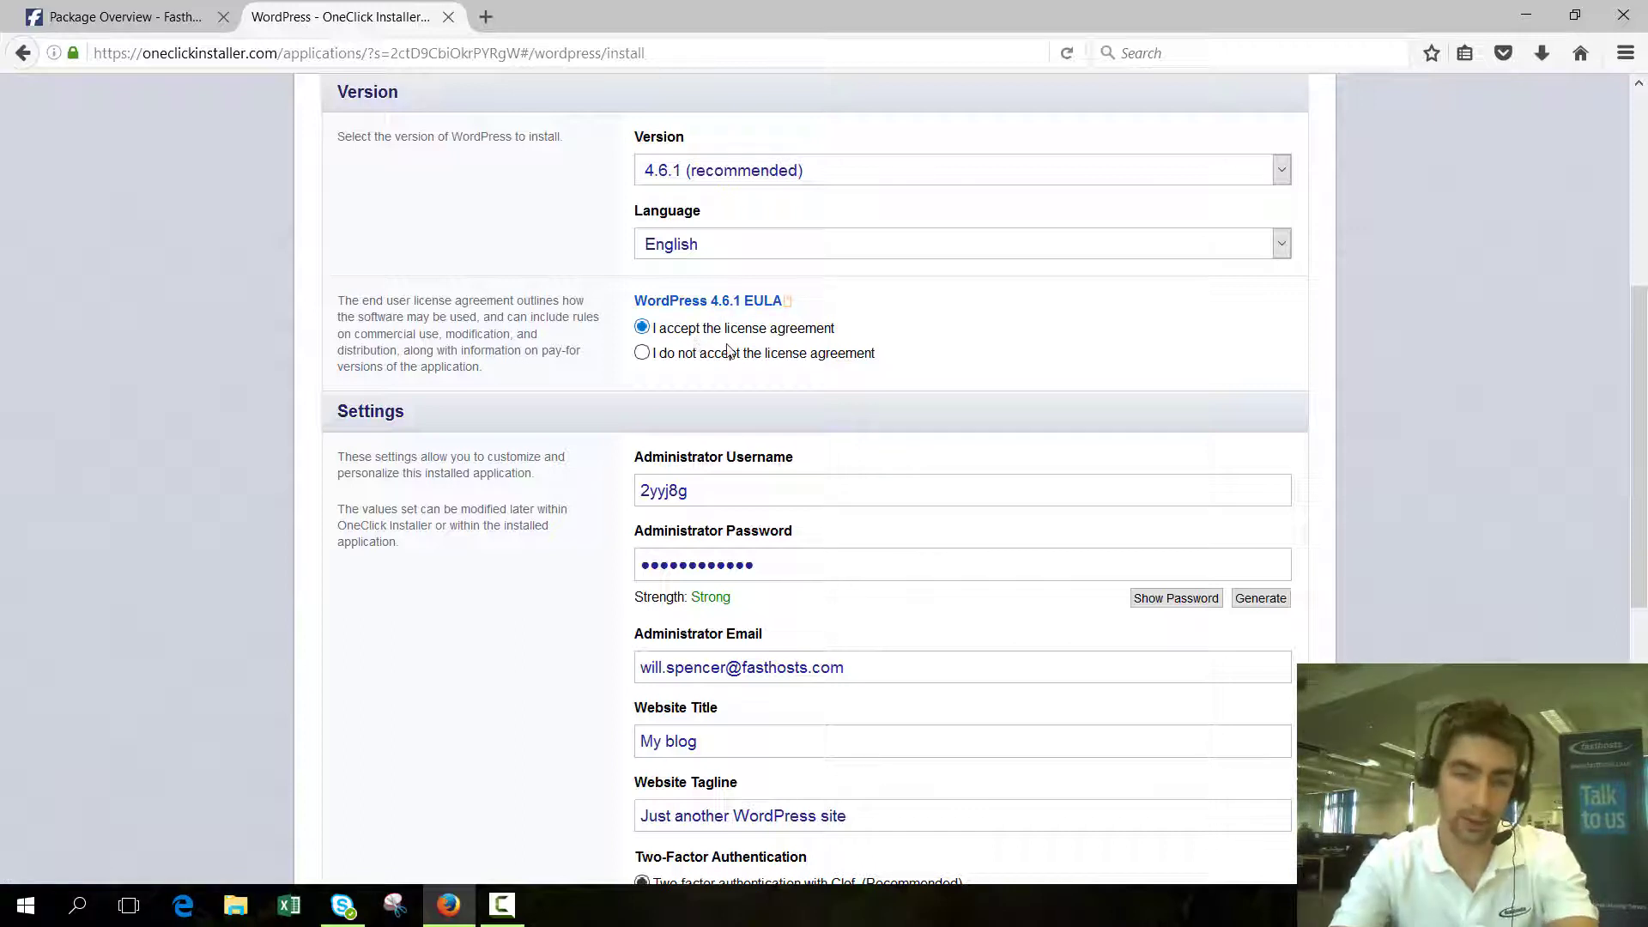
scroll(down, 3)
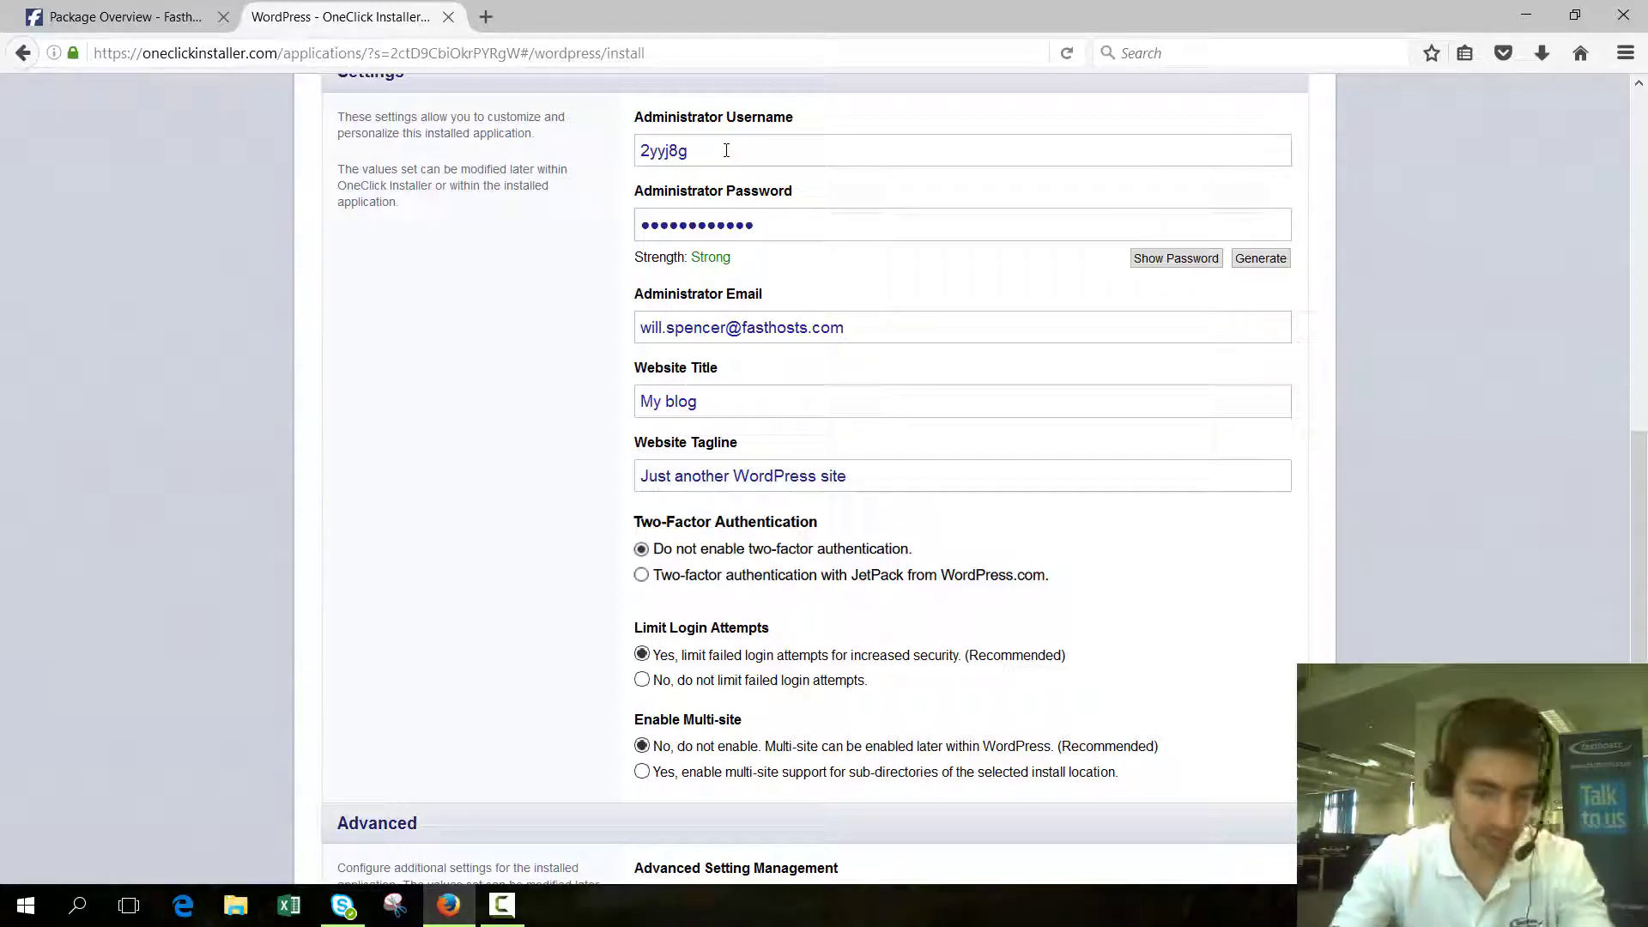
- Enter a custom administrator username and new password, briefly revealing it, then review remaining settings
text(willadmin)
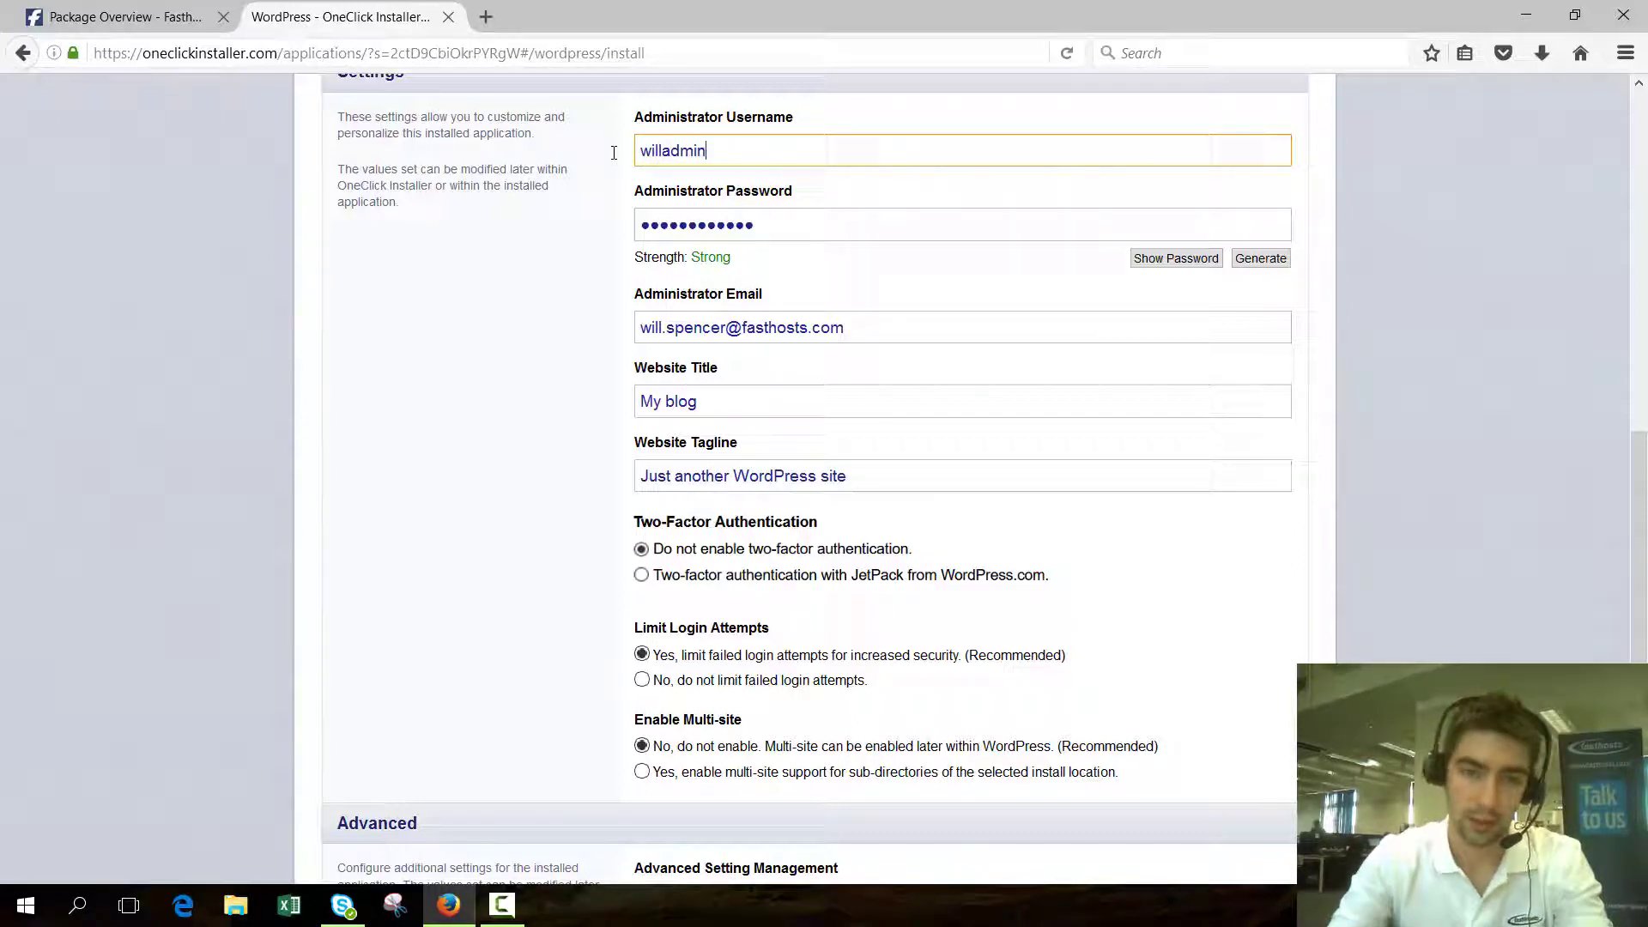
click(946, 224)
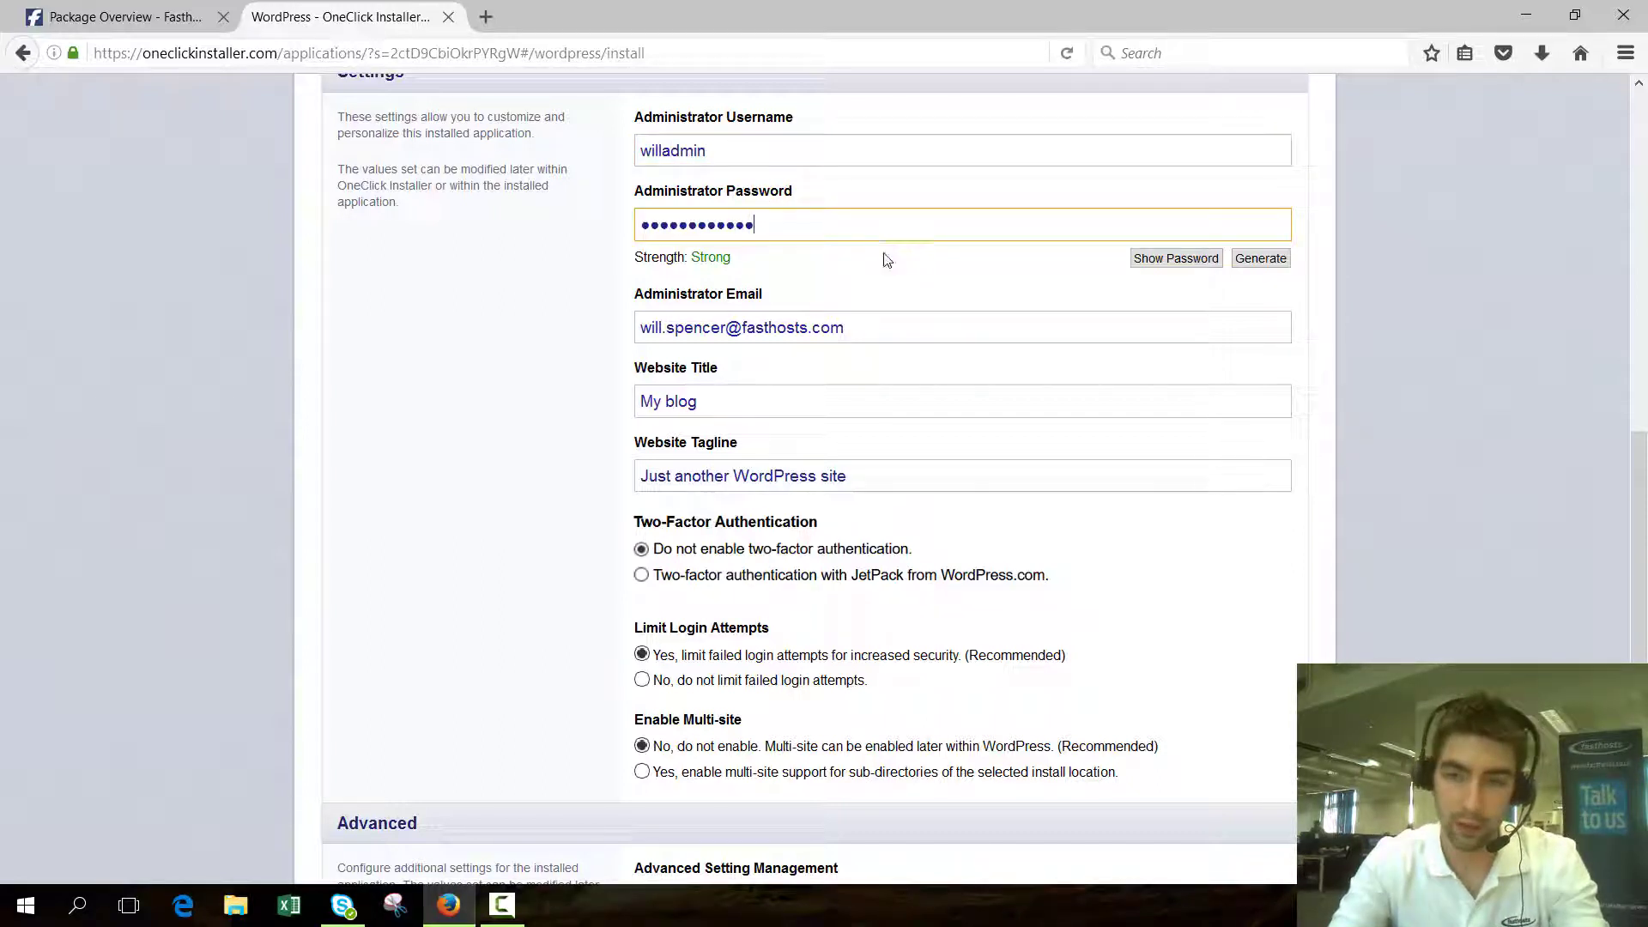
click(1175, 257)
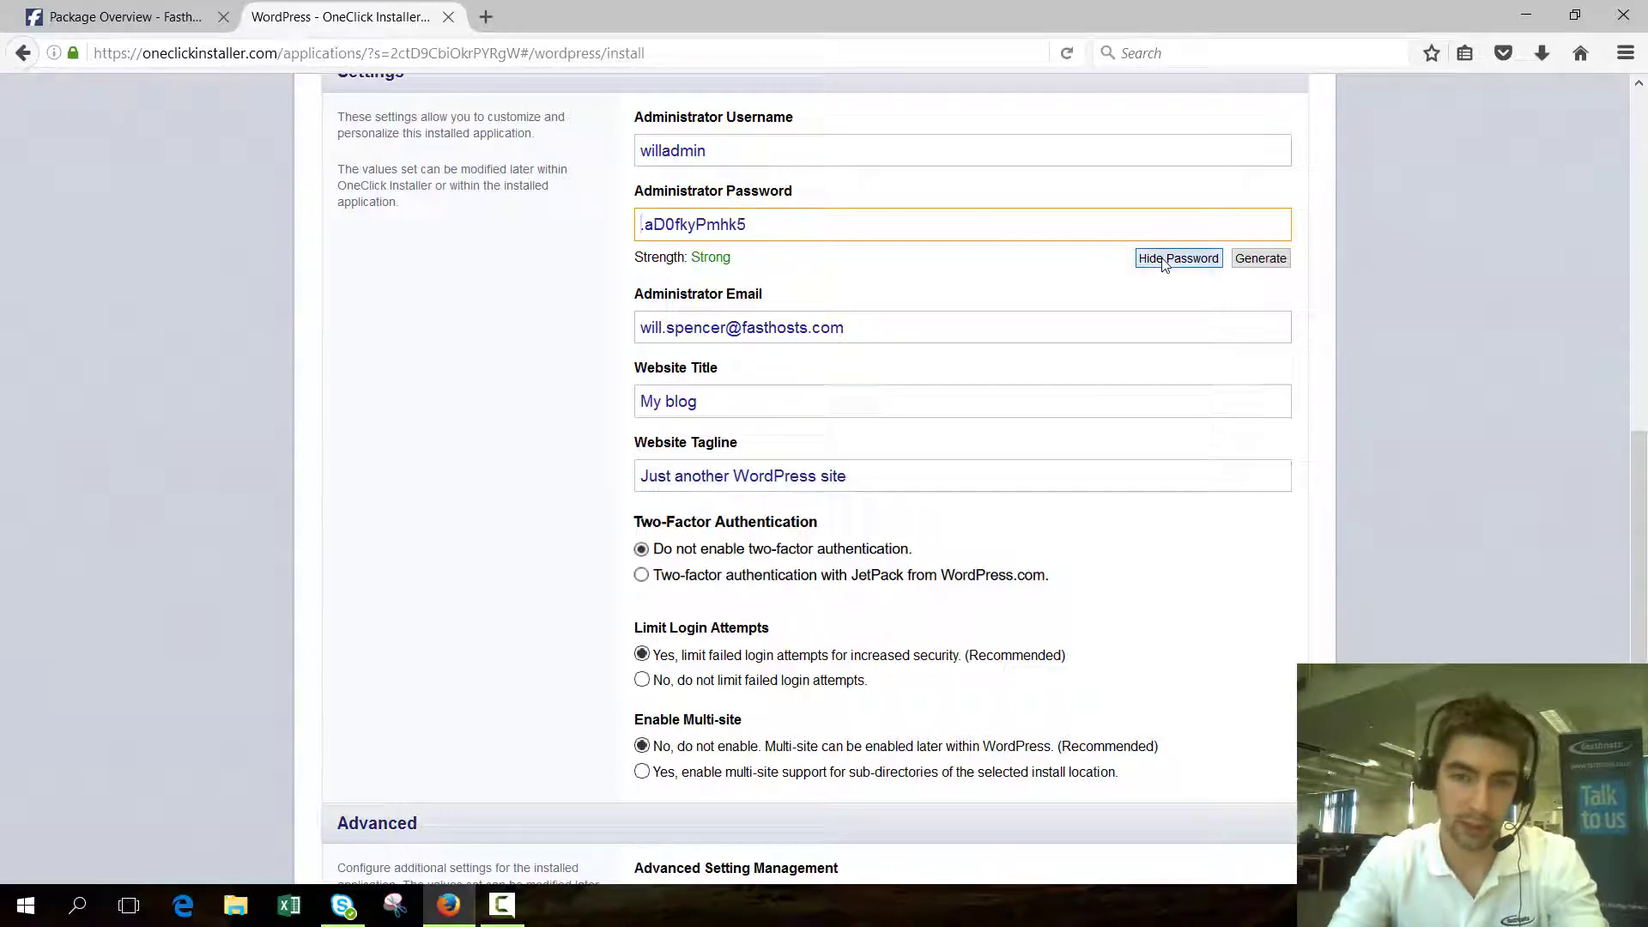
click(1178, 258)
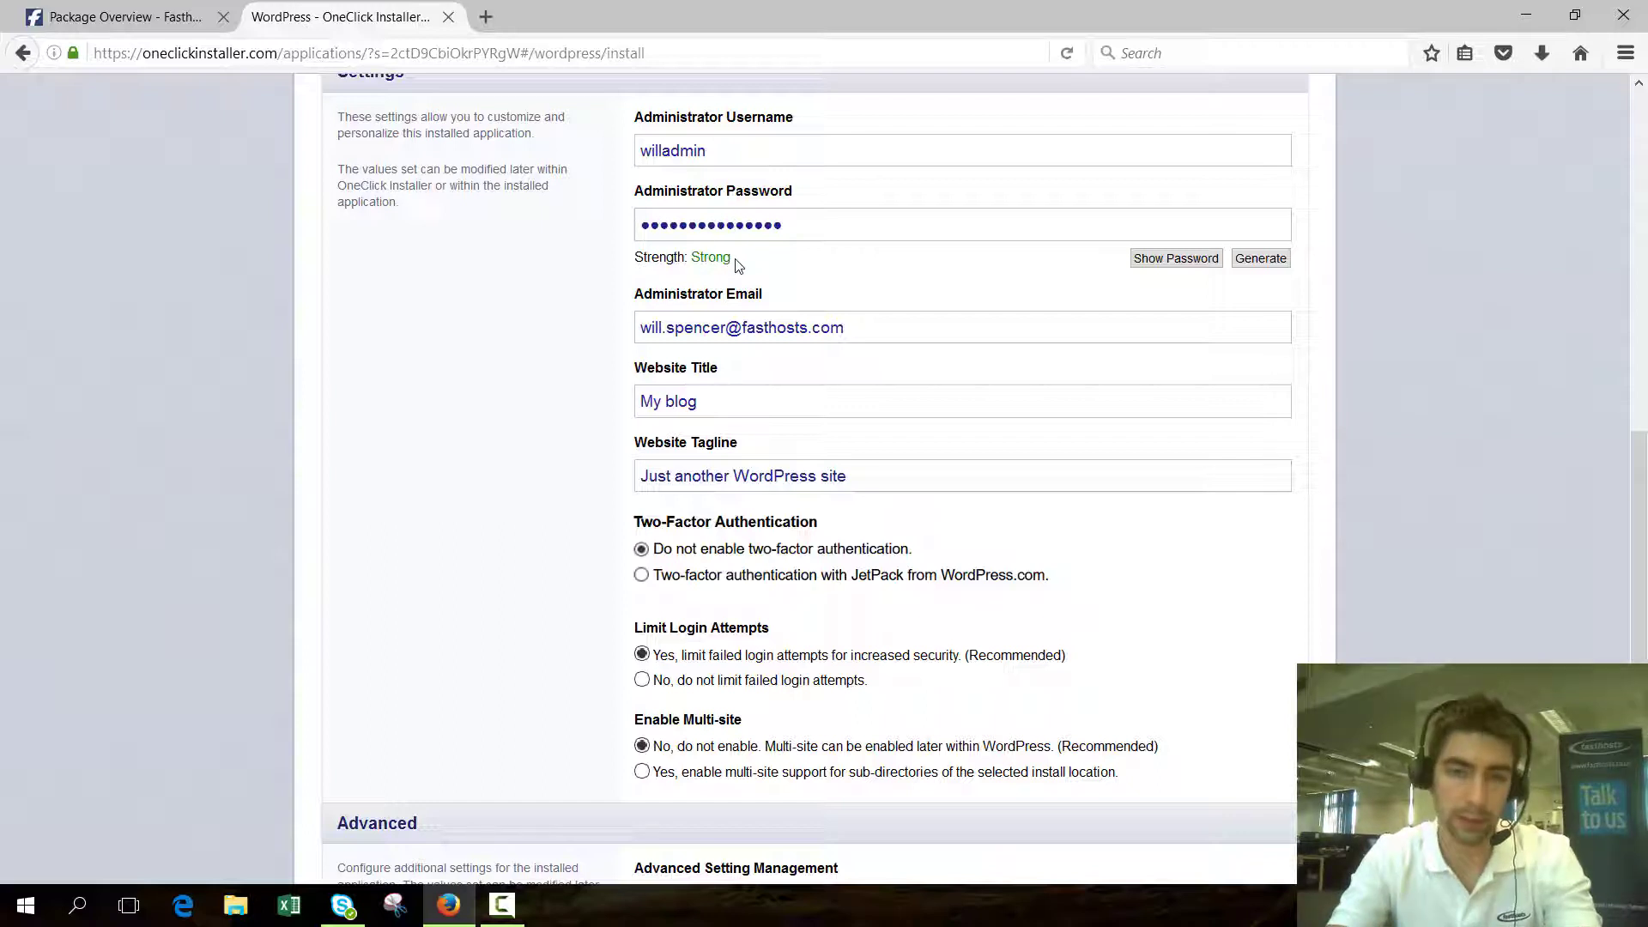
mouse_move(868, 293)
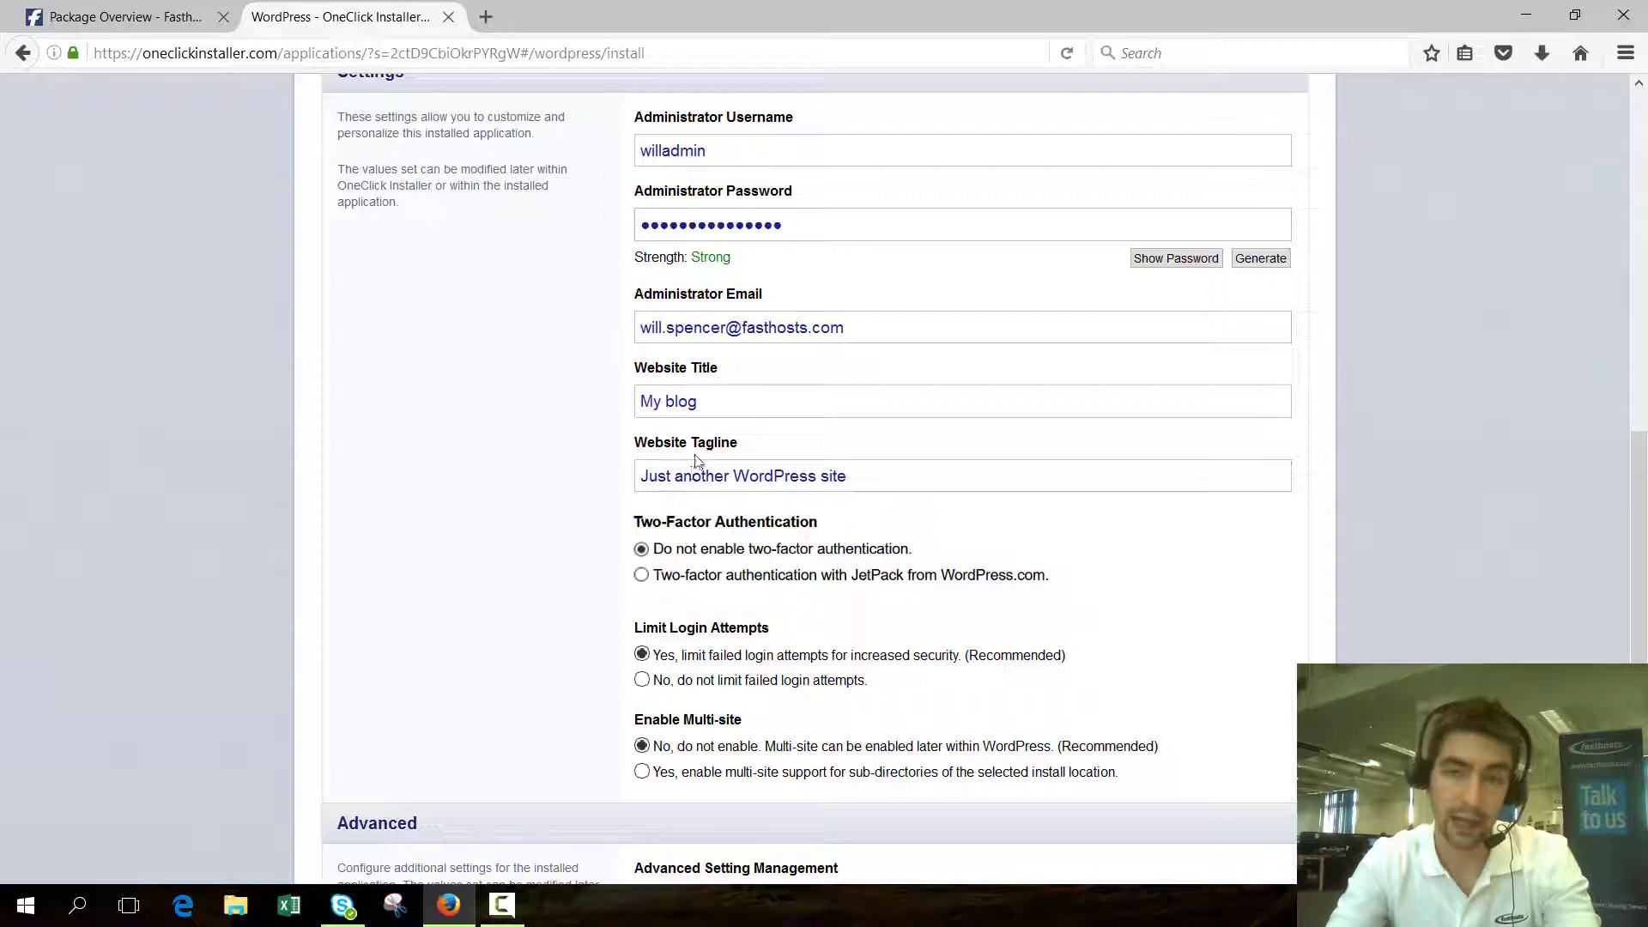
mouse_move(1147, 450)
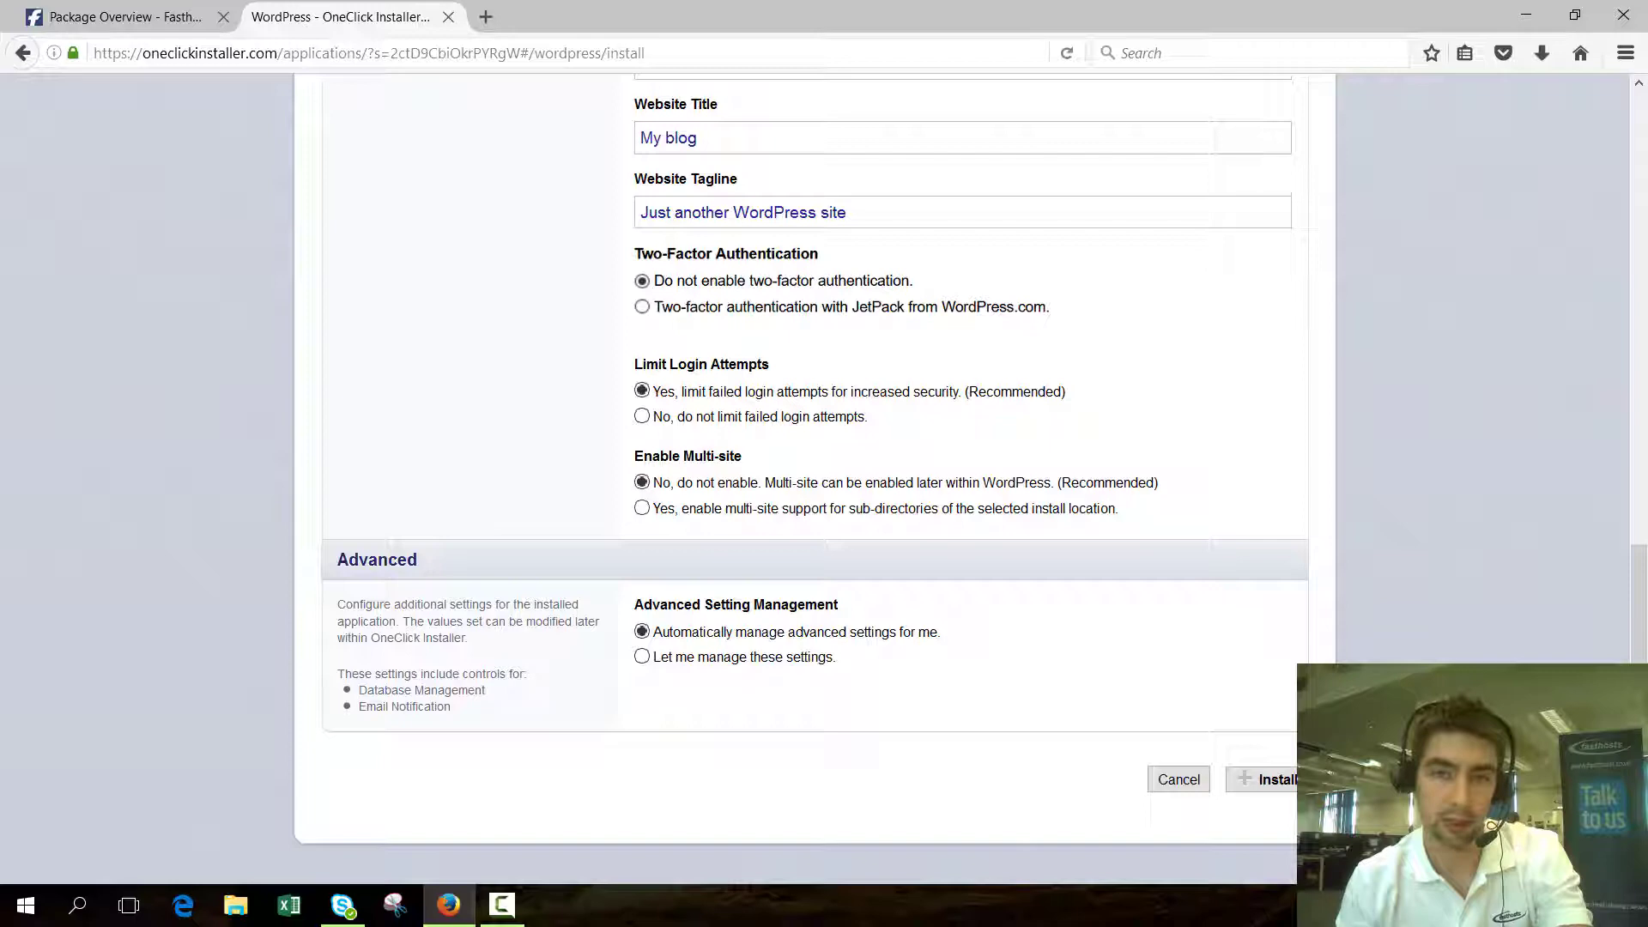
mouse_move(1077, 316)
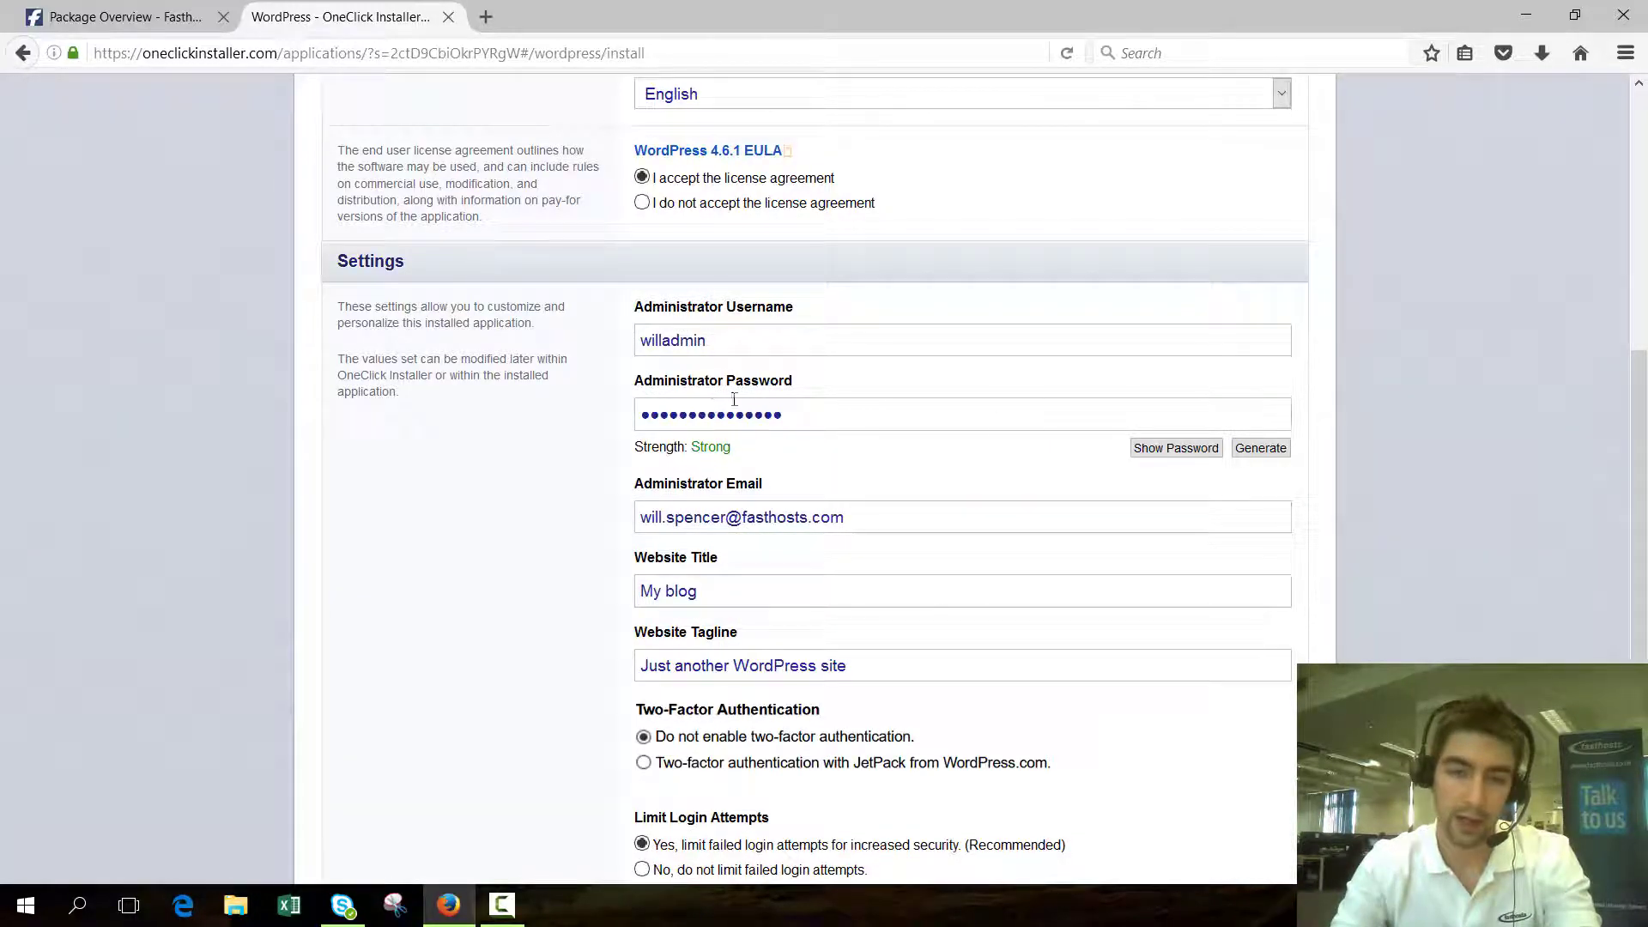
scroll(down, 3)
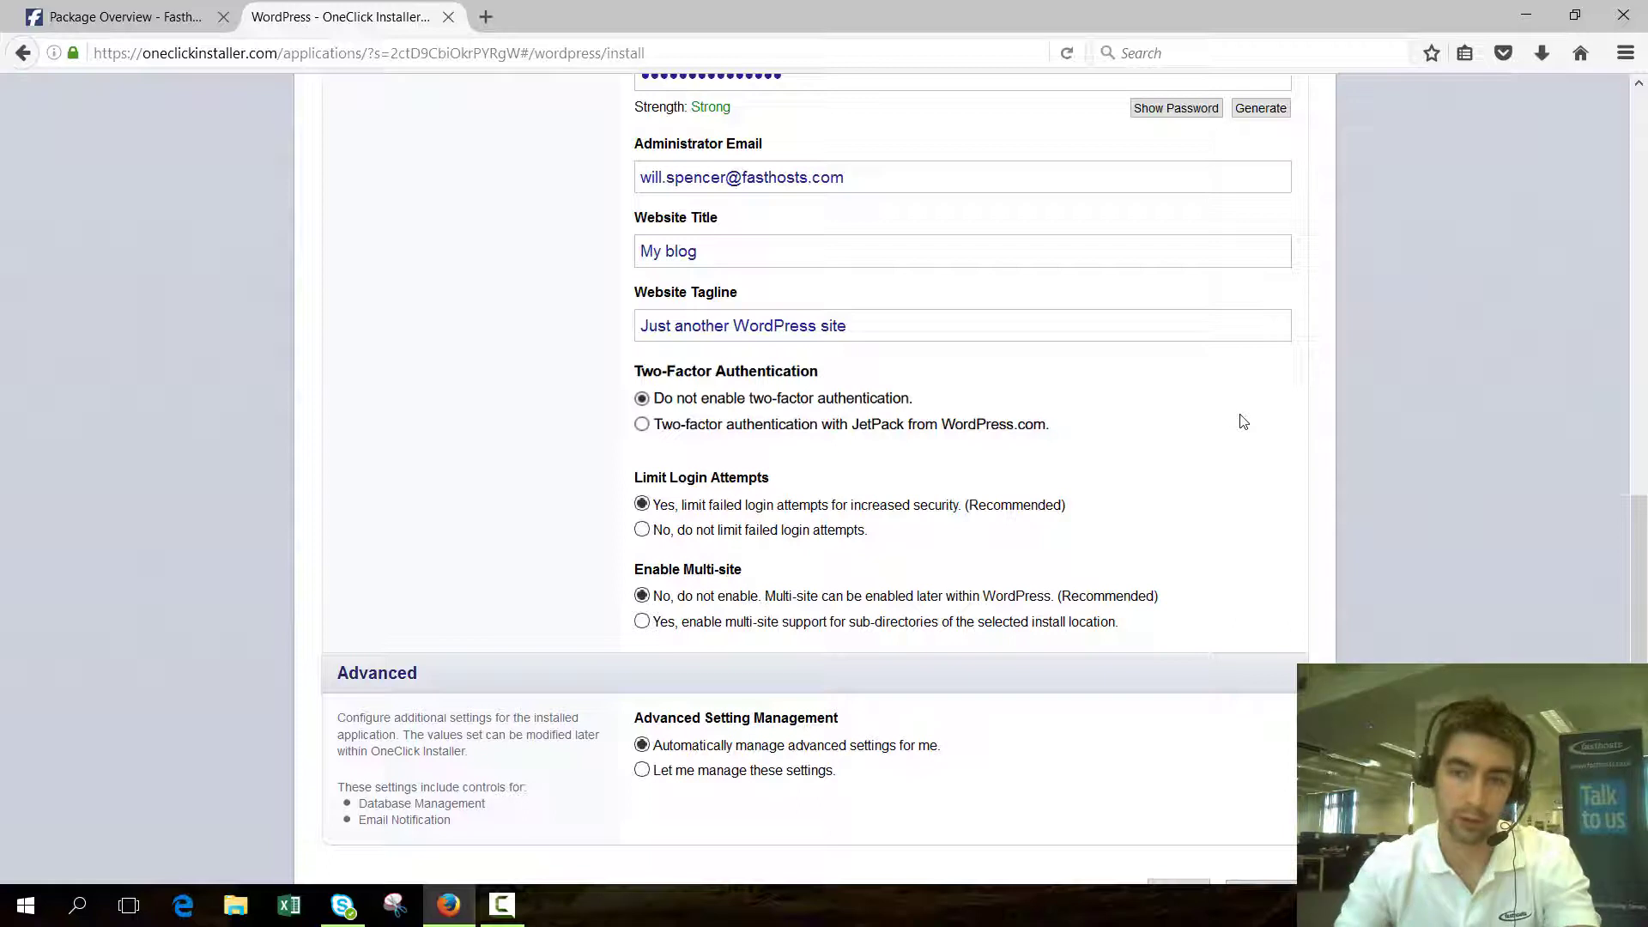
mouse_move(1392, 470)
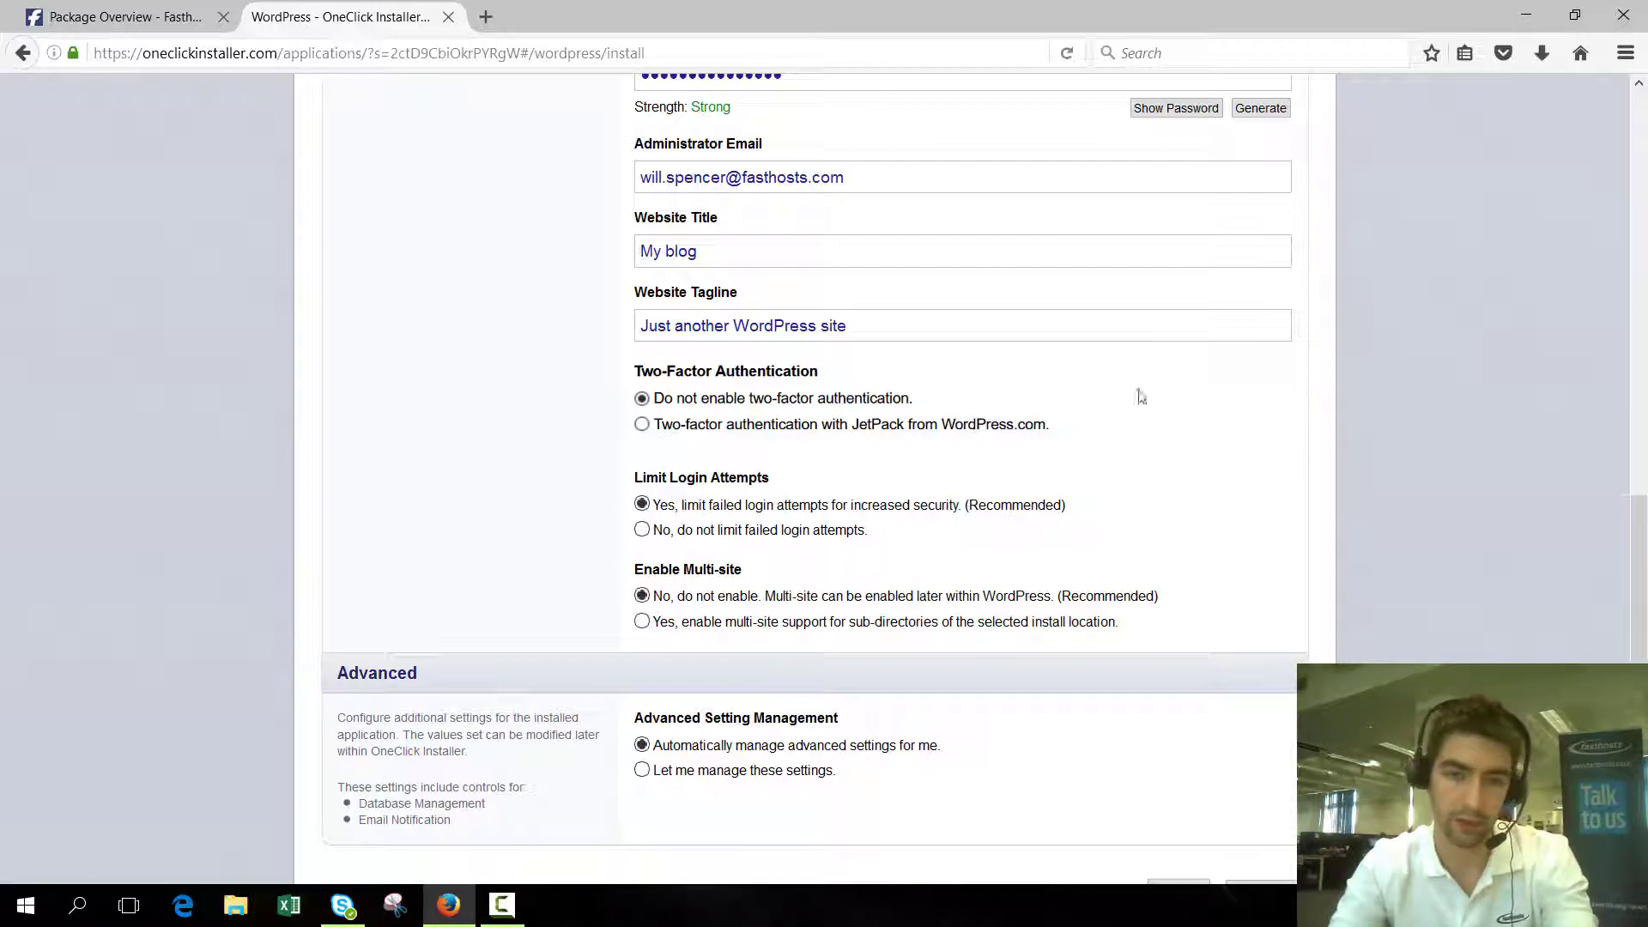
mouse_move(474, 396)
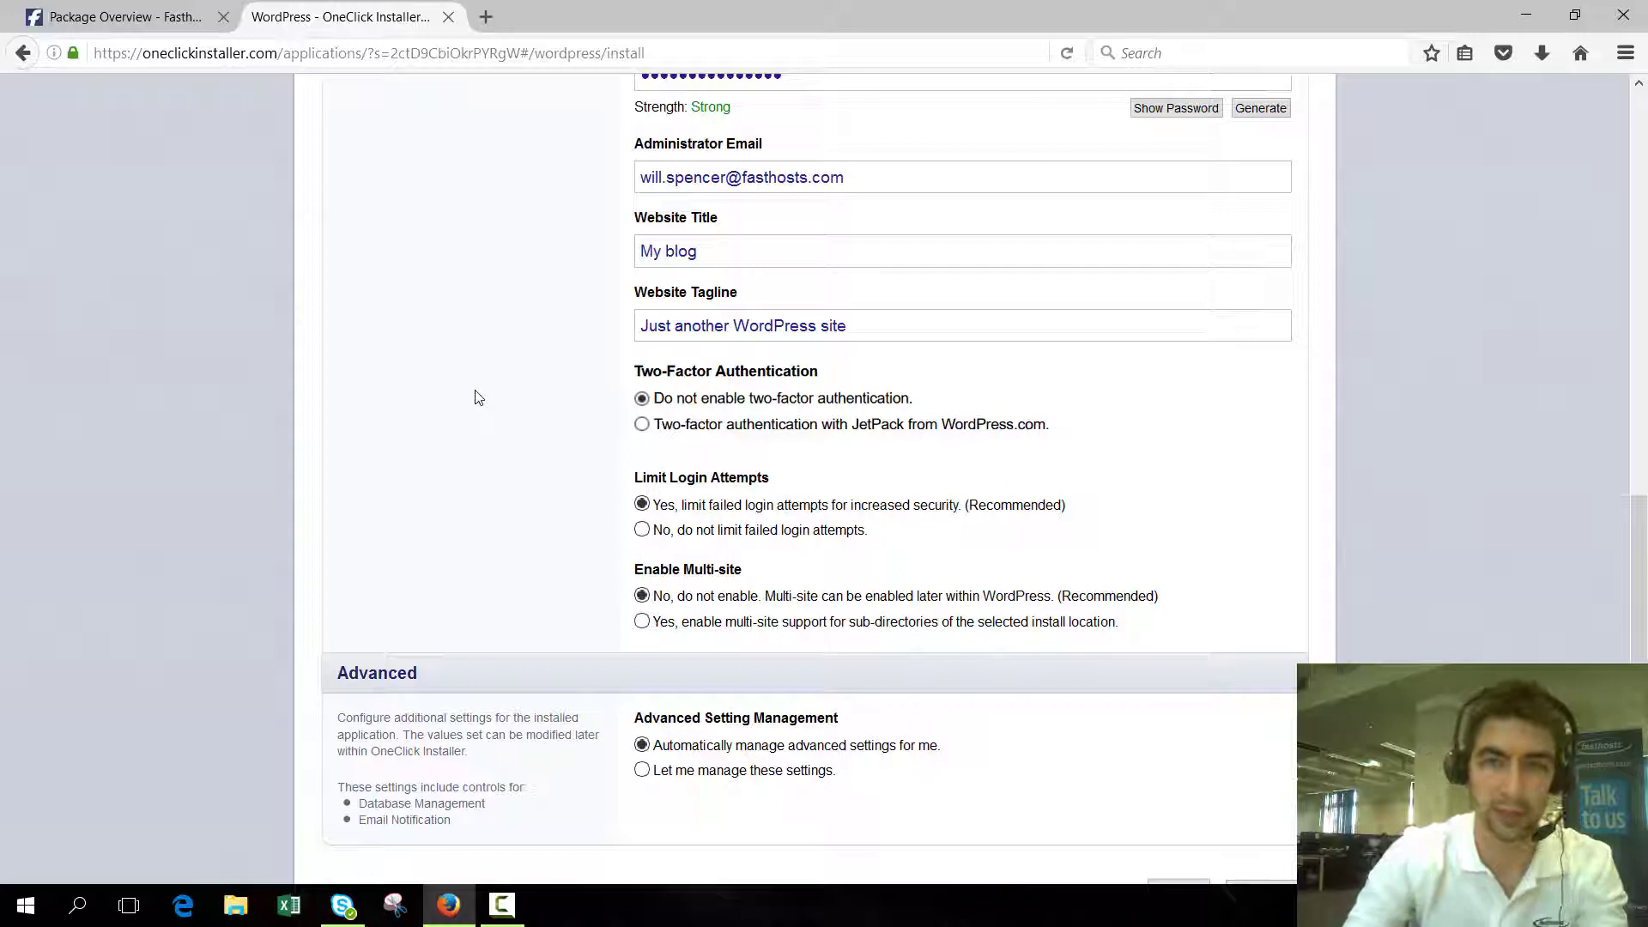
mouse_move(515, 410)
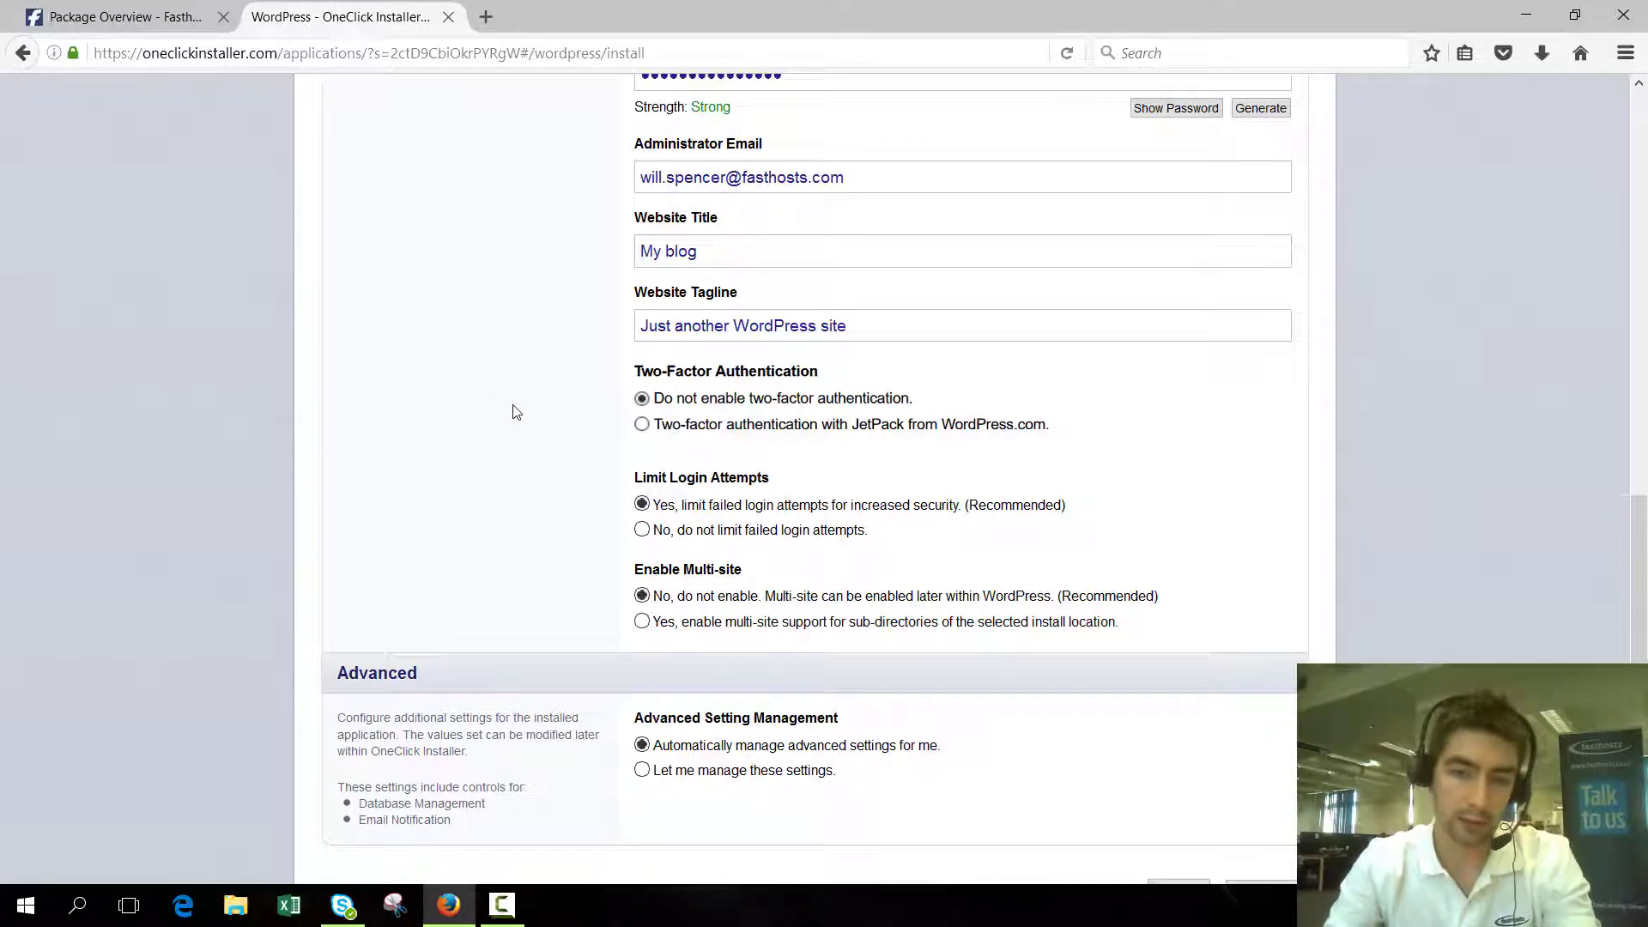
scroll(down, 3)
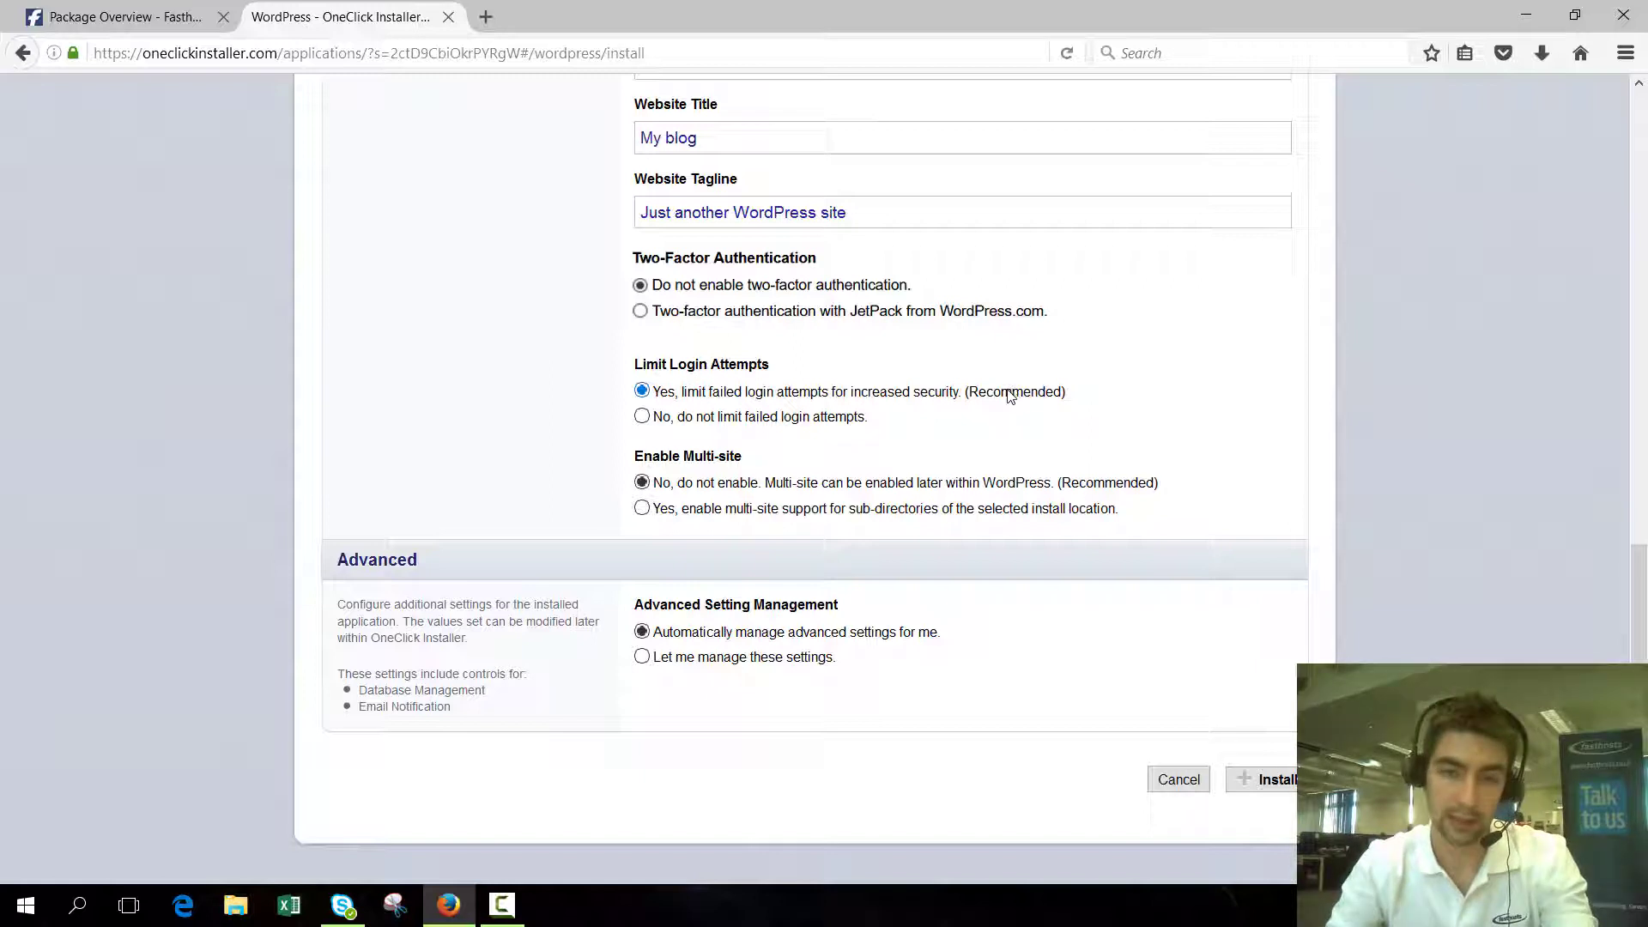
mouse_move(1150, 441)
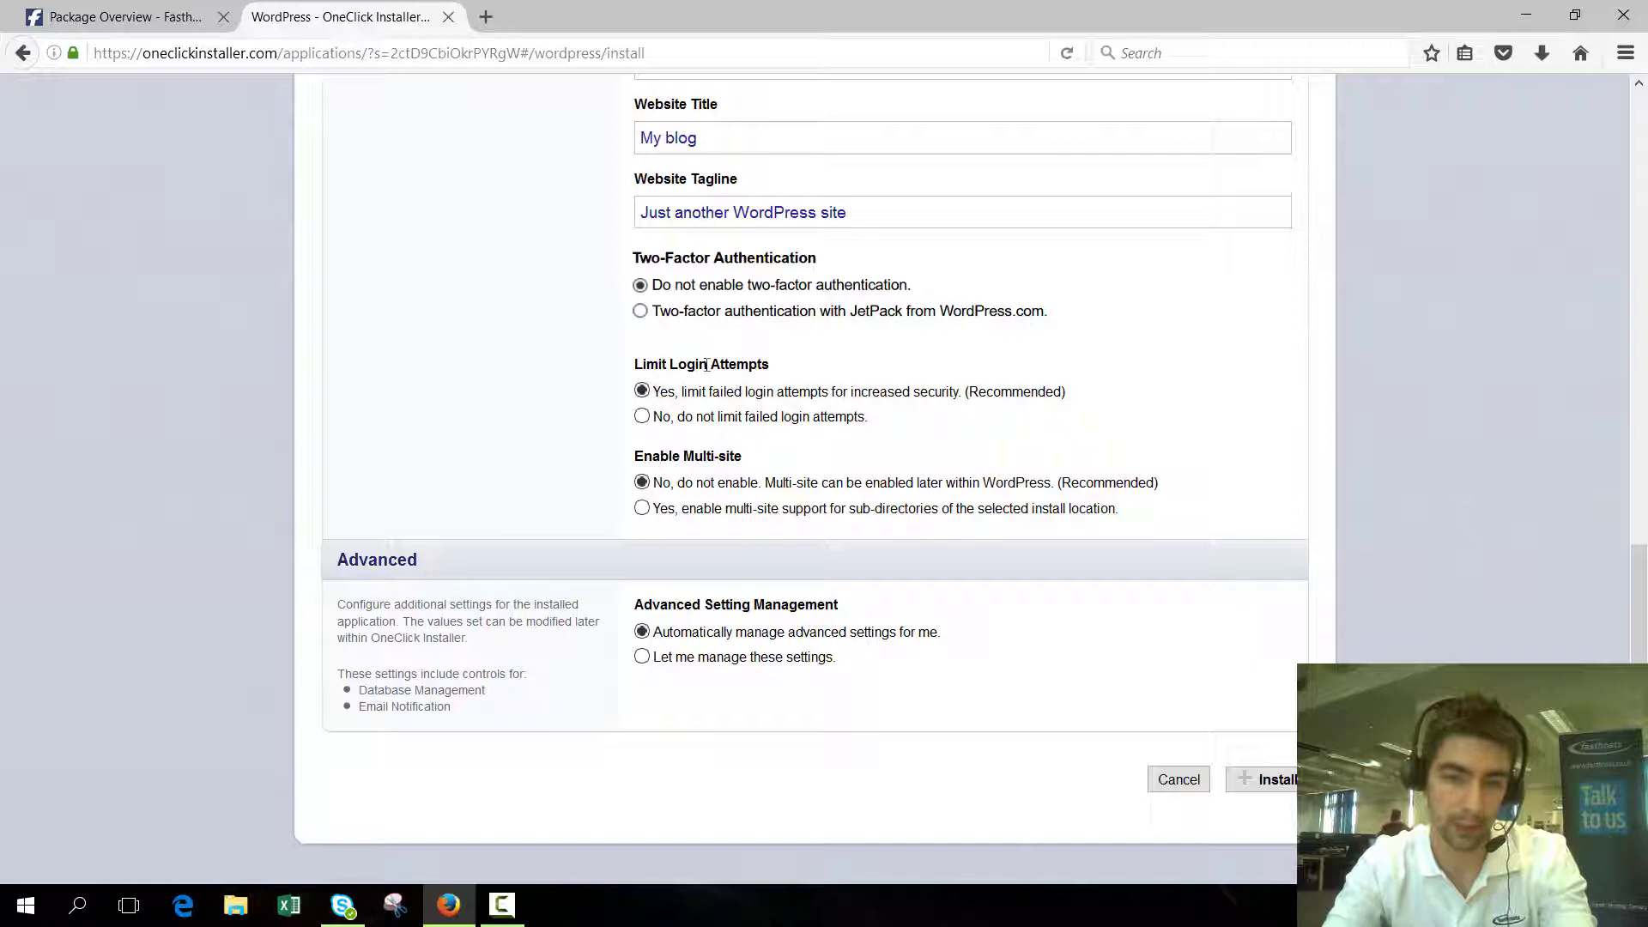
mouse_move(568, 371)
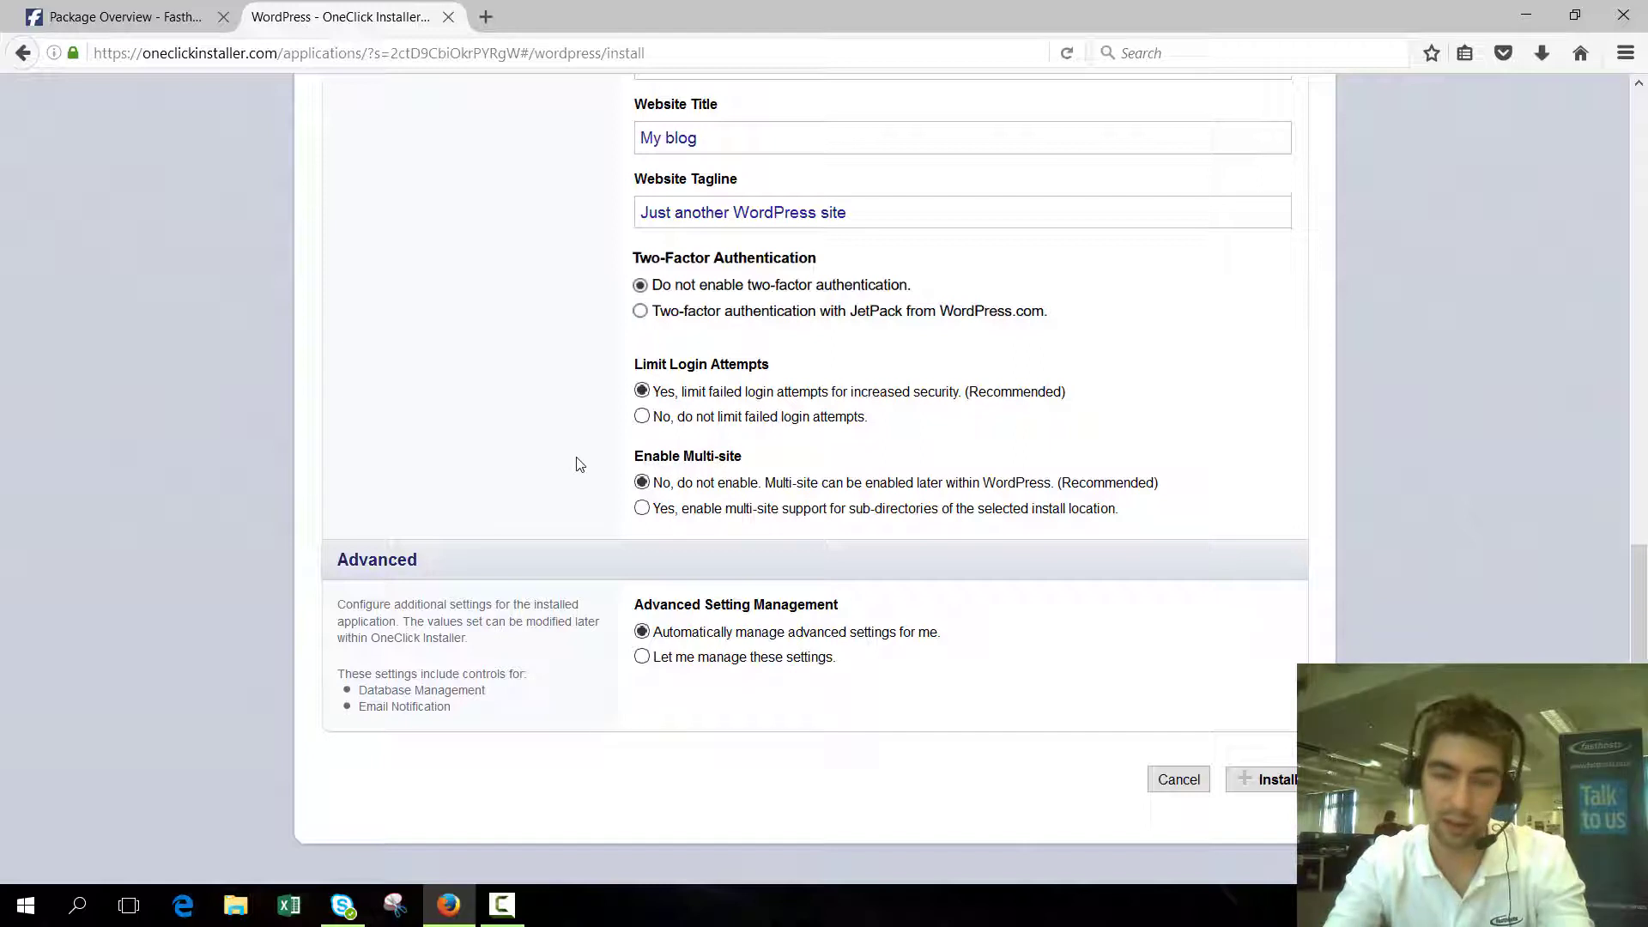
mouse_move(579, 460)
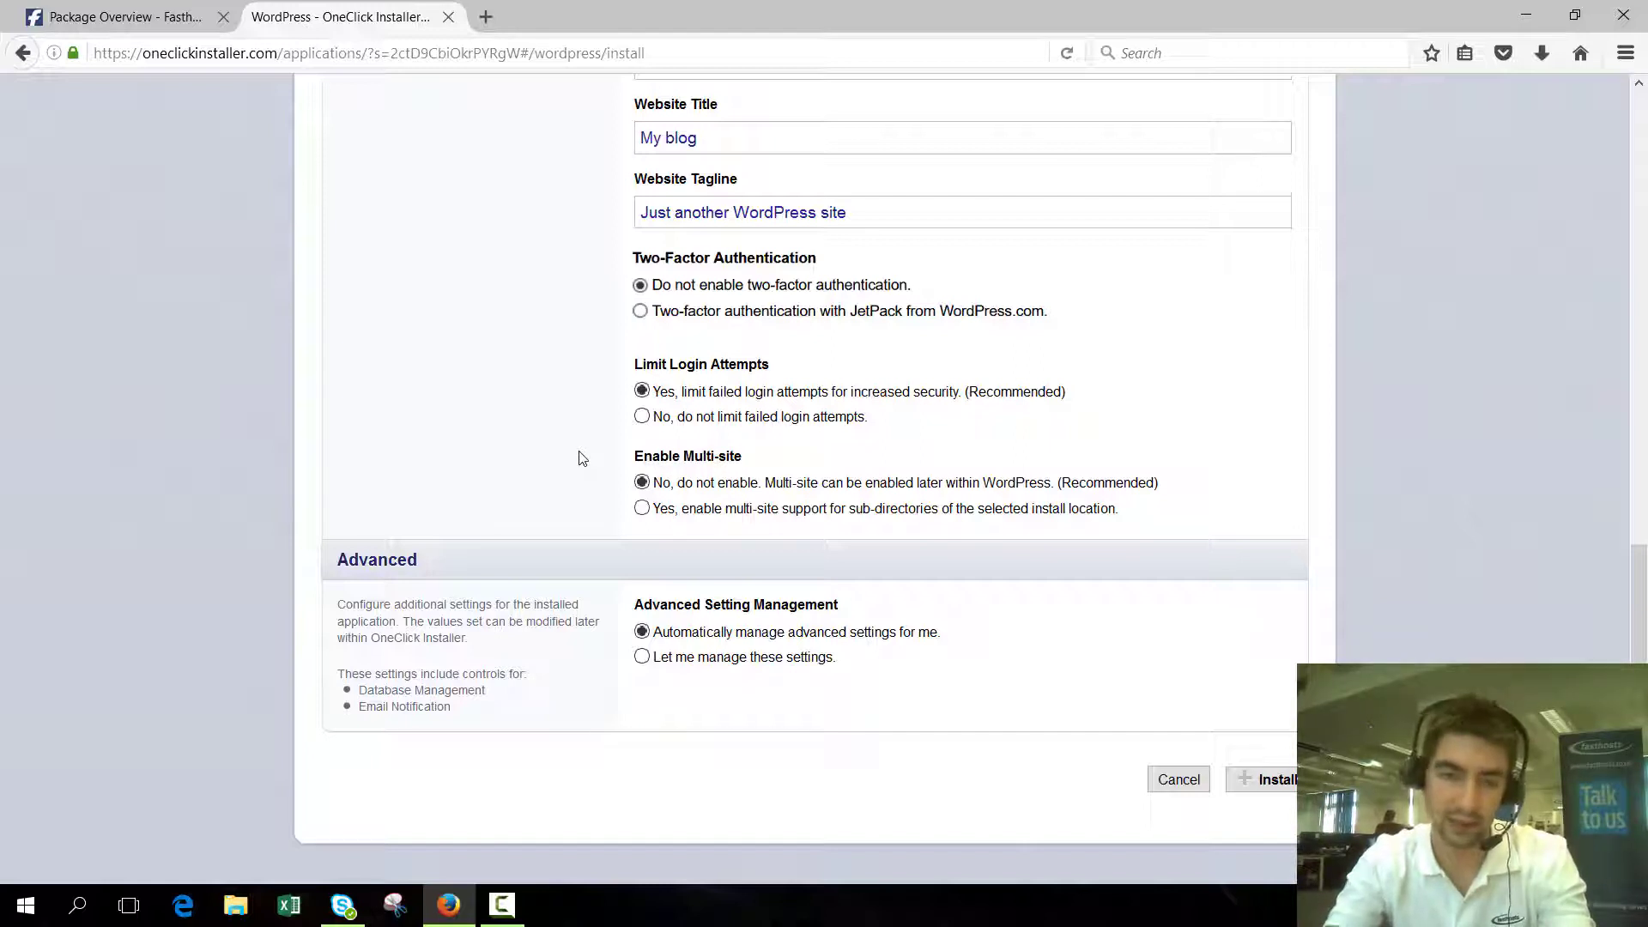
mouse_move(613, 586)
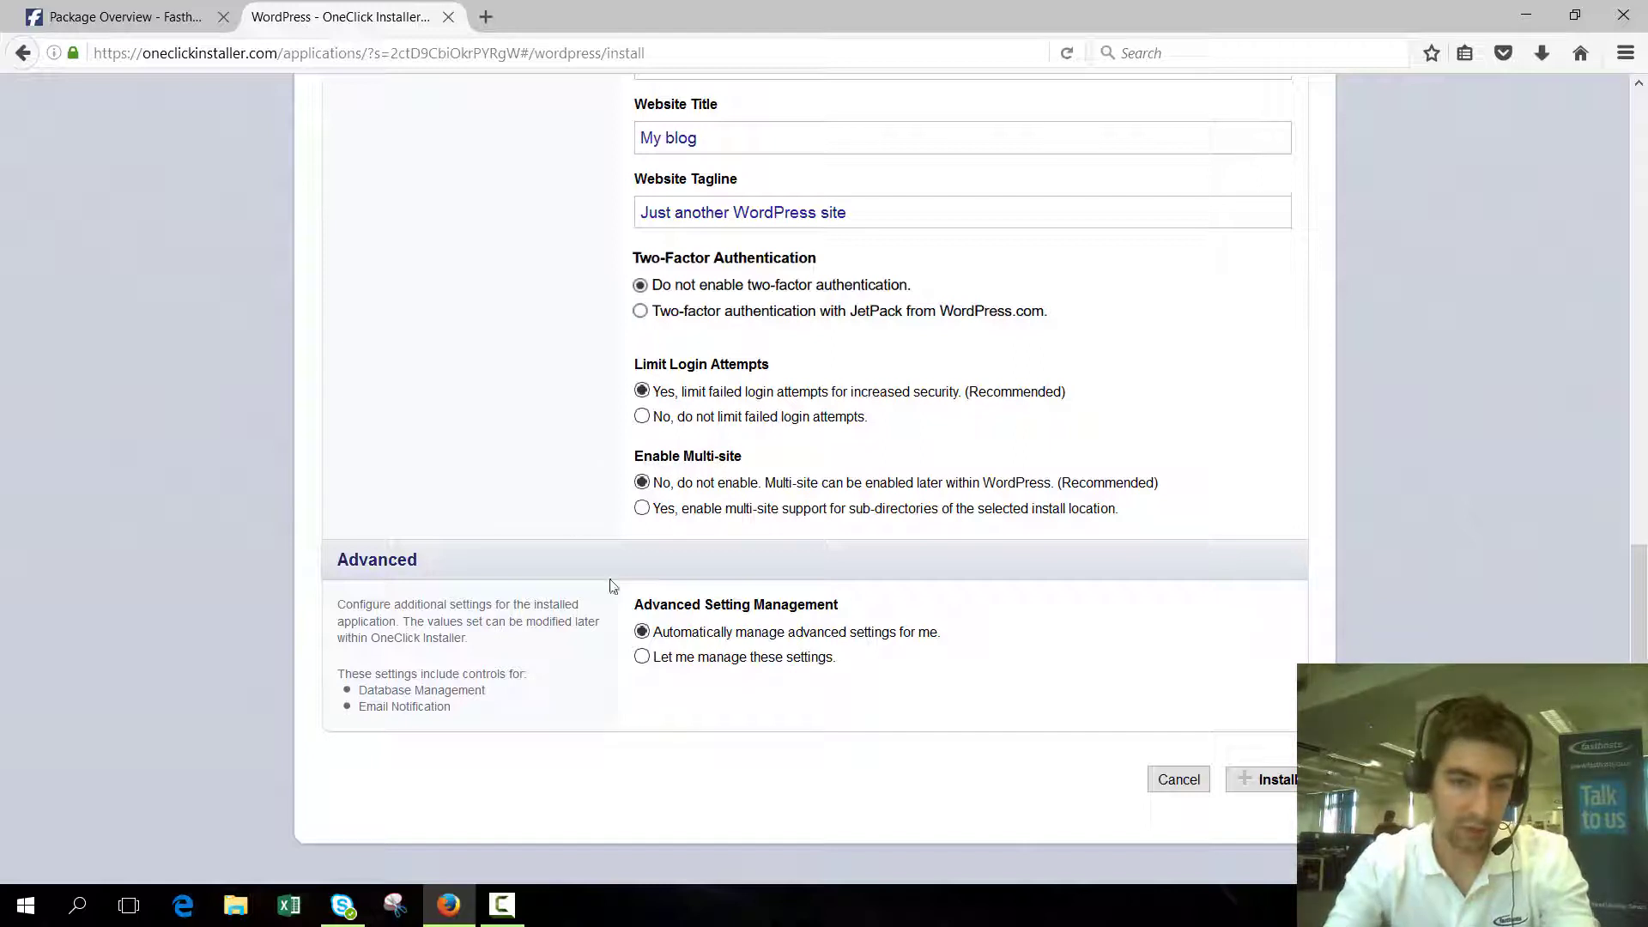
mouse_move(630, 596)
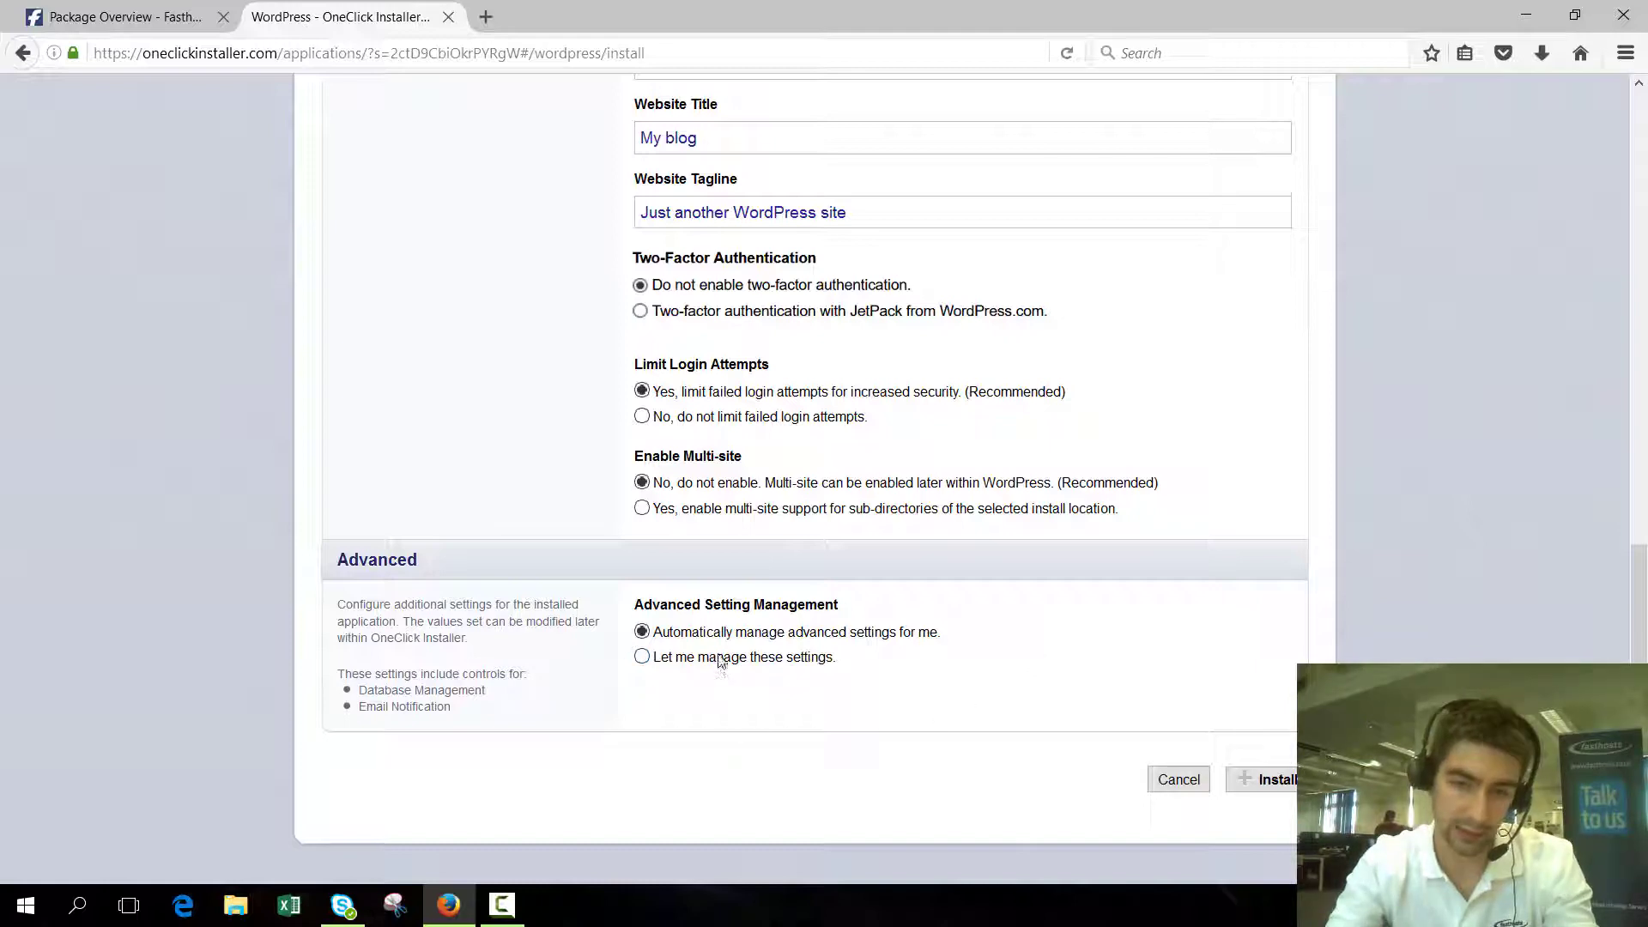
- Explore the manual advanced database and email notification options
click(640, 656)
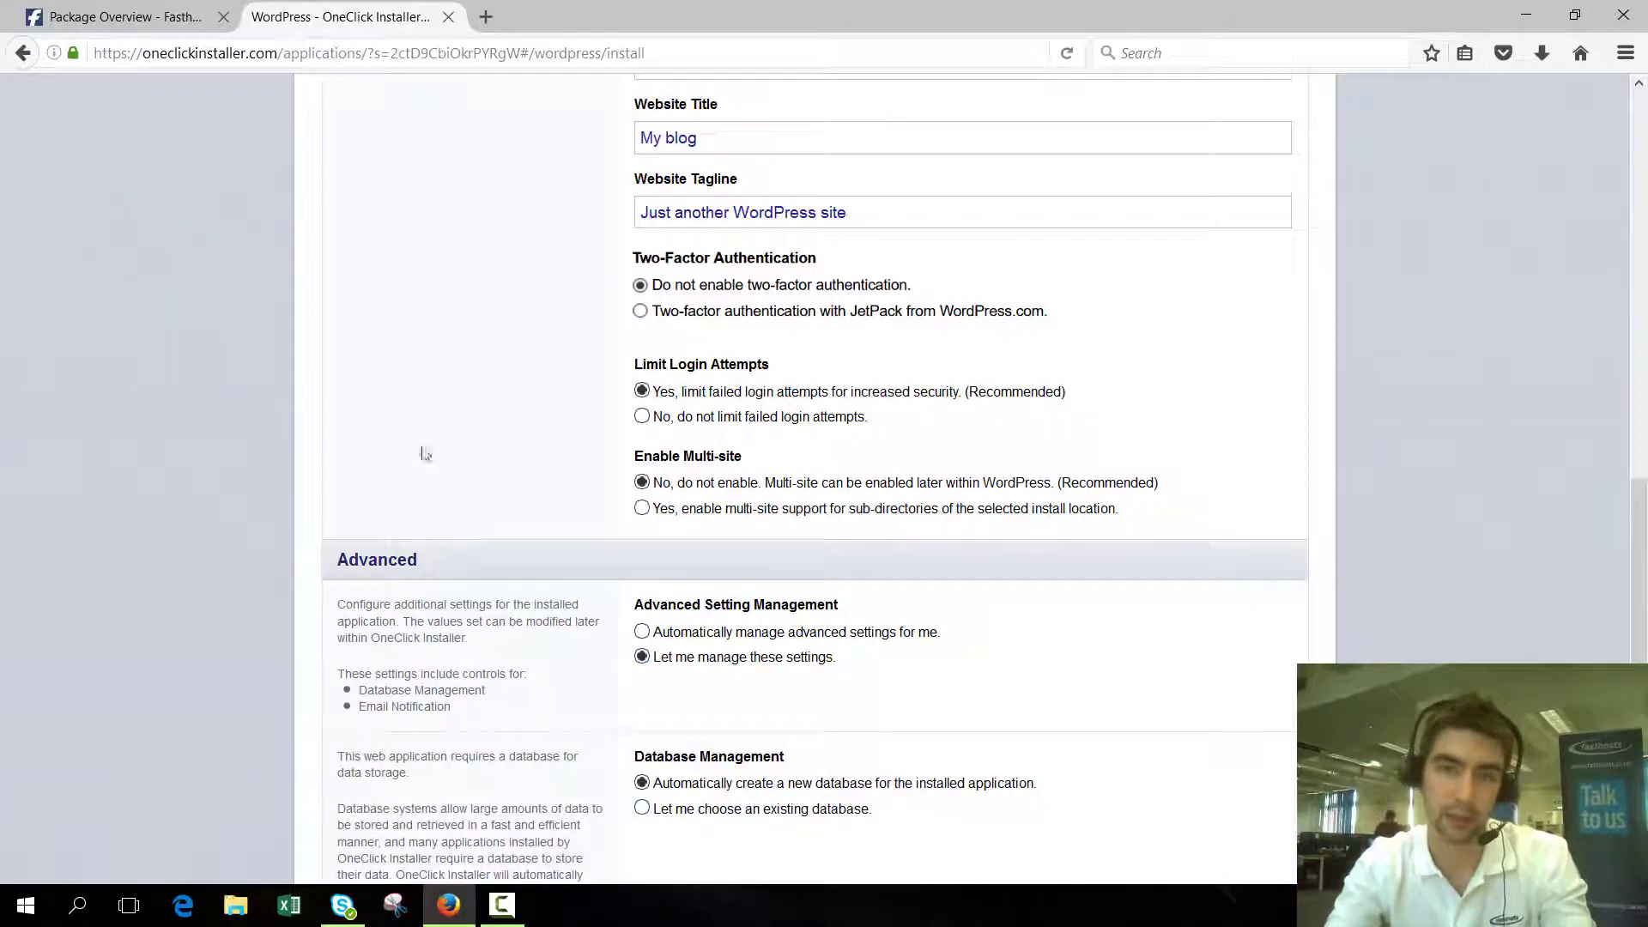
scroll(down, 3)
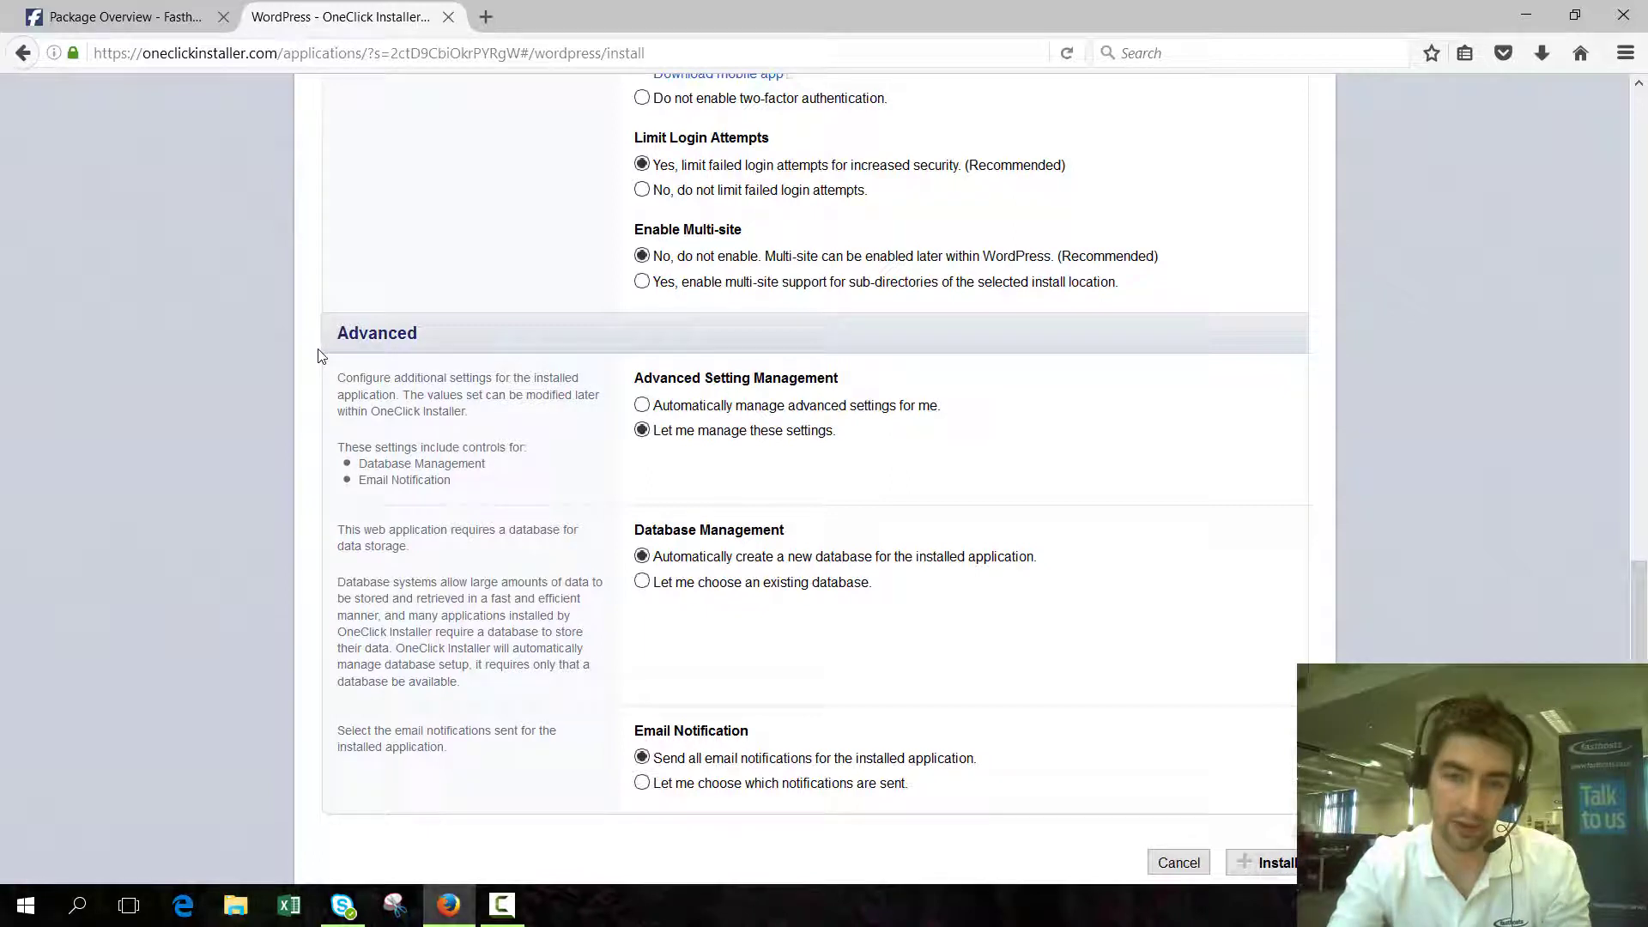
scroll(down, 3)
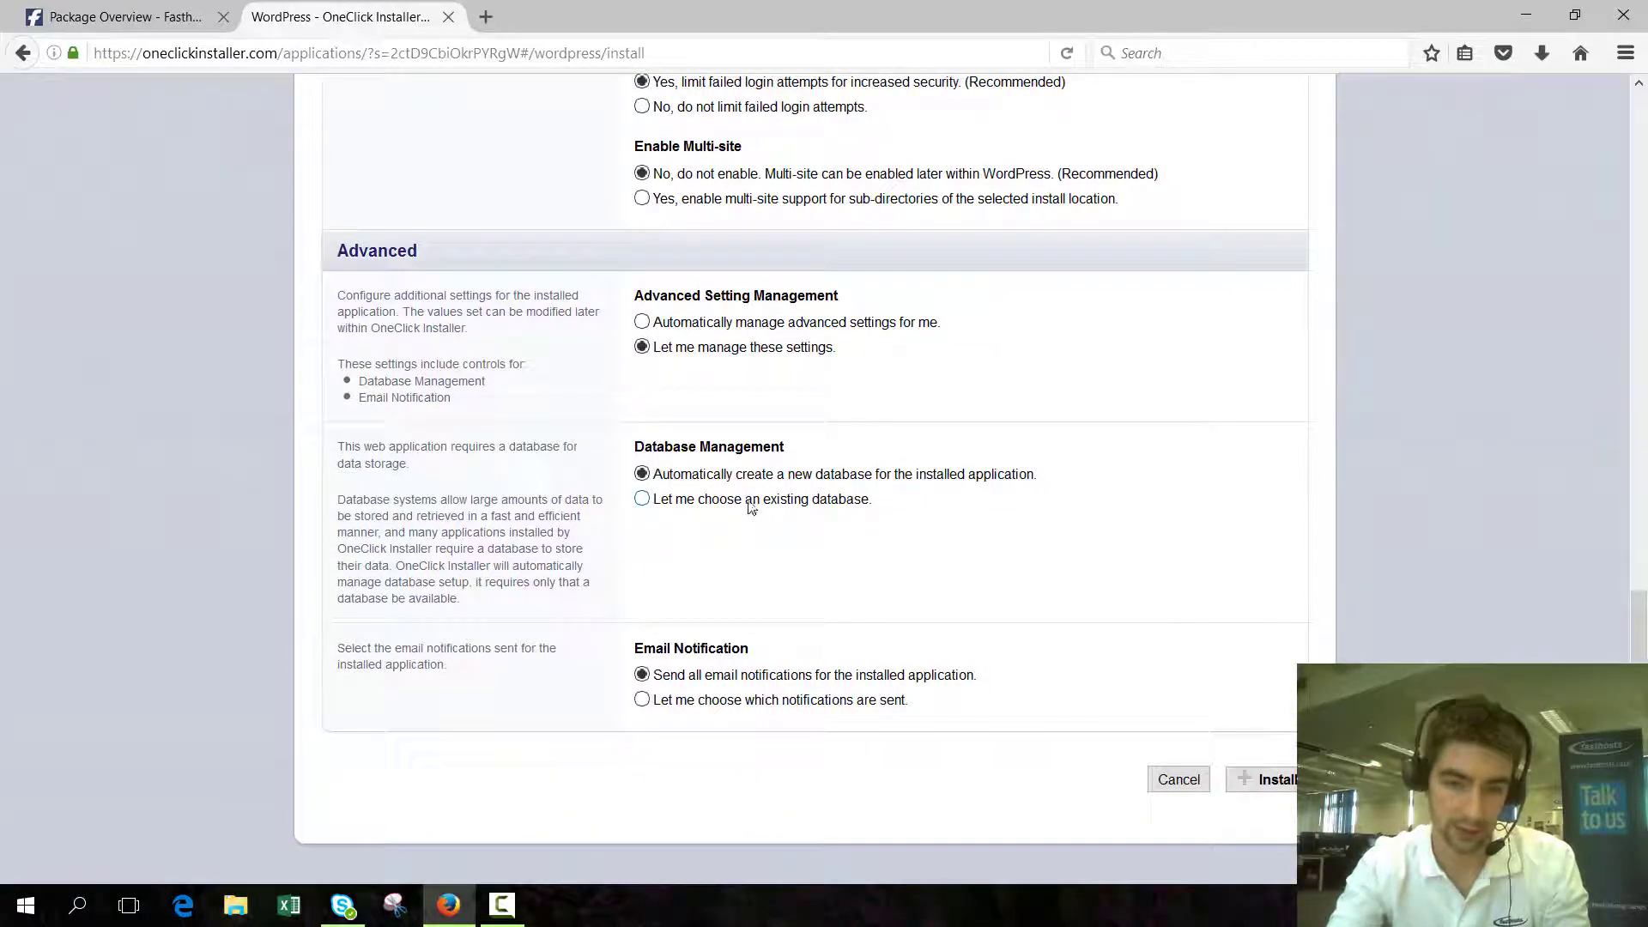
click(640, 498)
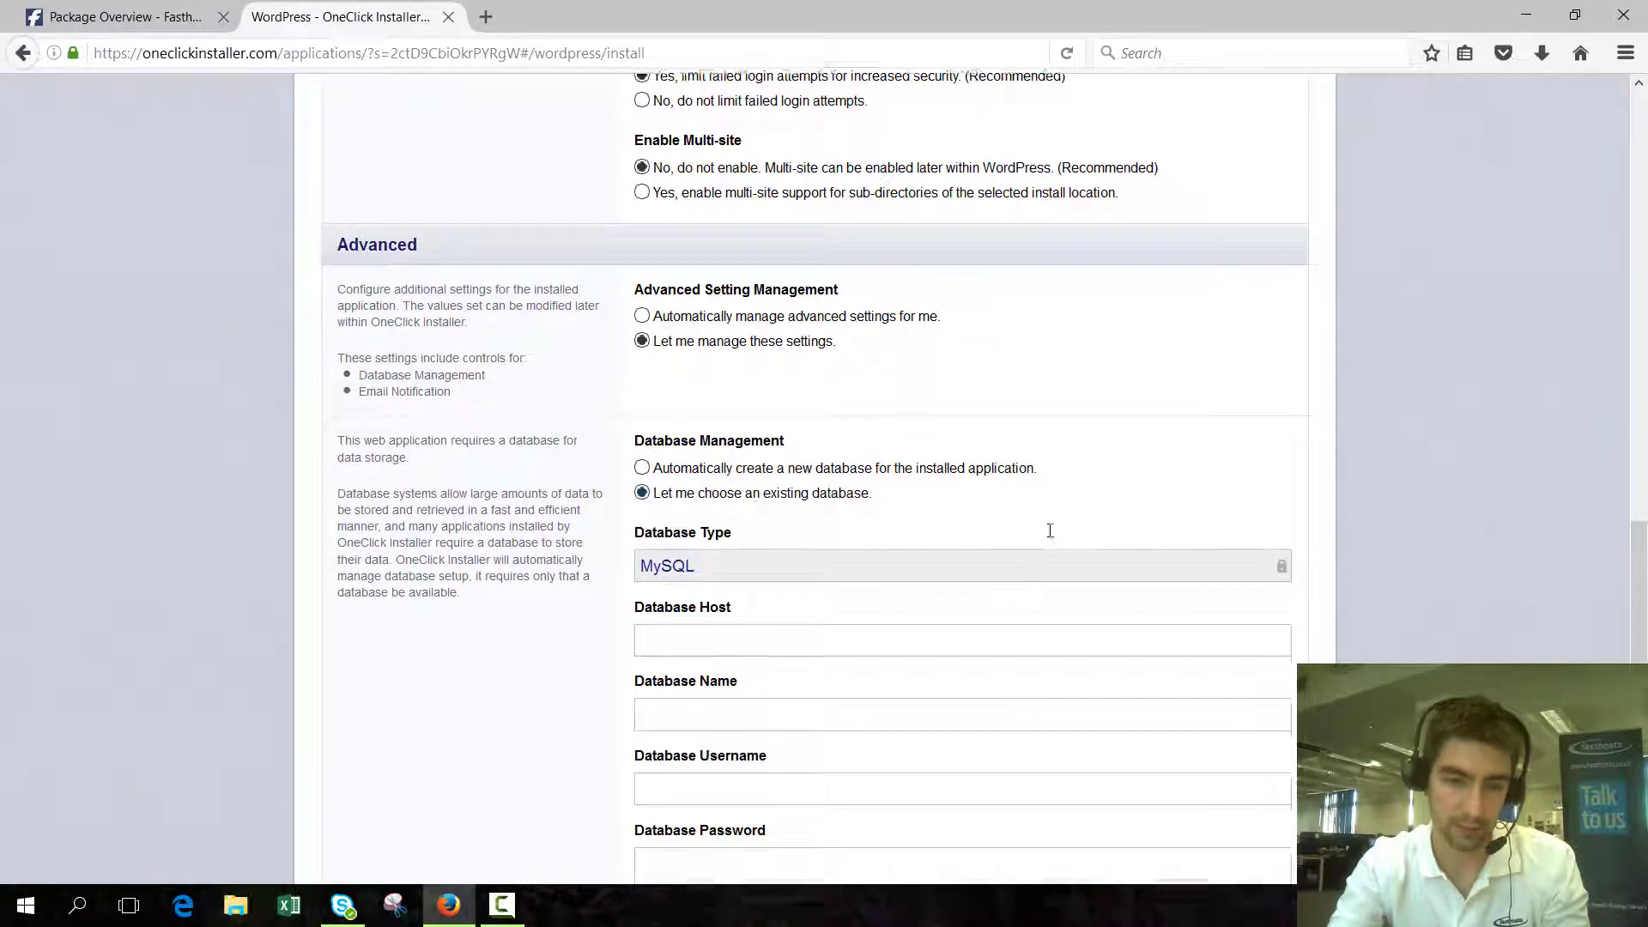
scroll(down, 3)
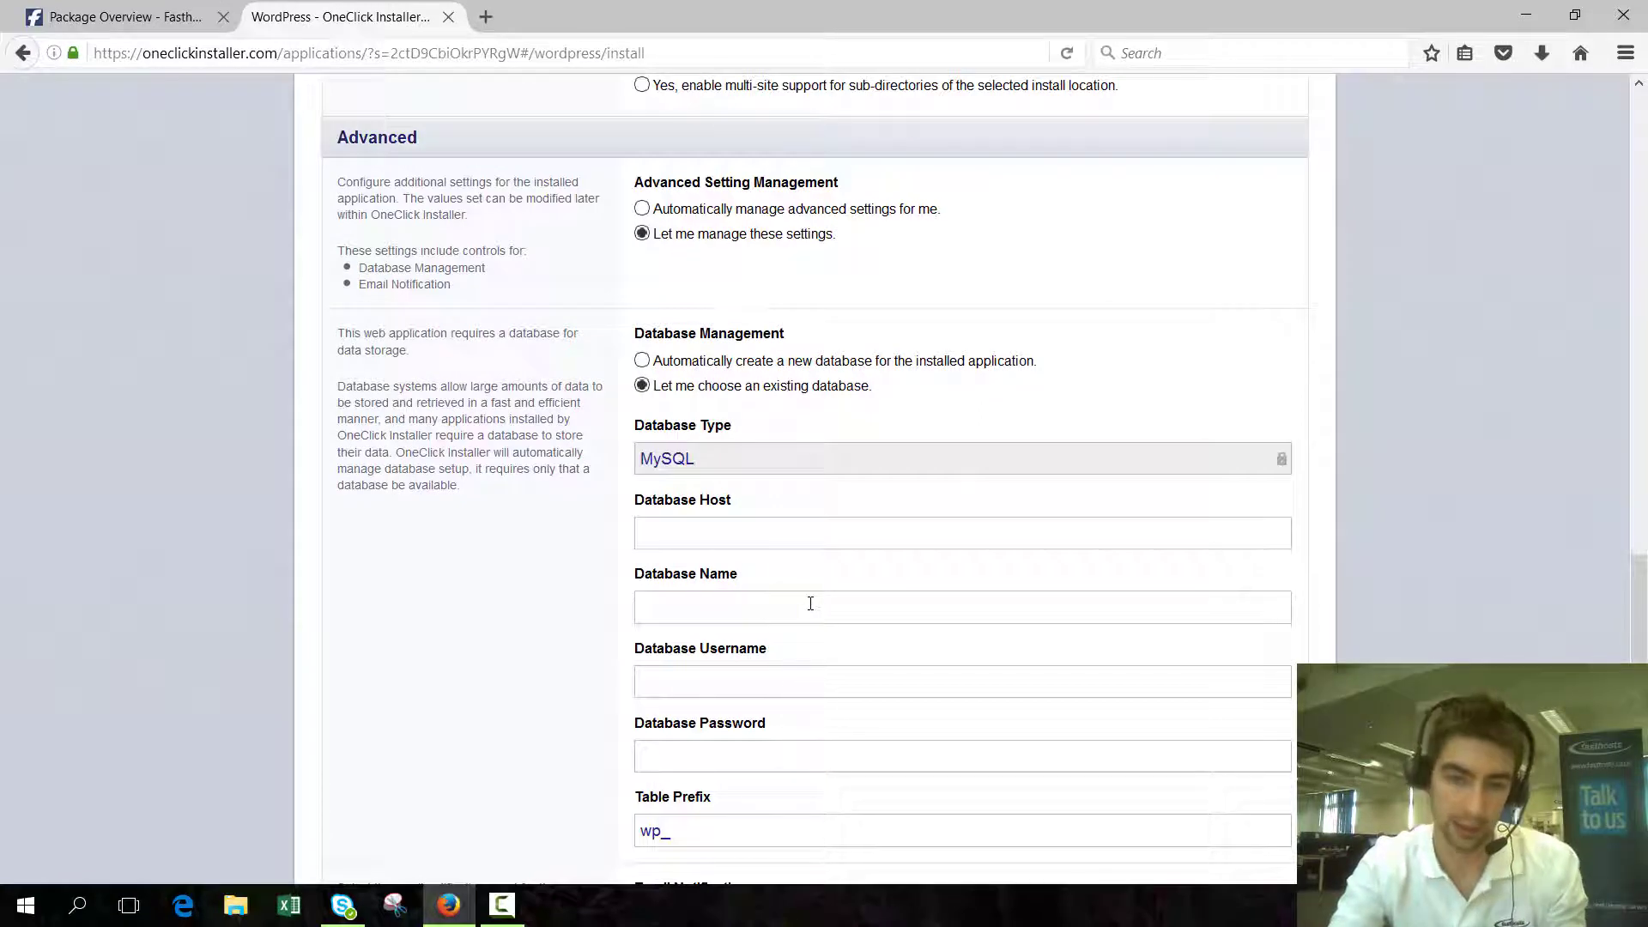
mouse_move(792, 434)
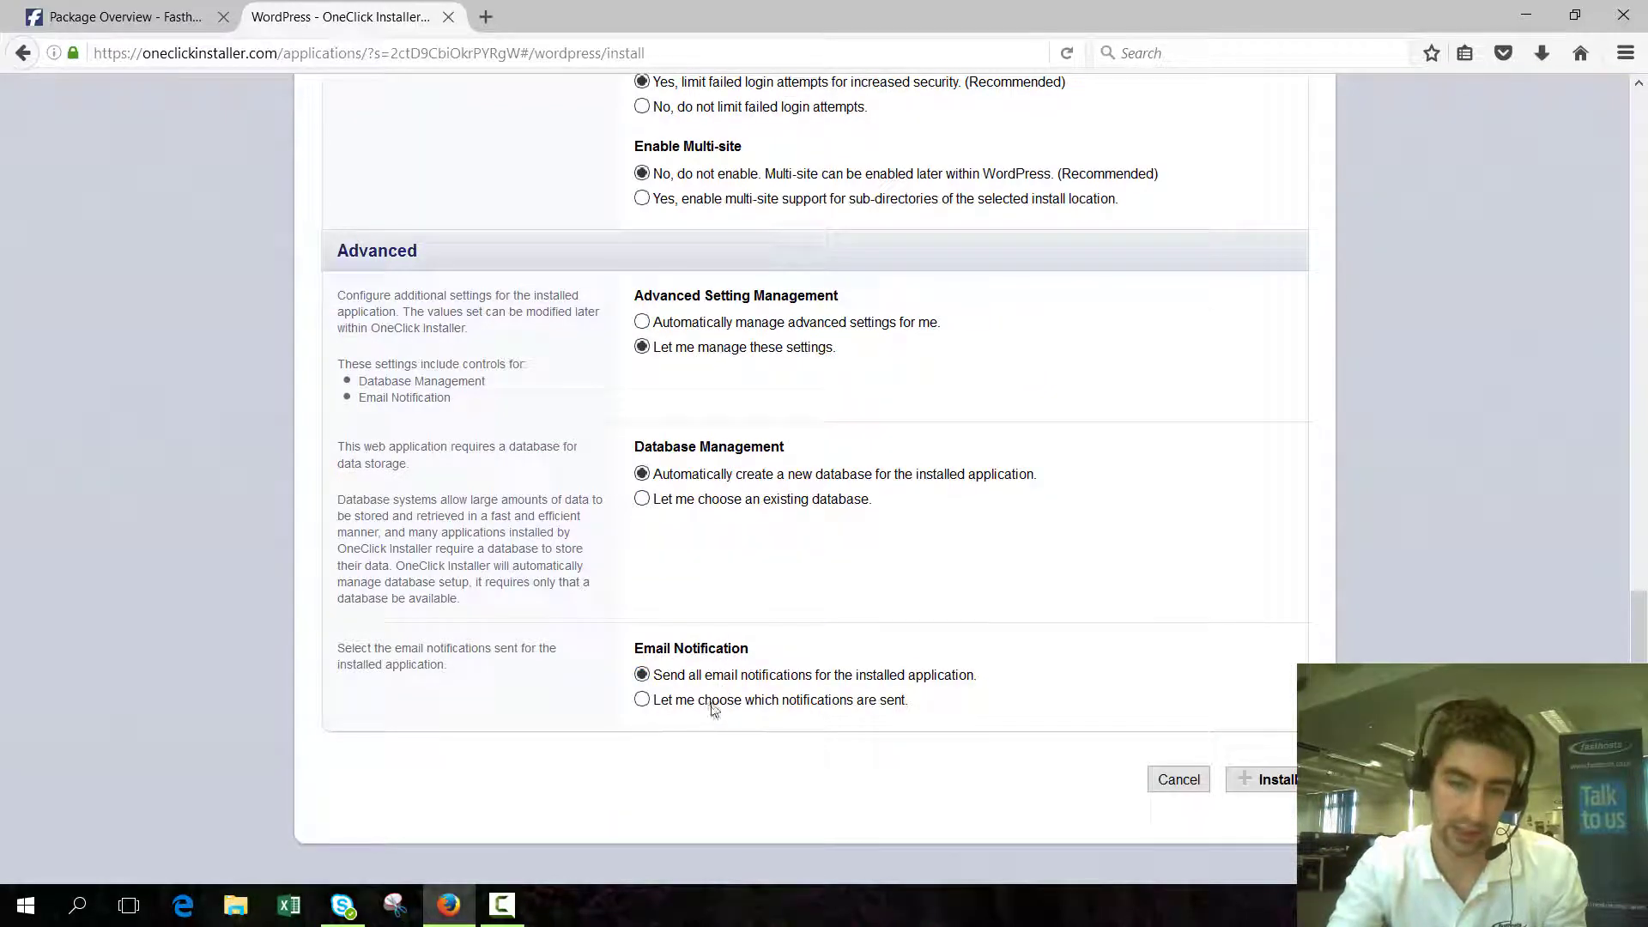
click(641, 699)
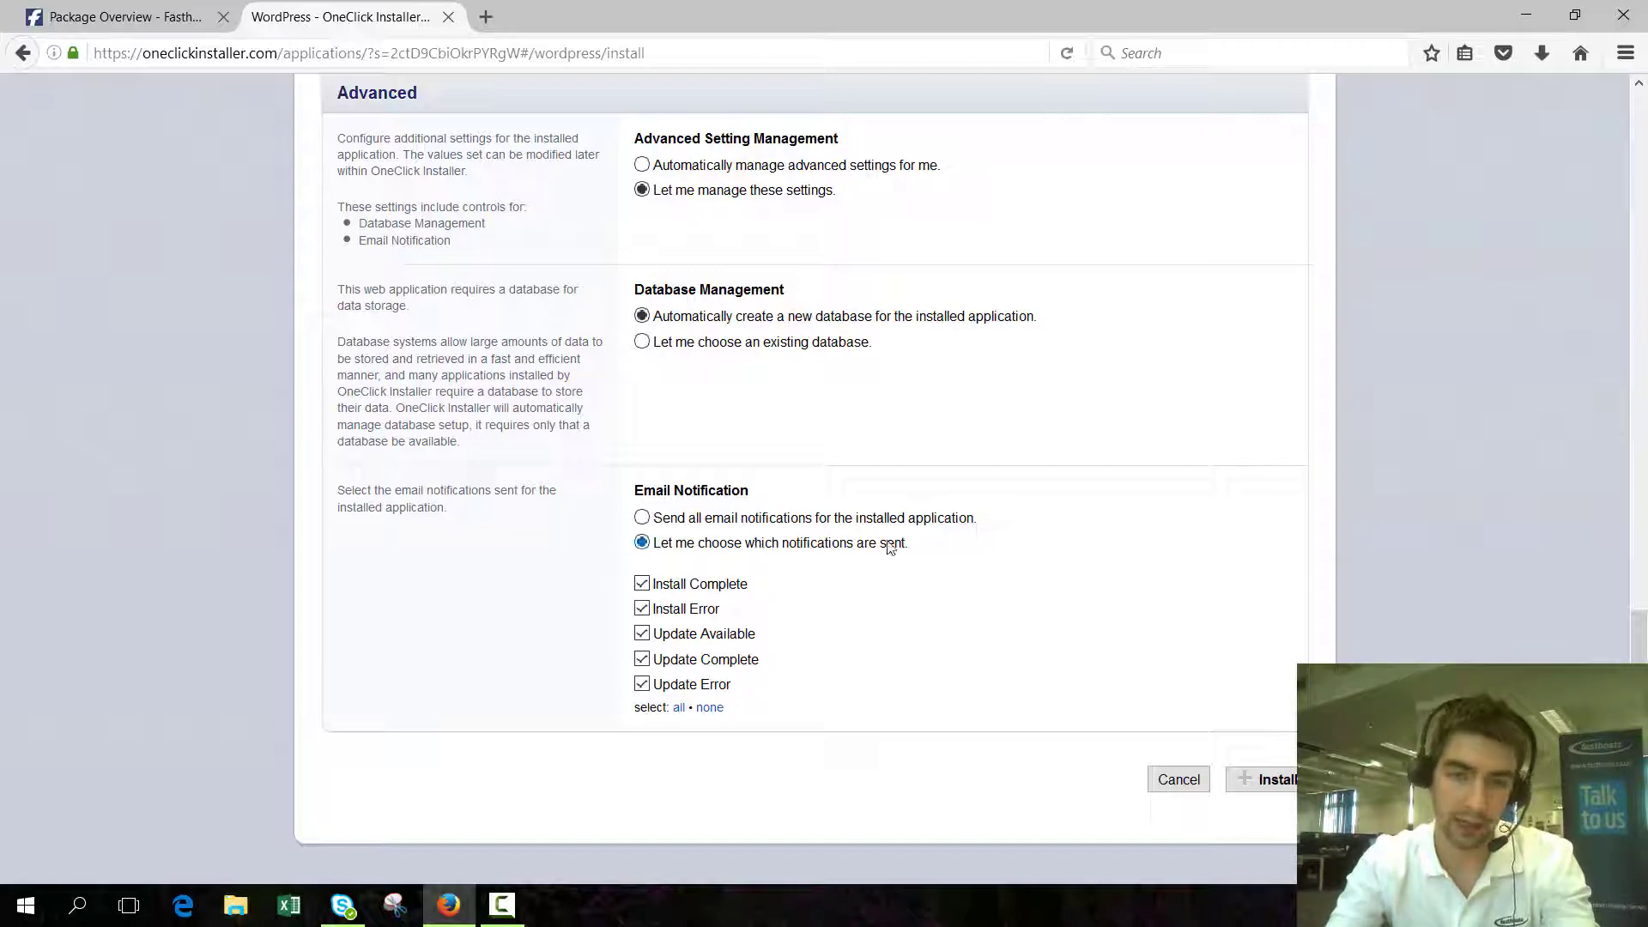
- Switch back to automatically managed advanced settings
scroll(up, 3)
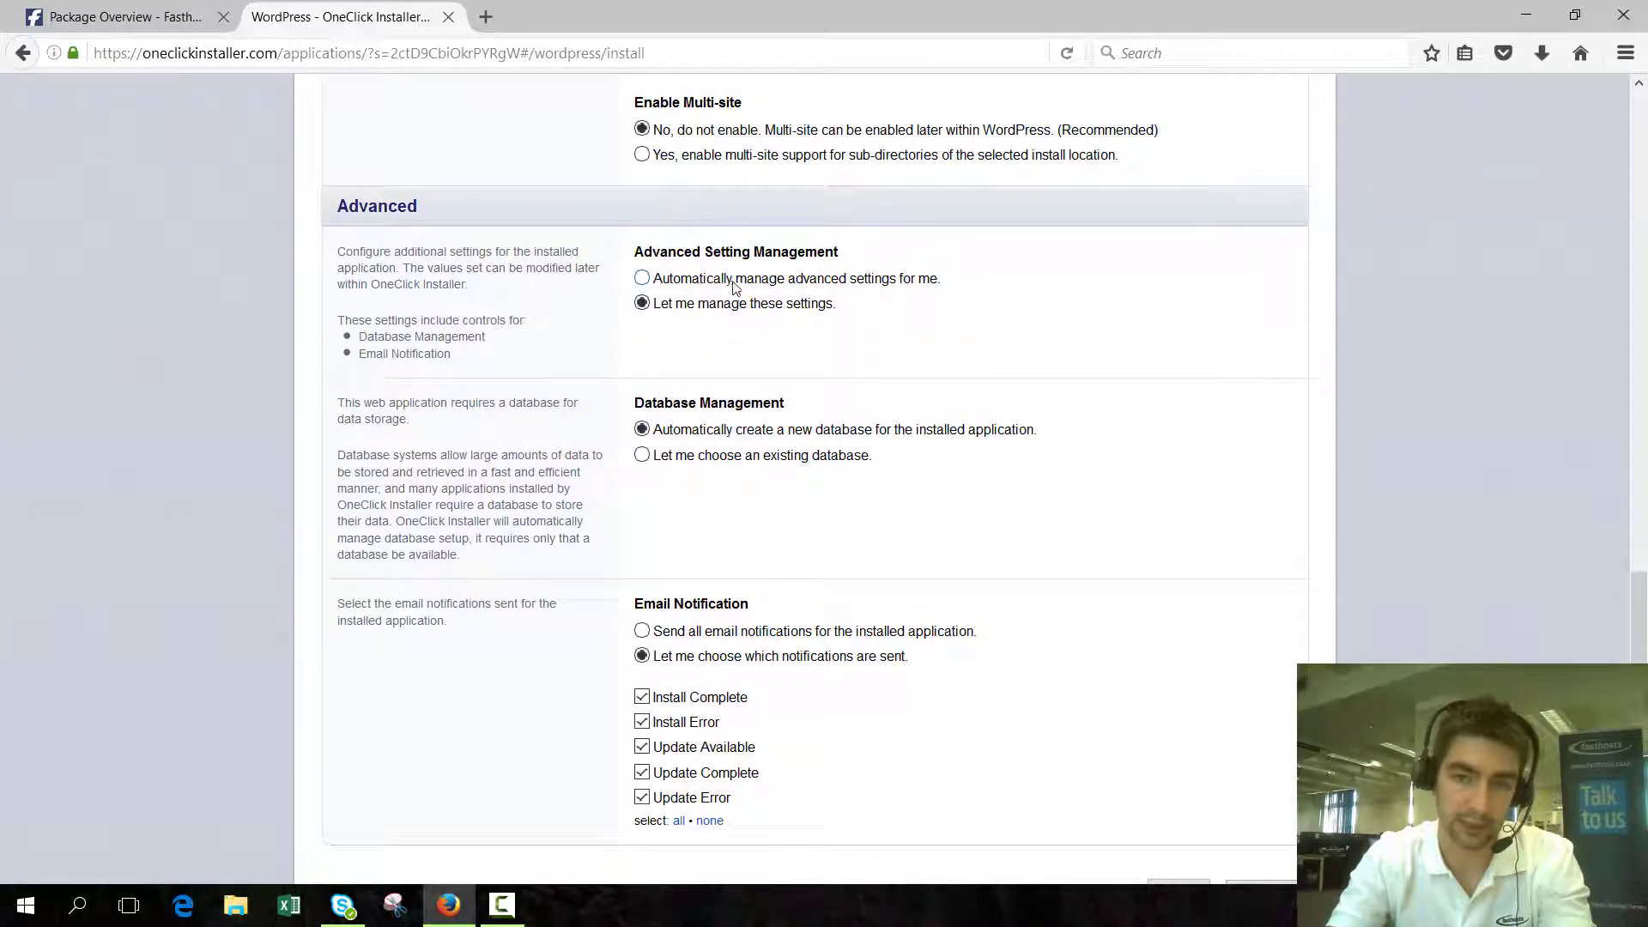
click(641, 278)
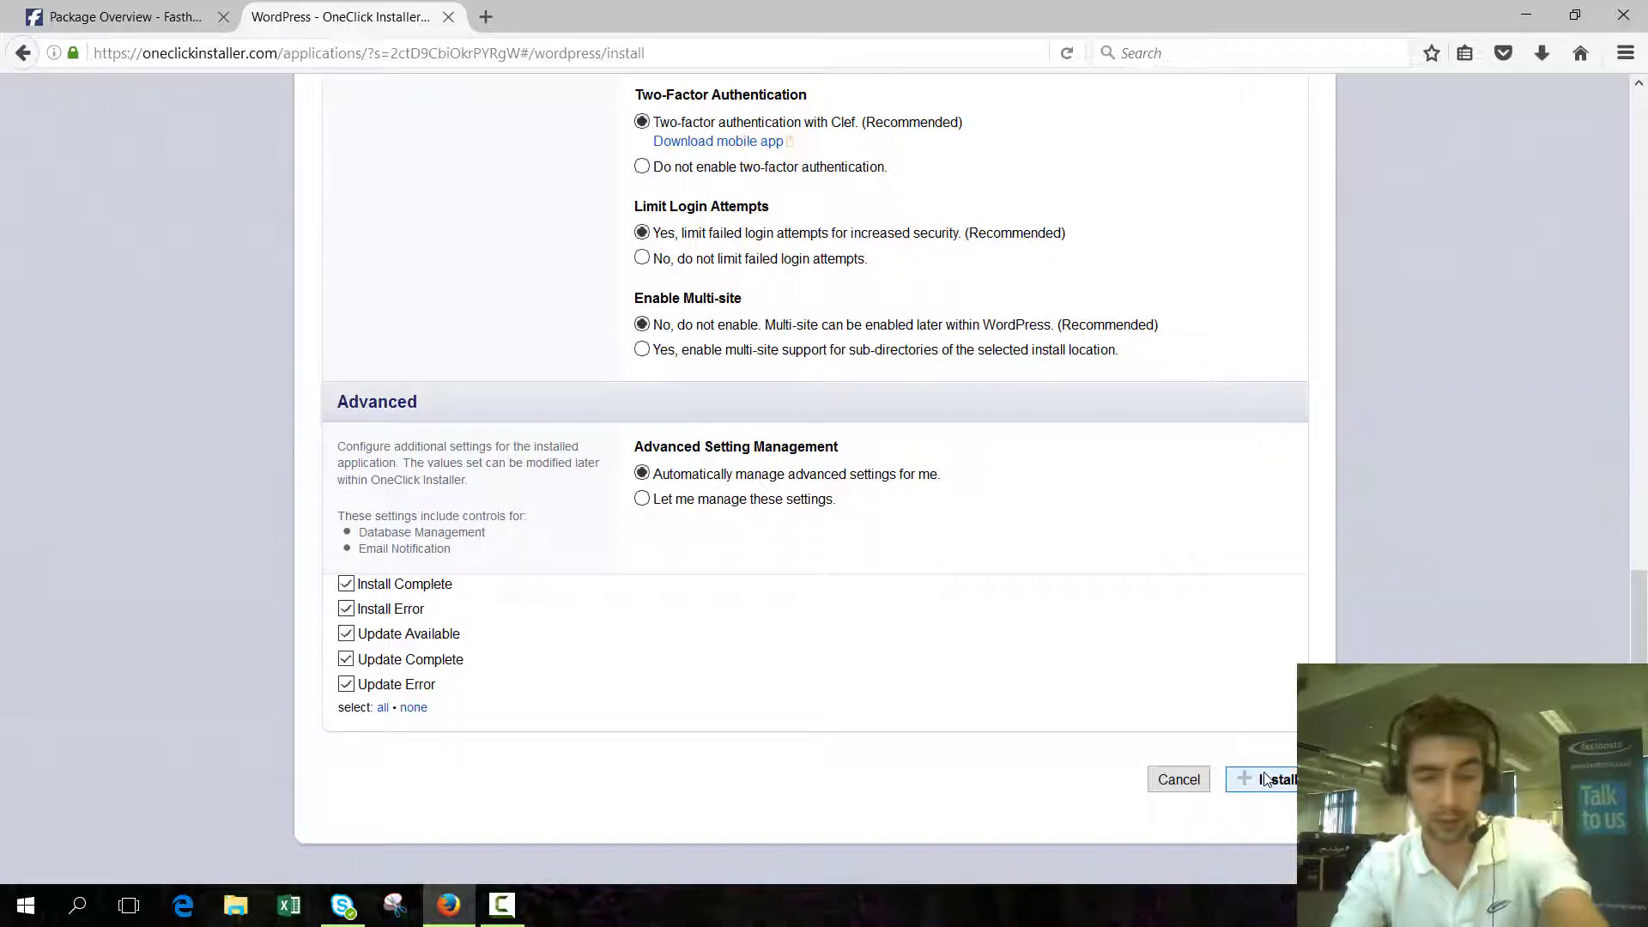
- Install WordPress and review the details of the installed My blog (2) application
click(1275, 779)
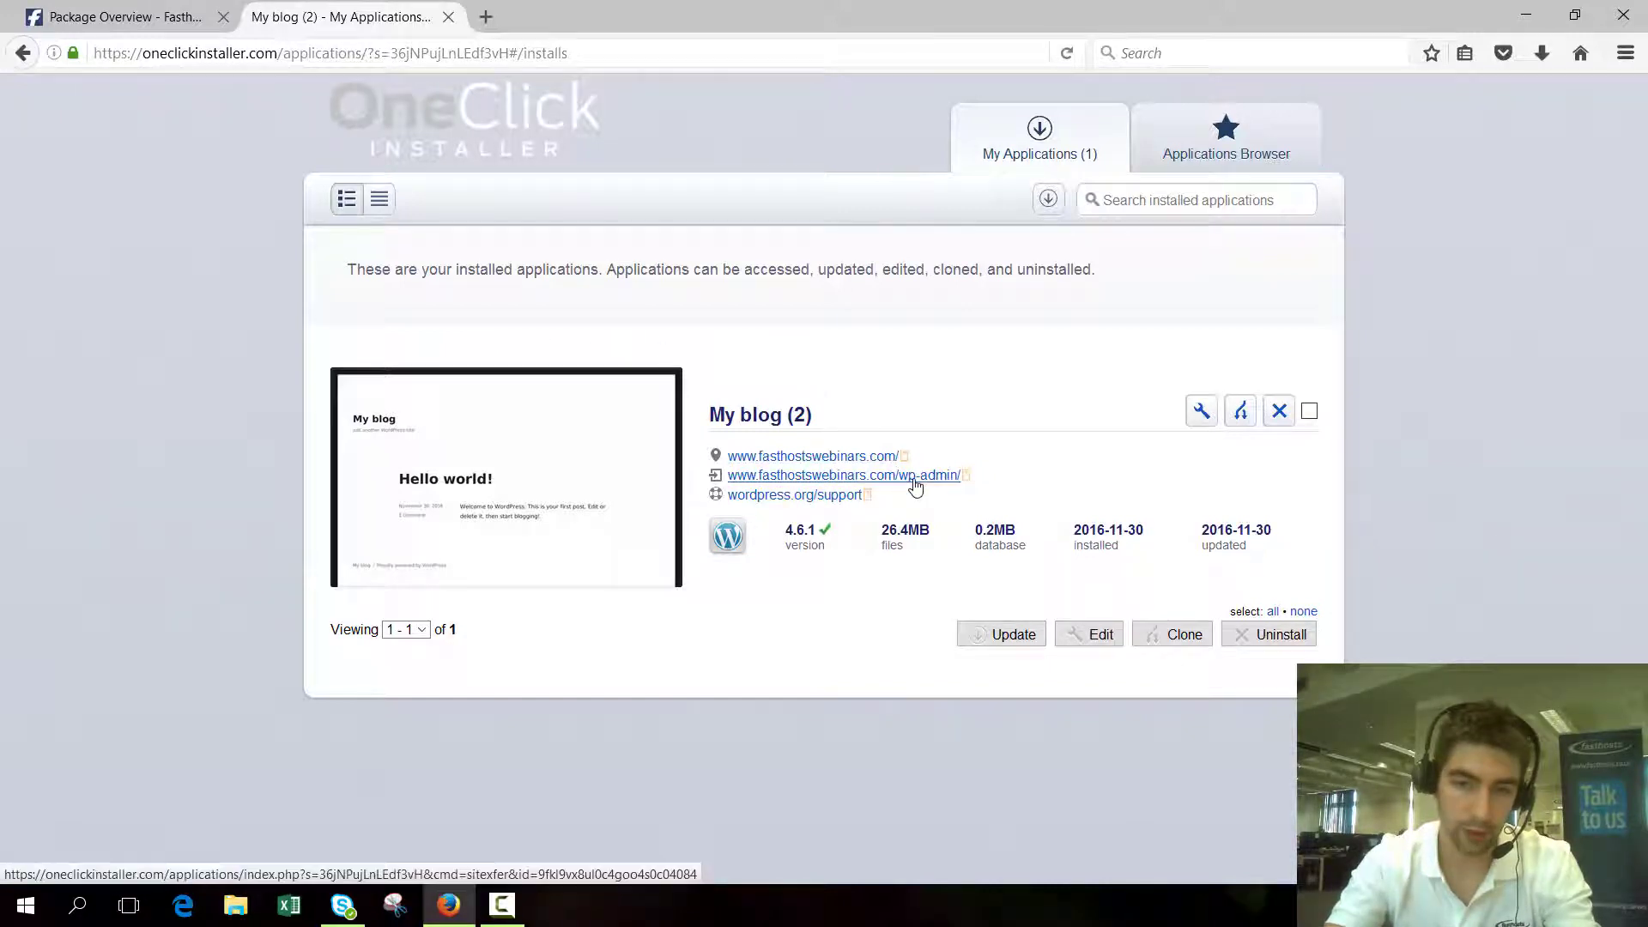
mouse_move(807, 499)
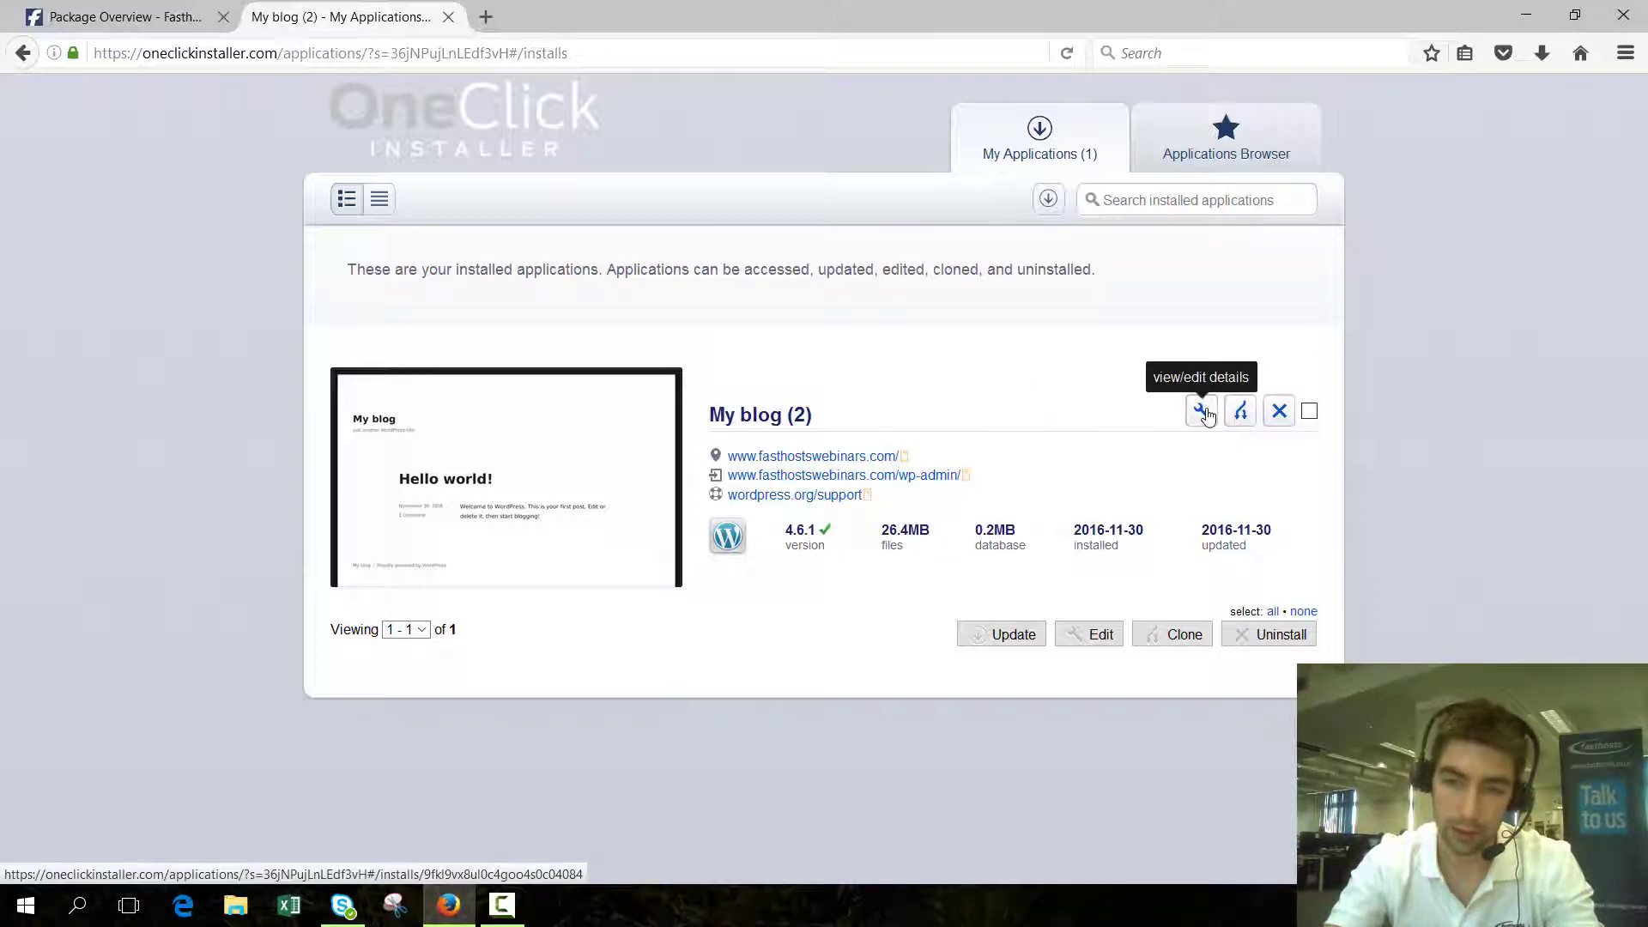
click(1202, 410)
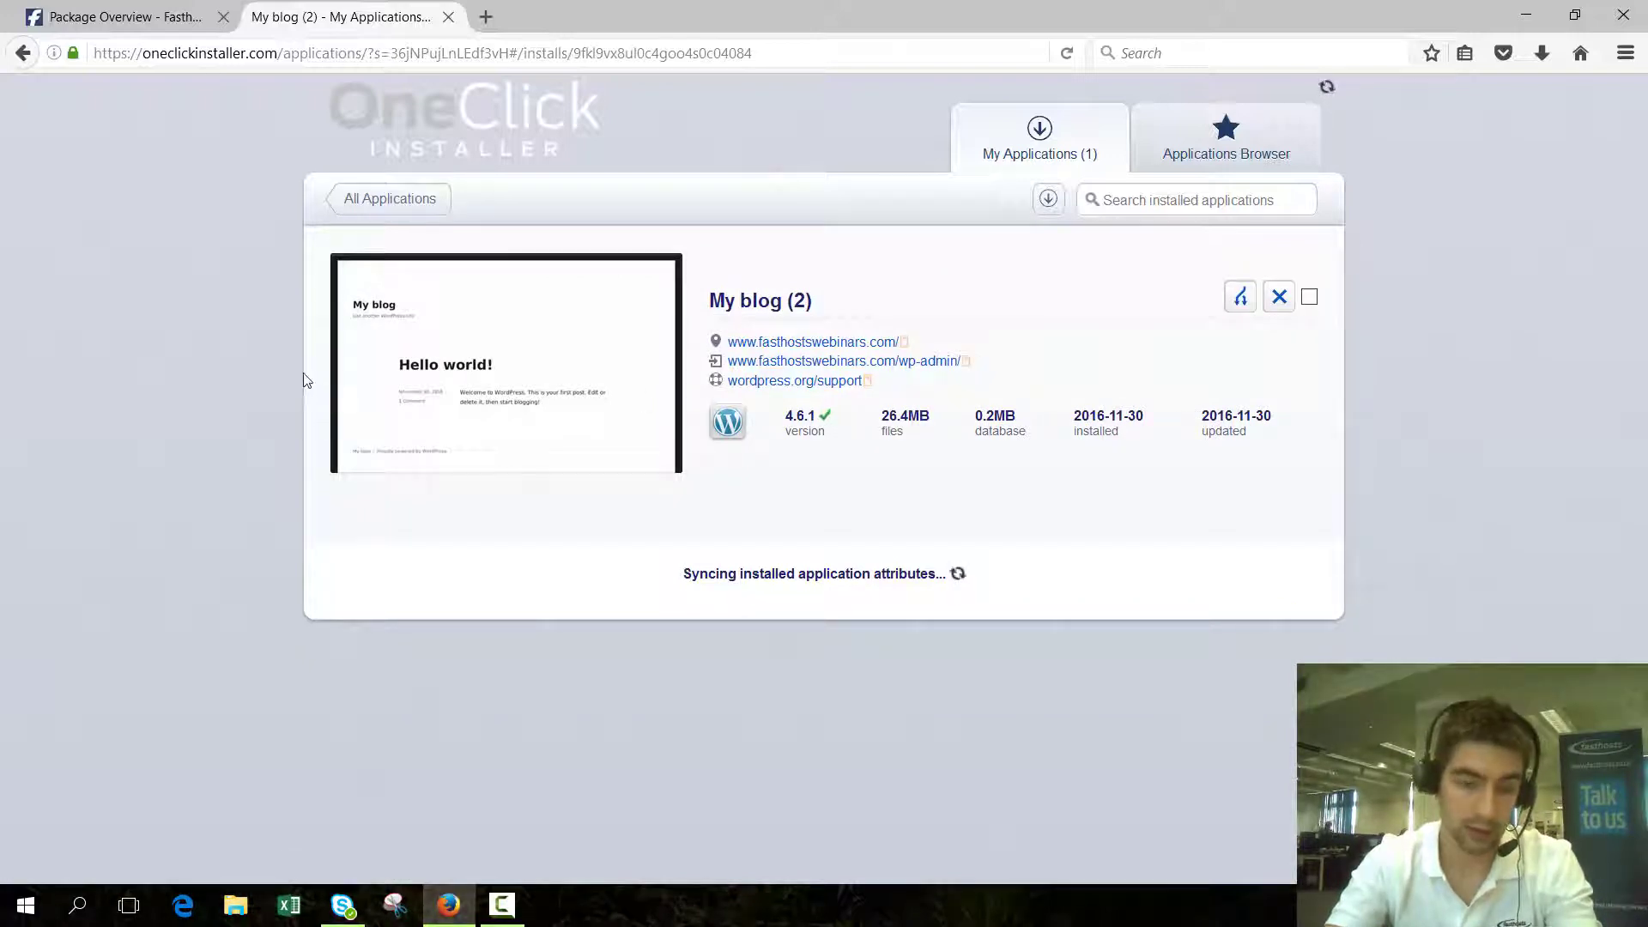
mouse_move(258, 387)
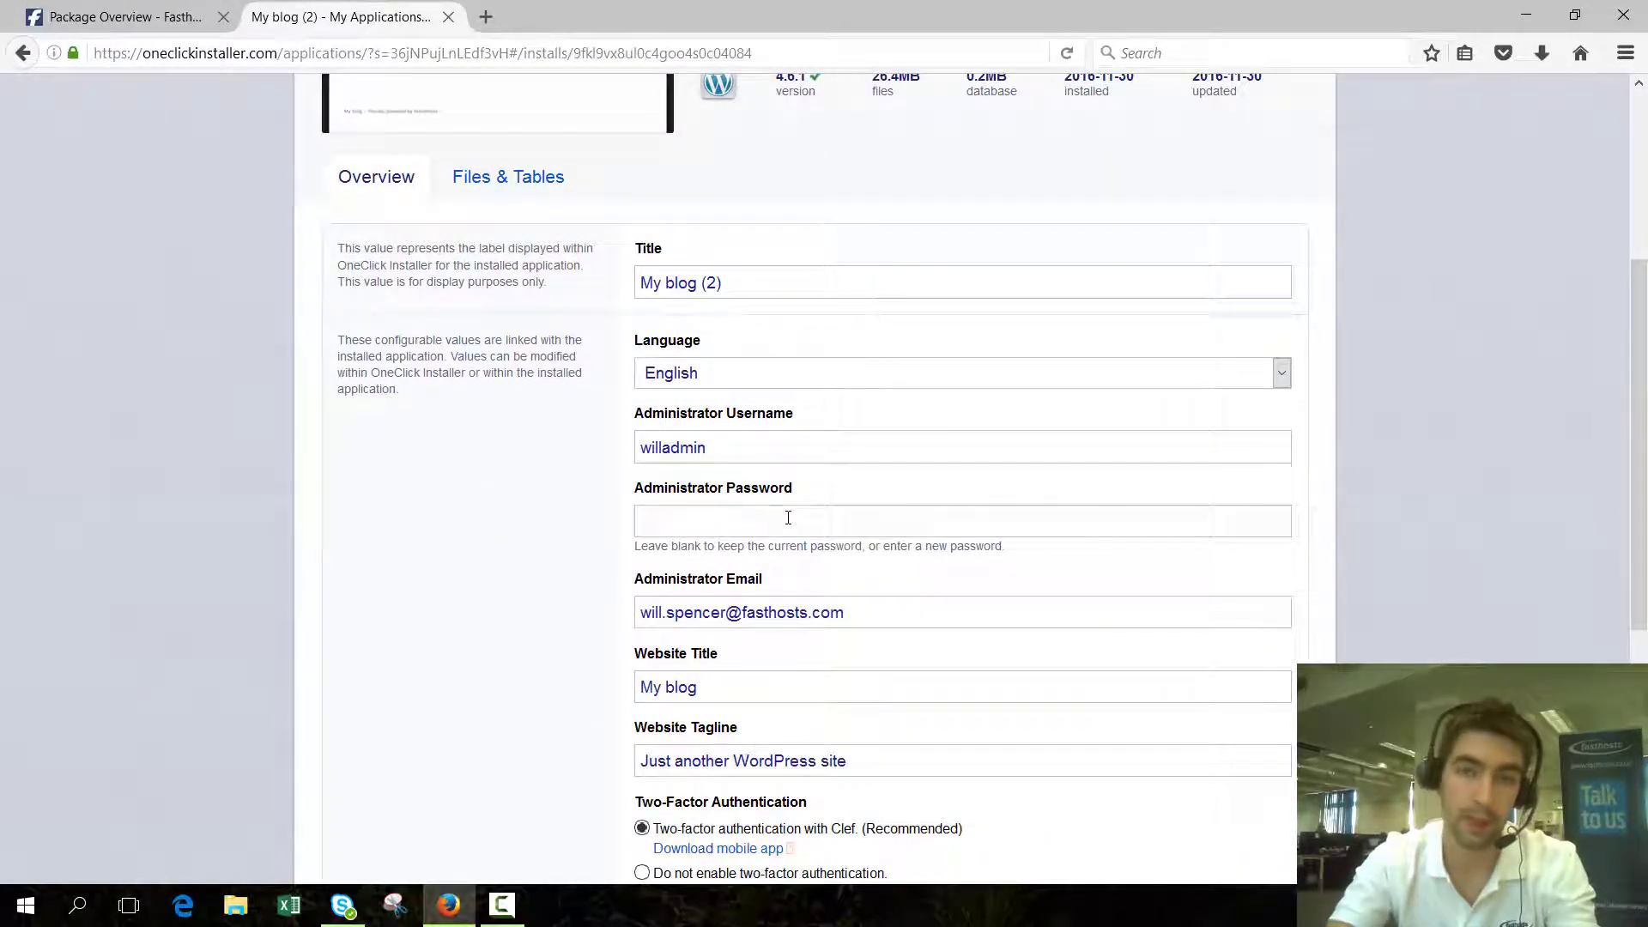
scroll(down, 3)
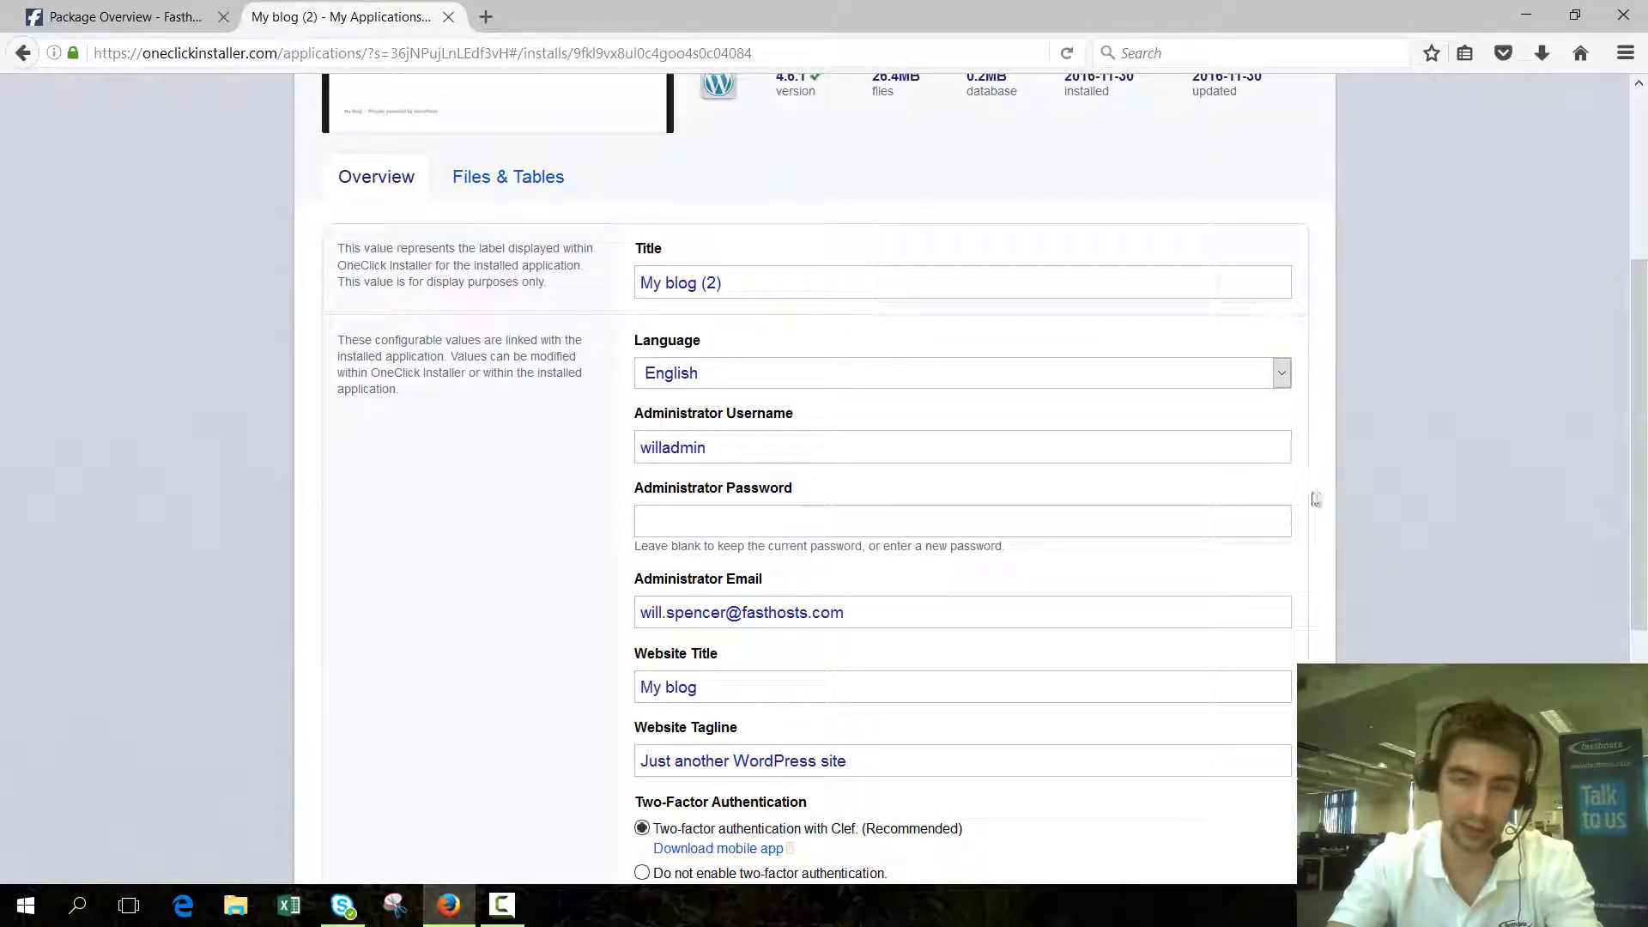
scroll(up, 3)
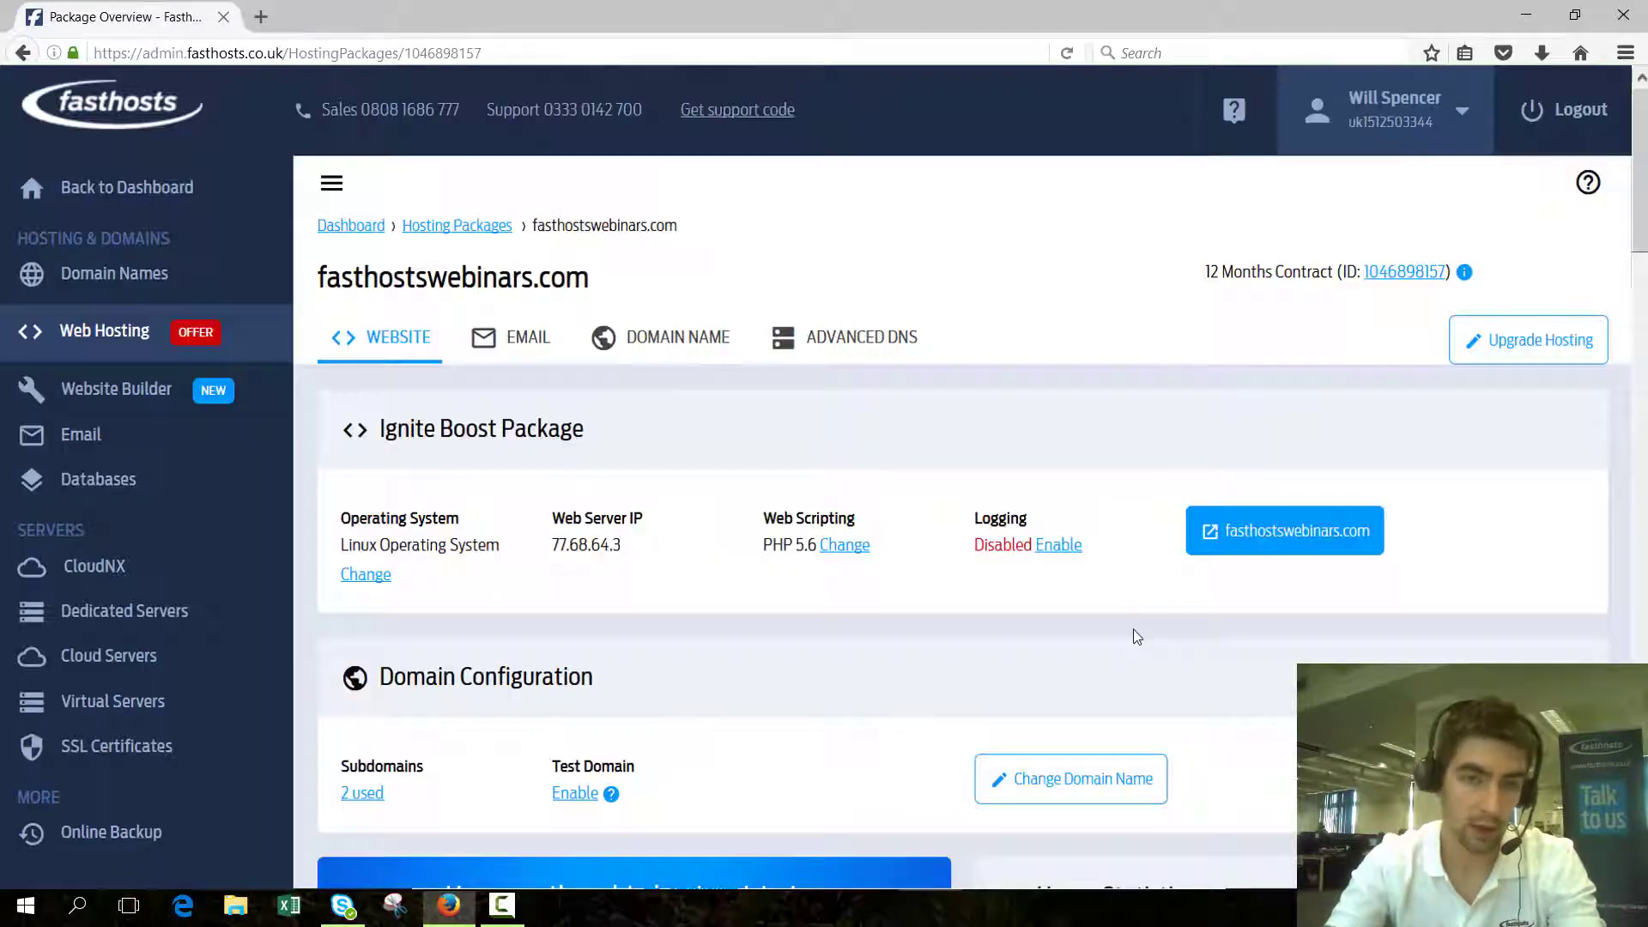
- Reopen OneClick Installer via Configure Applications, check My Applications, and visit the live site
scroll(down, 3)
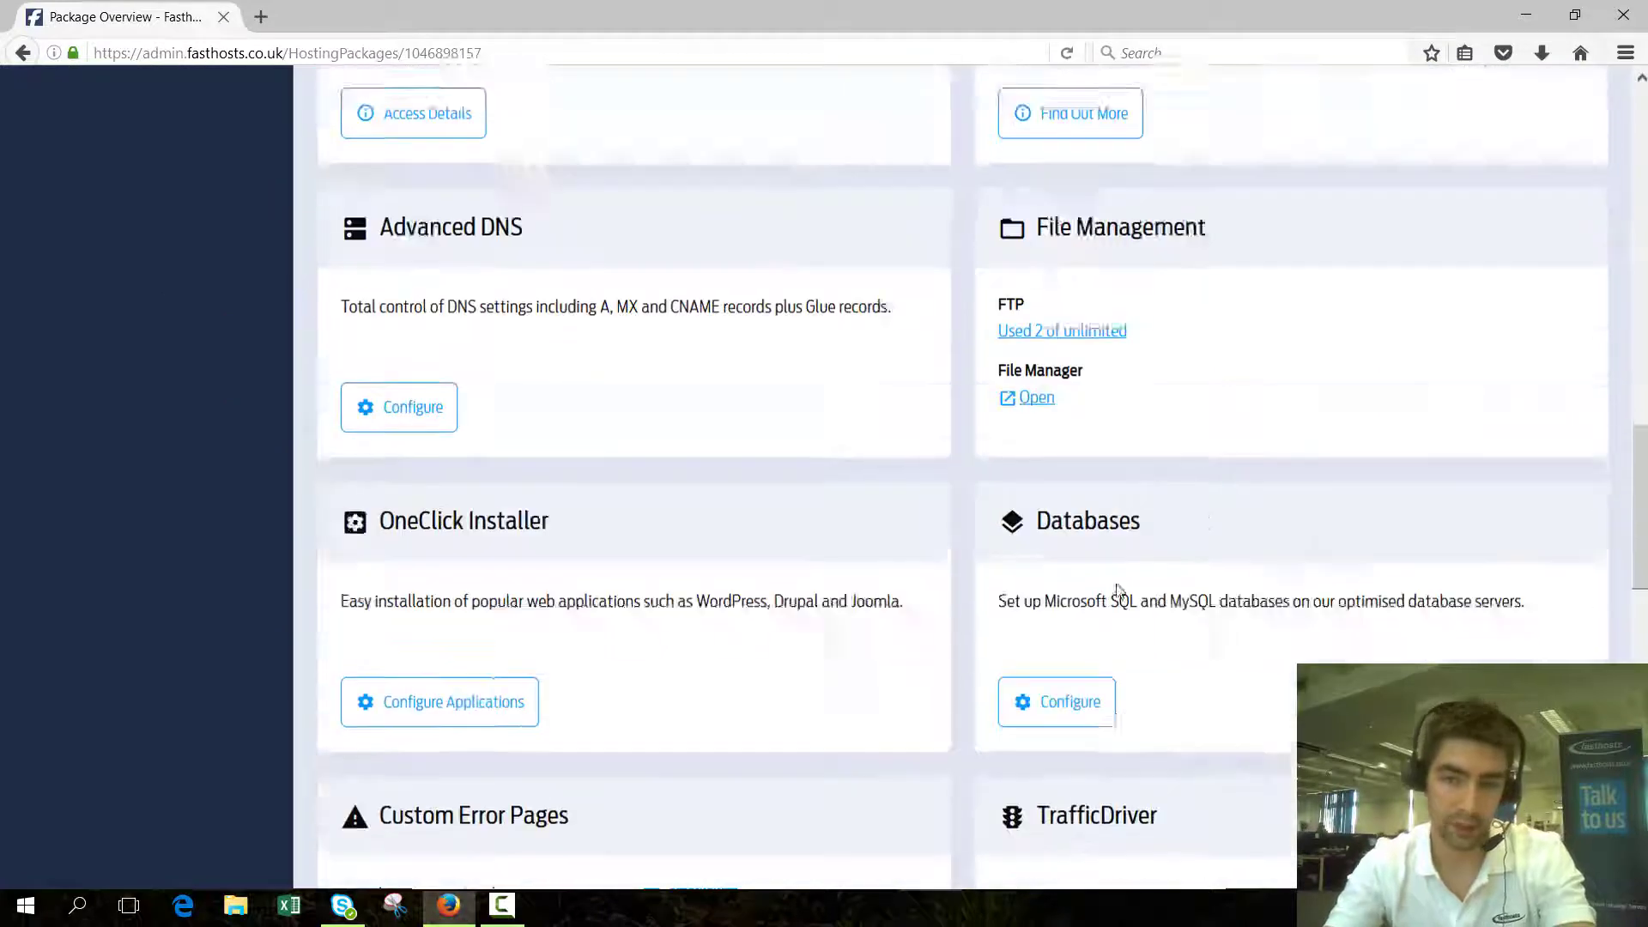
click(1036, 396)
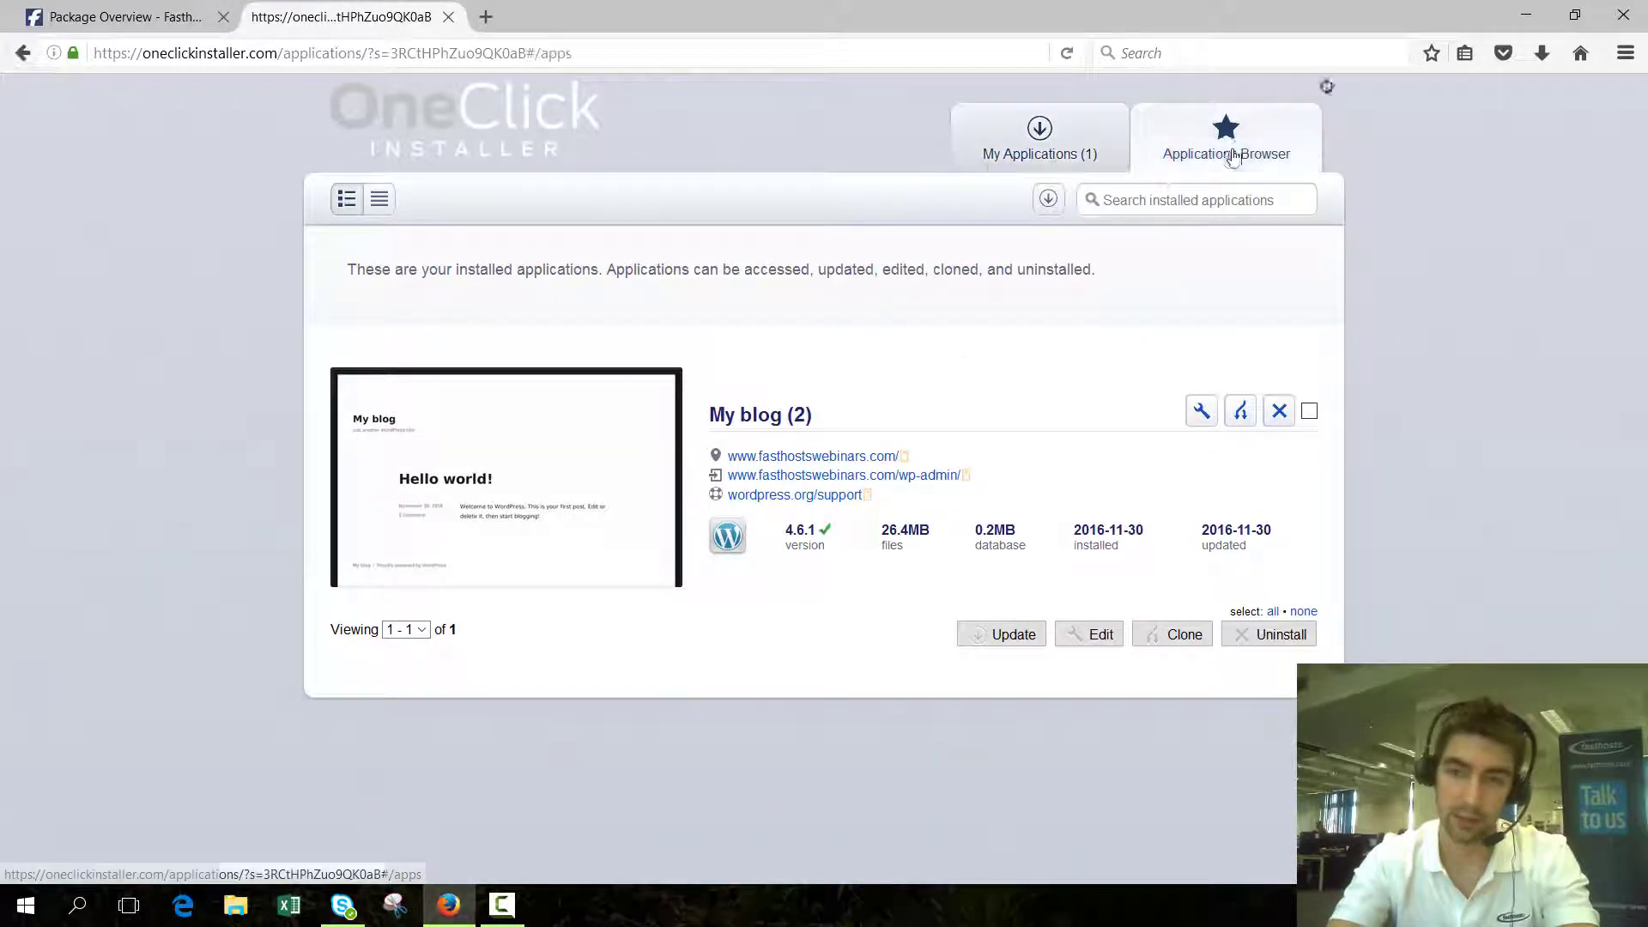
click(1225, 137)
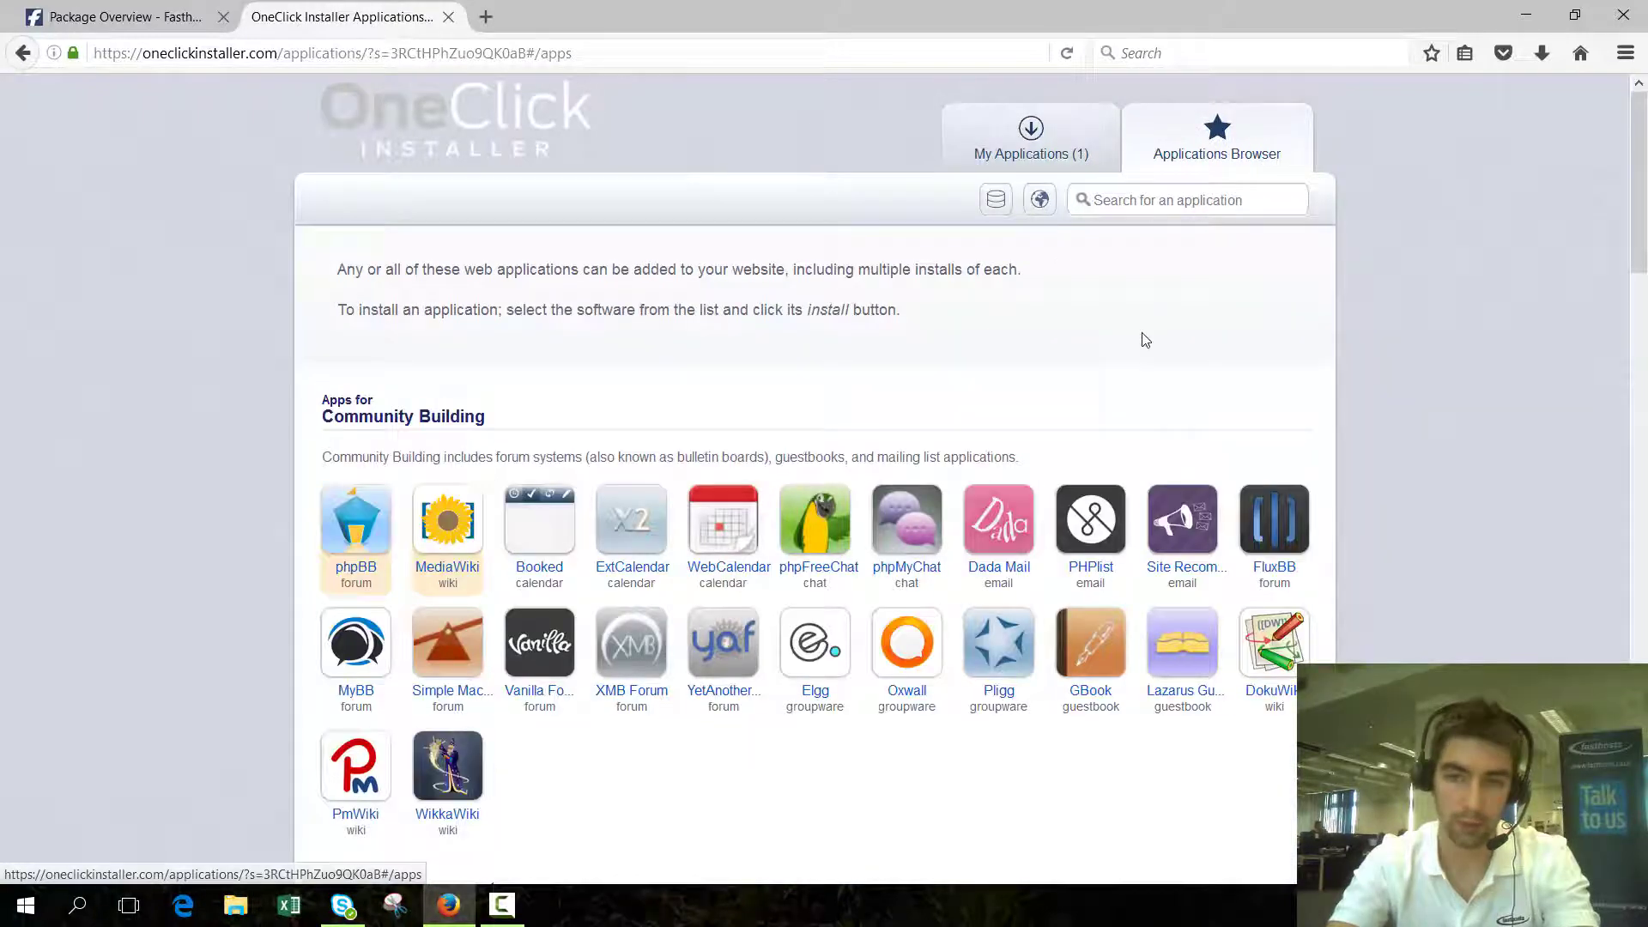
click(1028, 137)
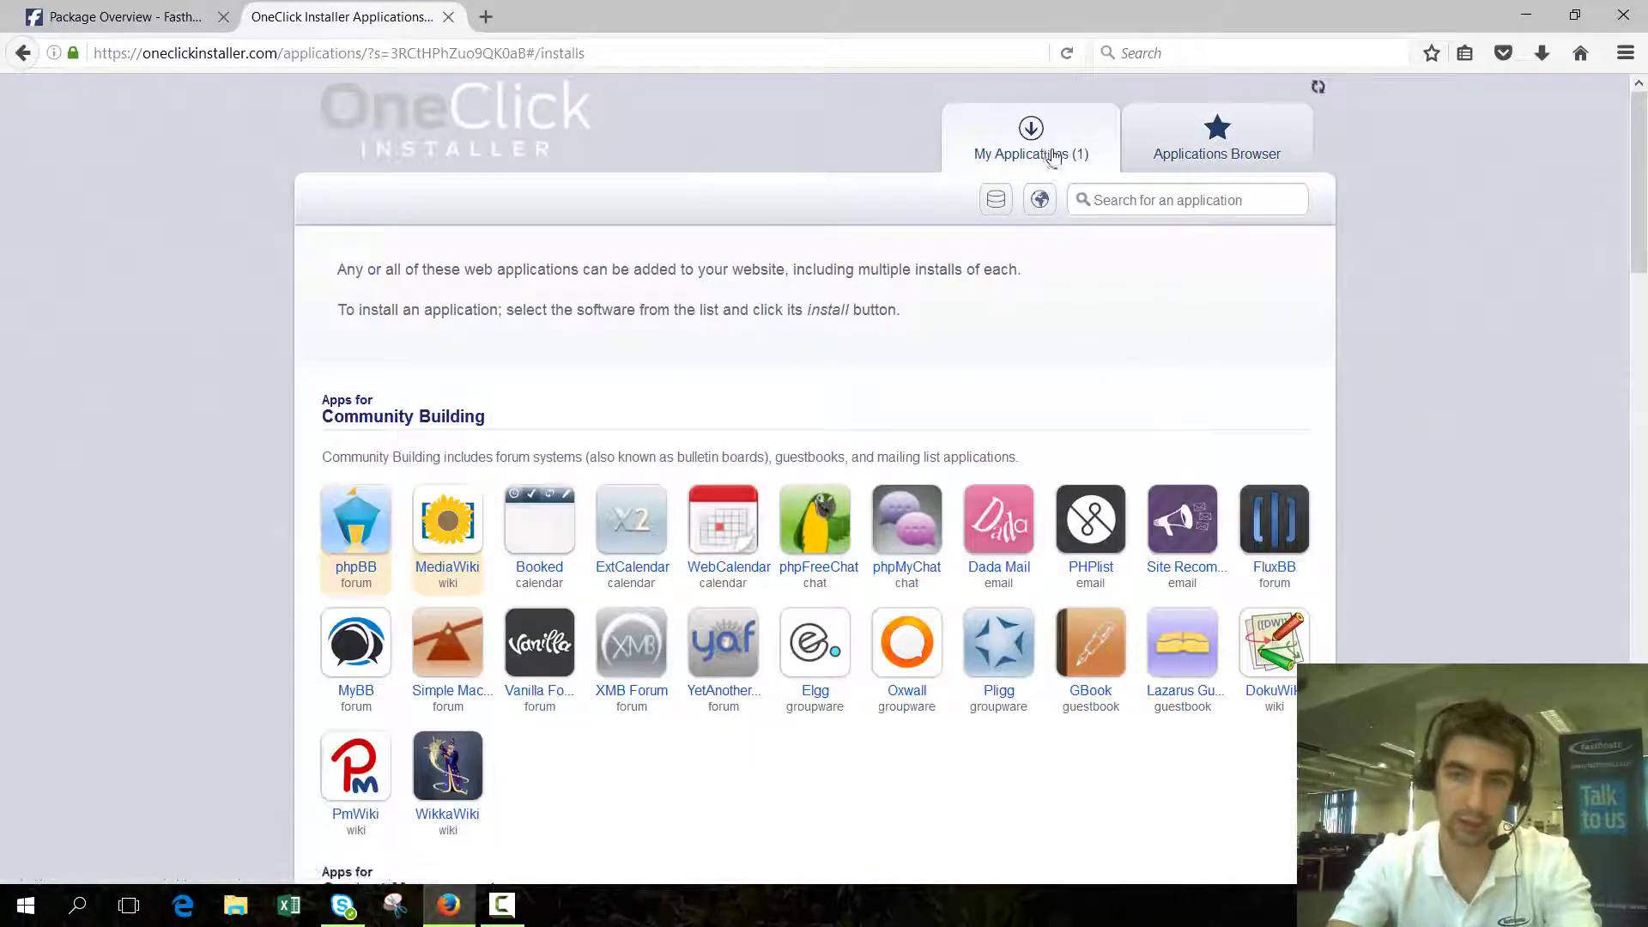
click(1030, 142)
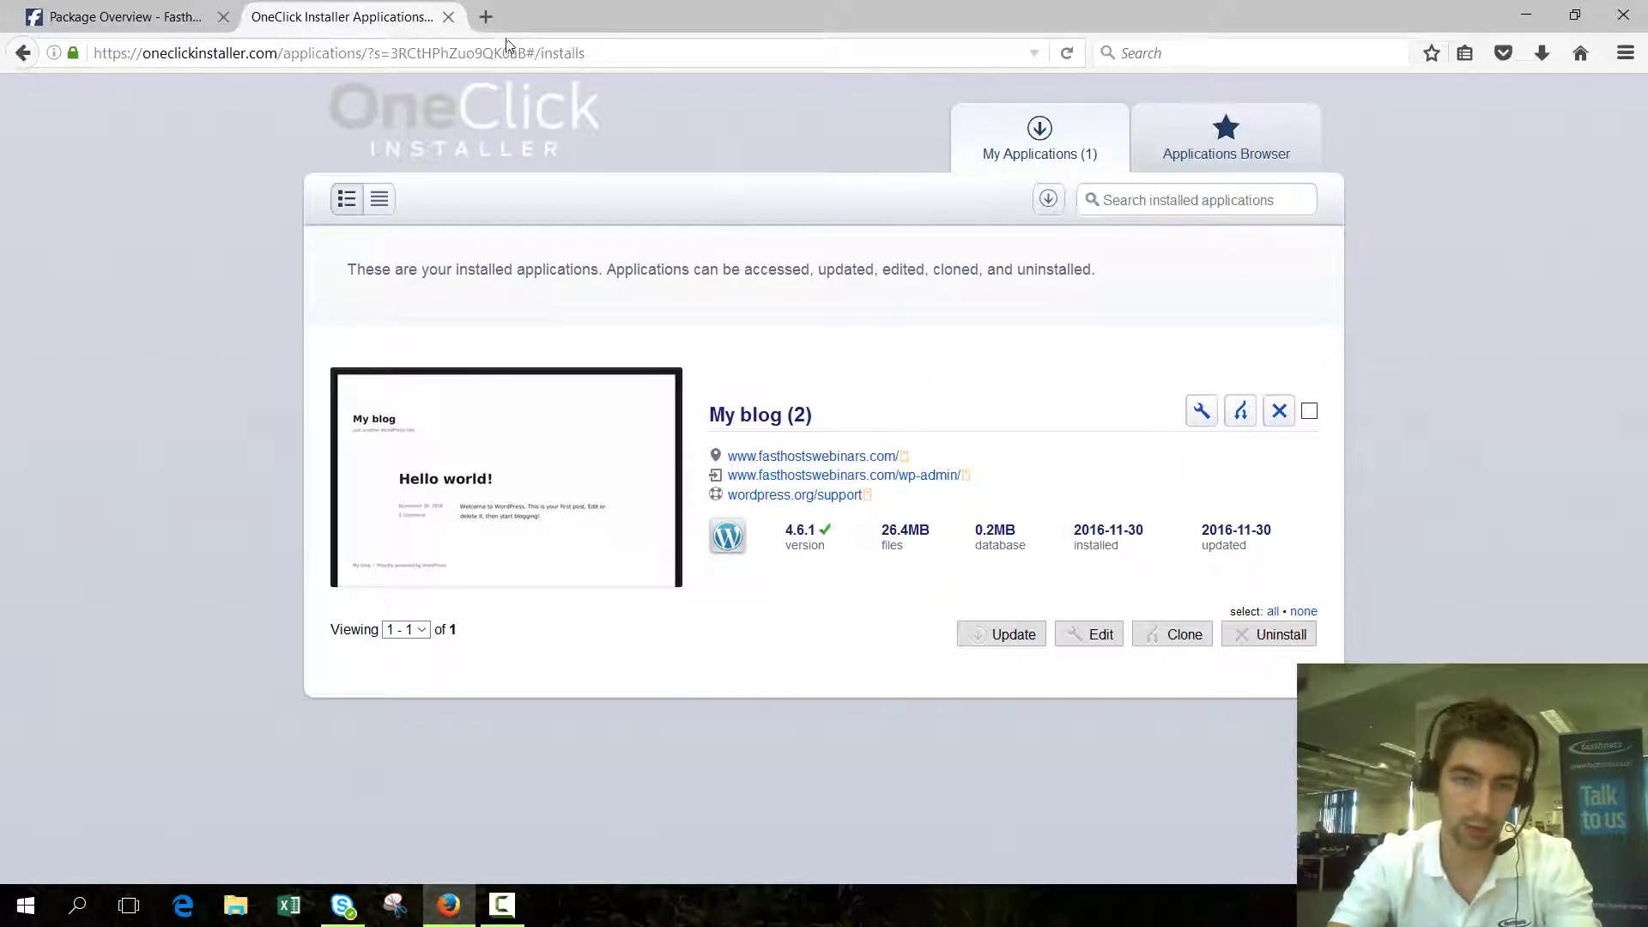
click(812, 455)
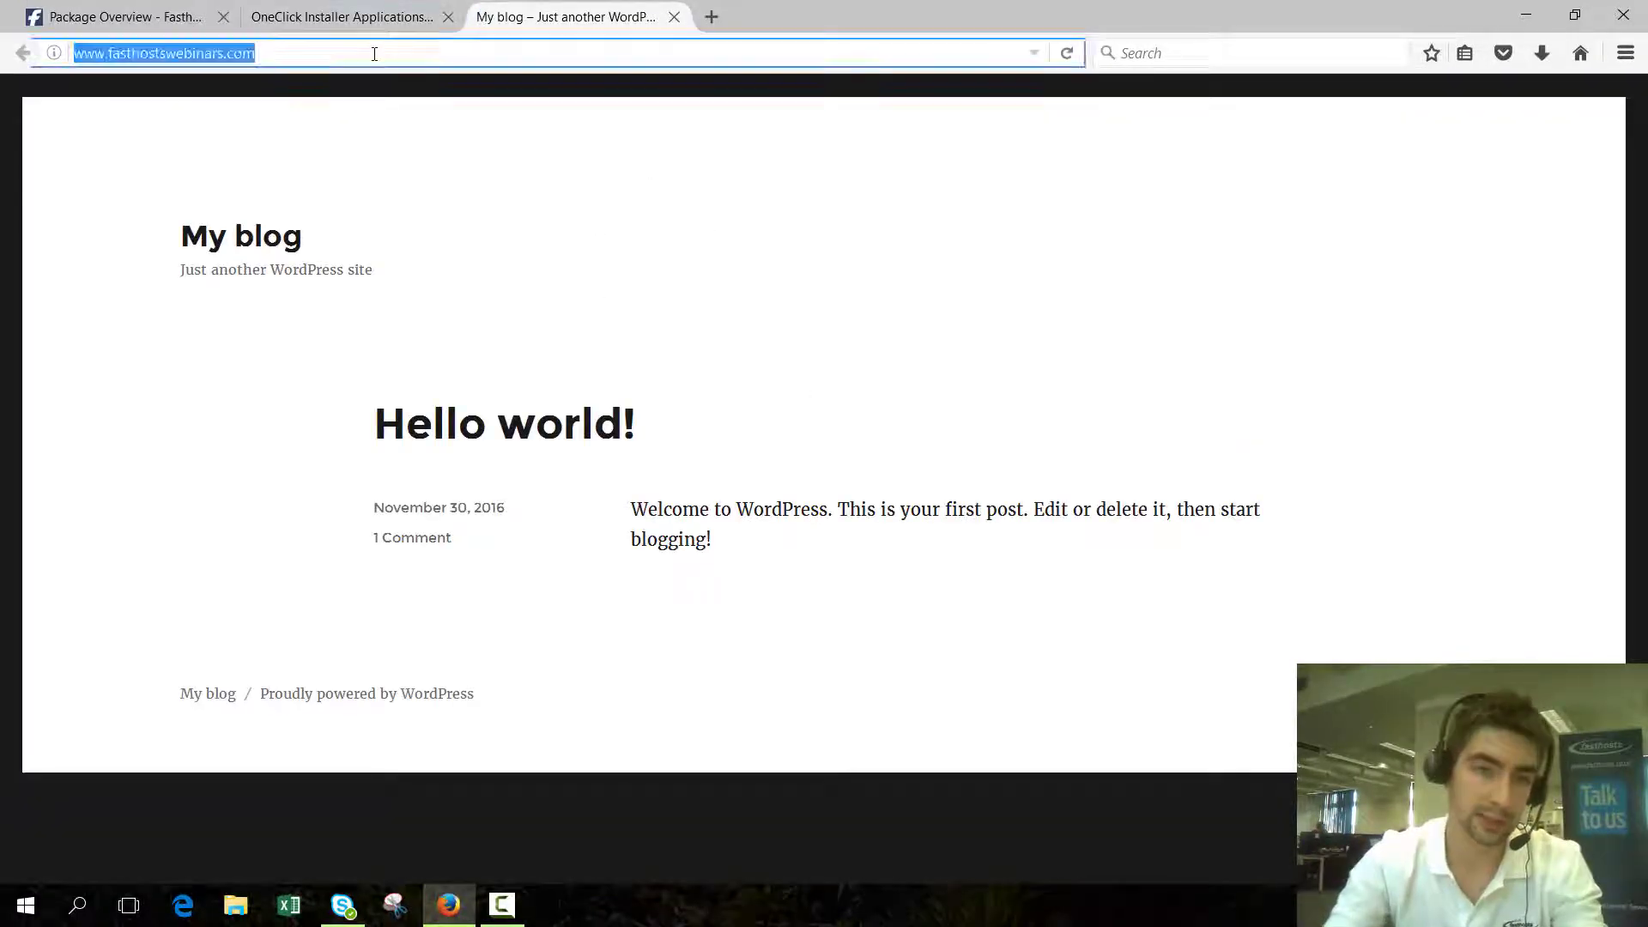
text(/w)
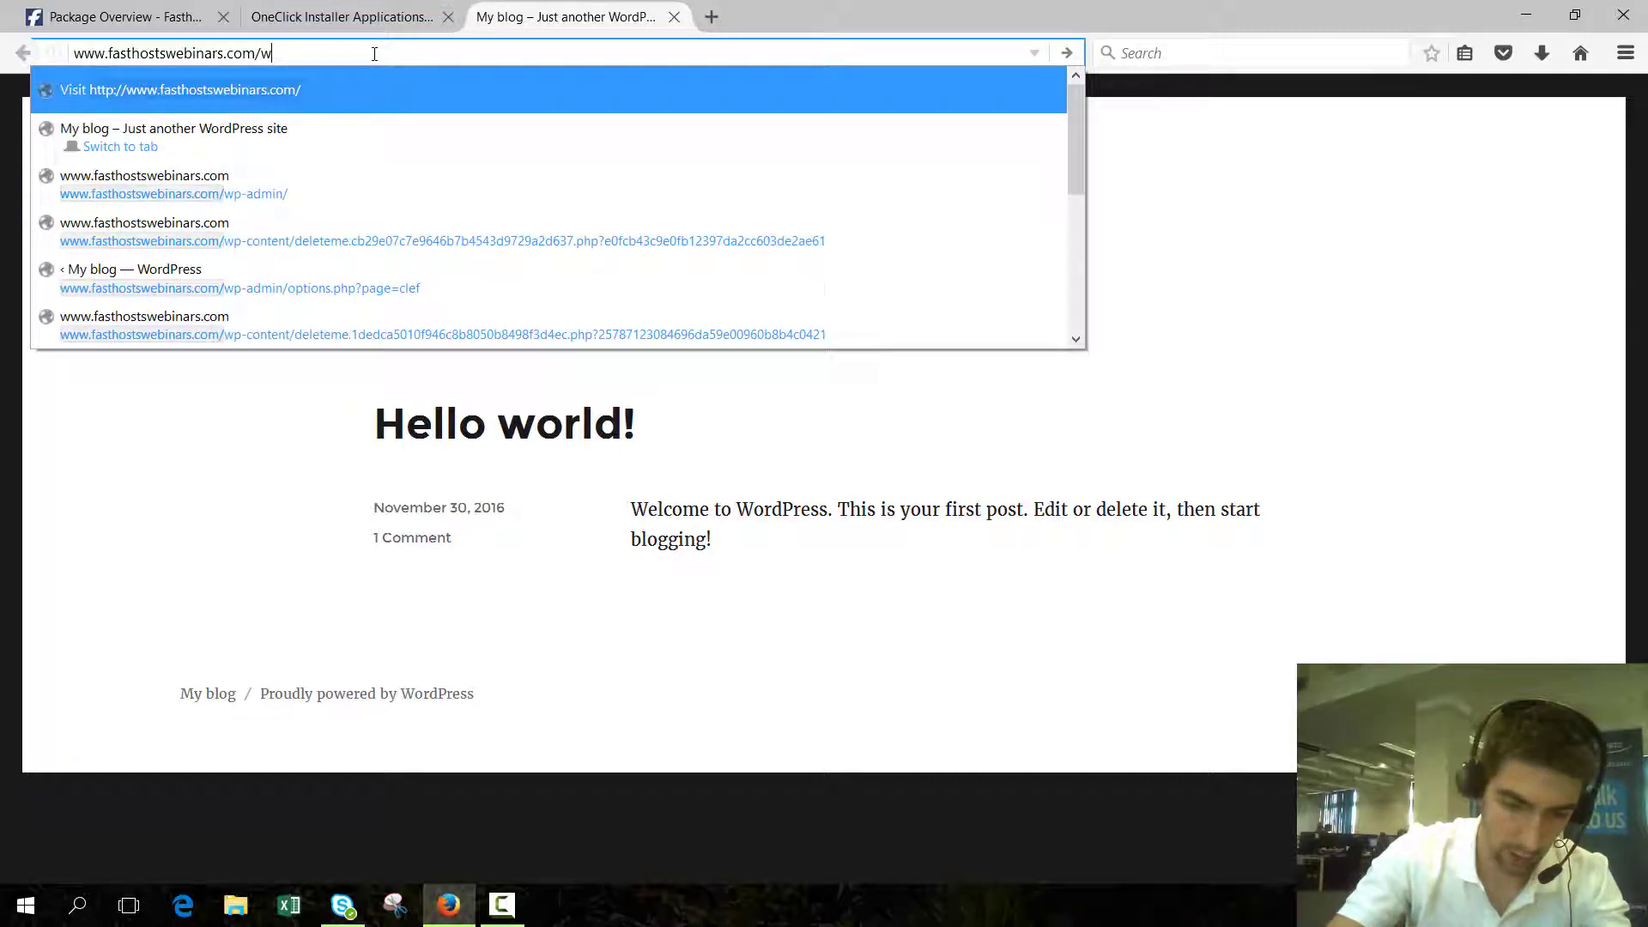
text(p-admin%2F&reauth=1)
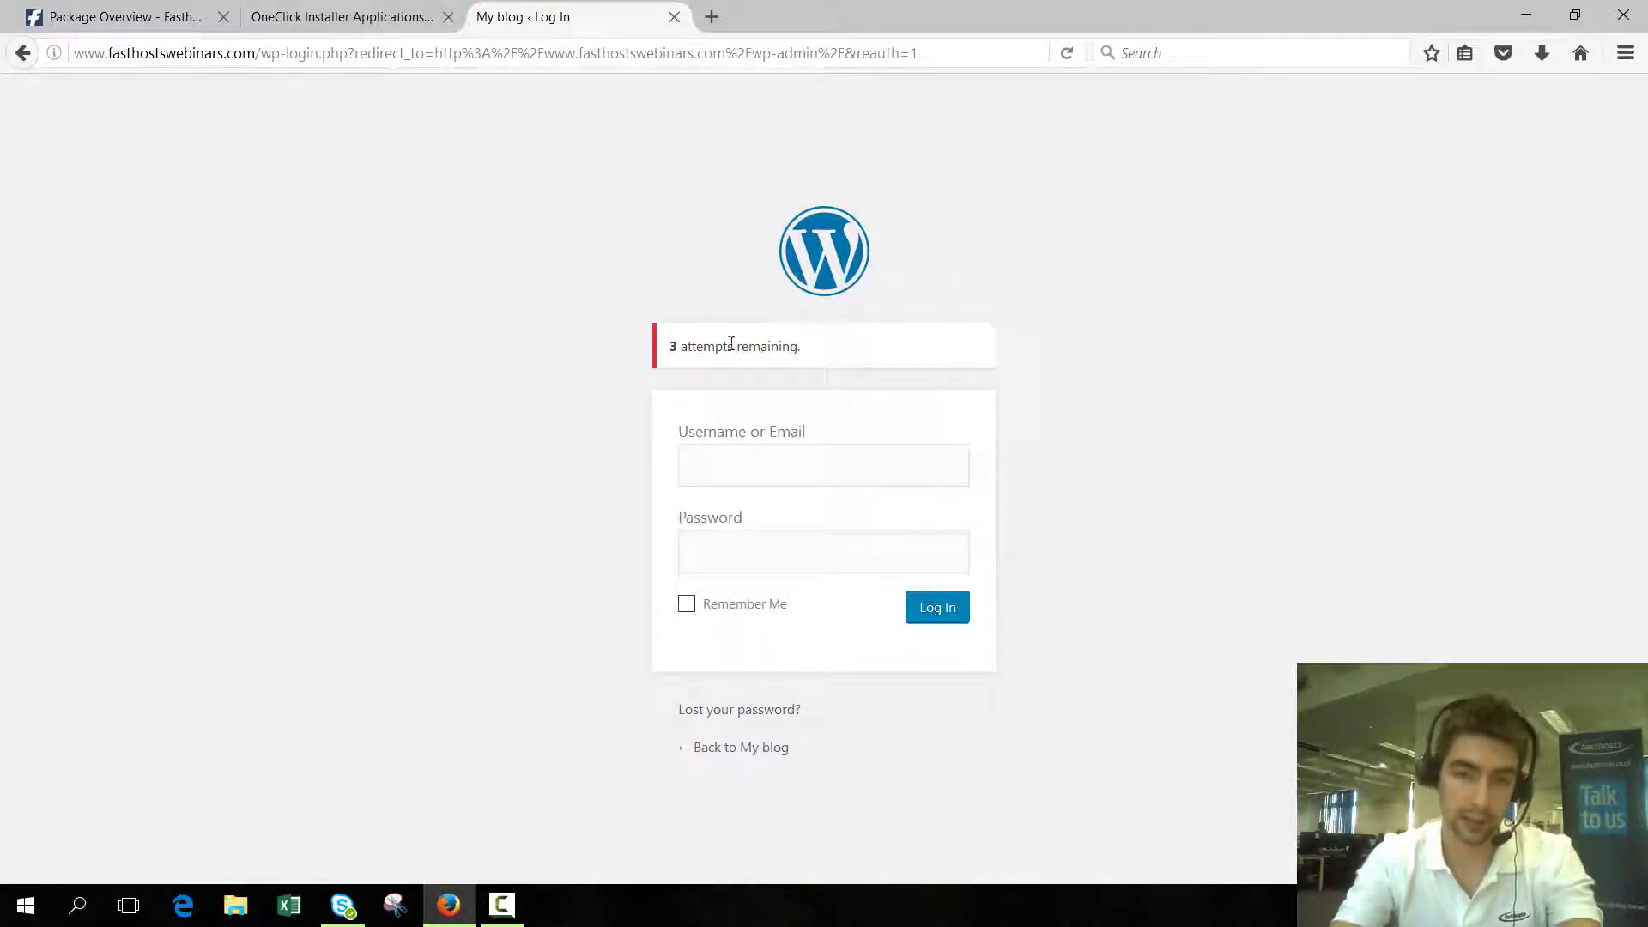
mouse_move(805, 357)
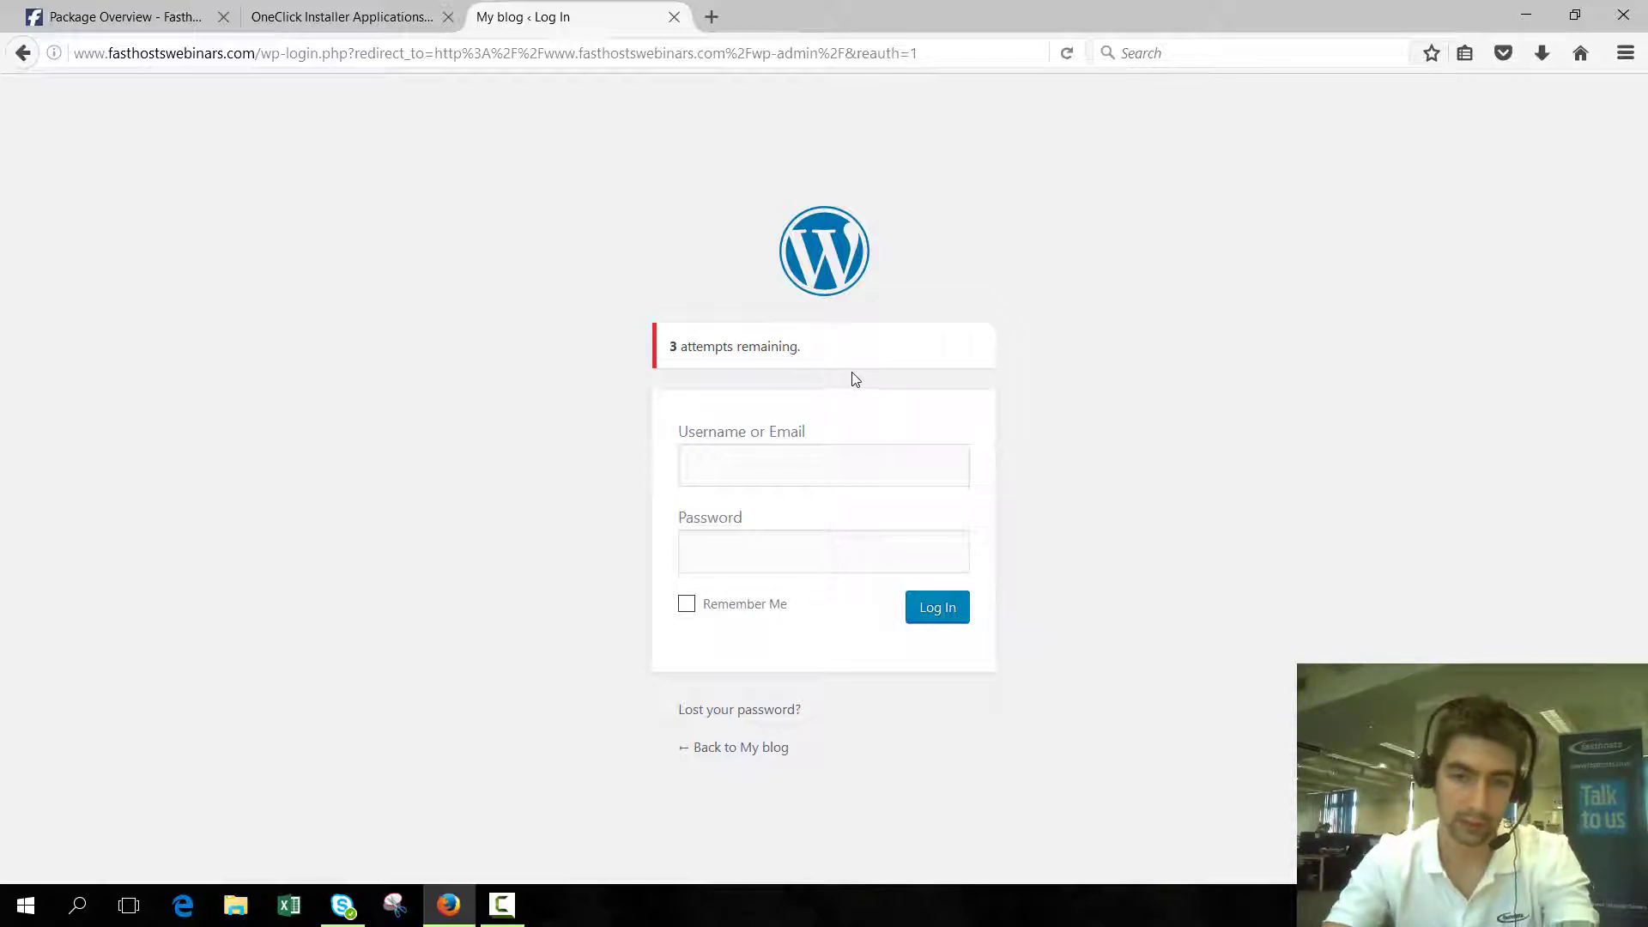
click(822, 465)
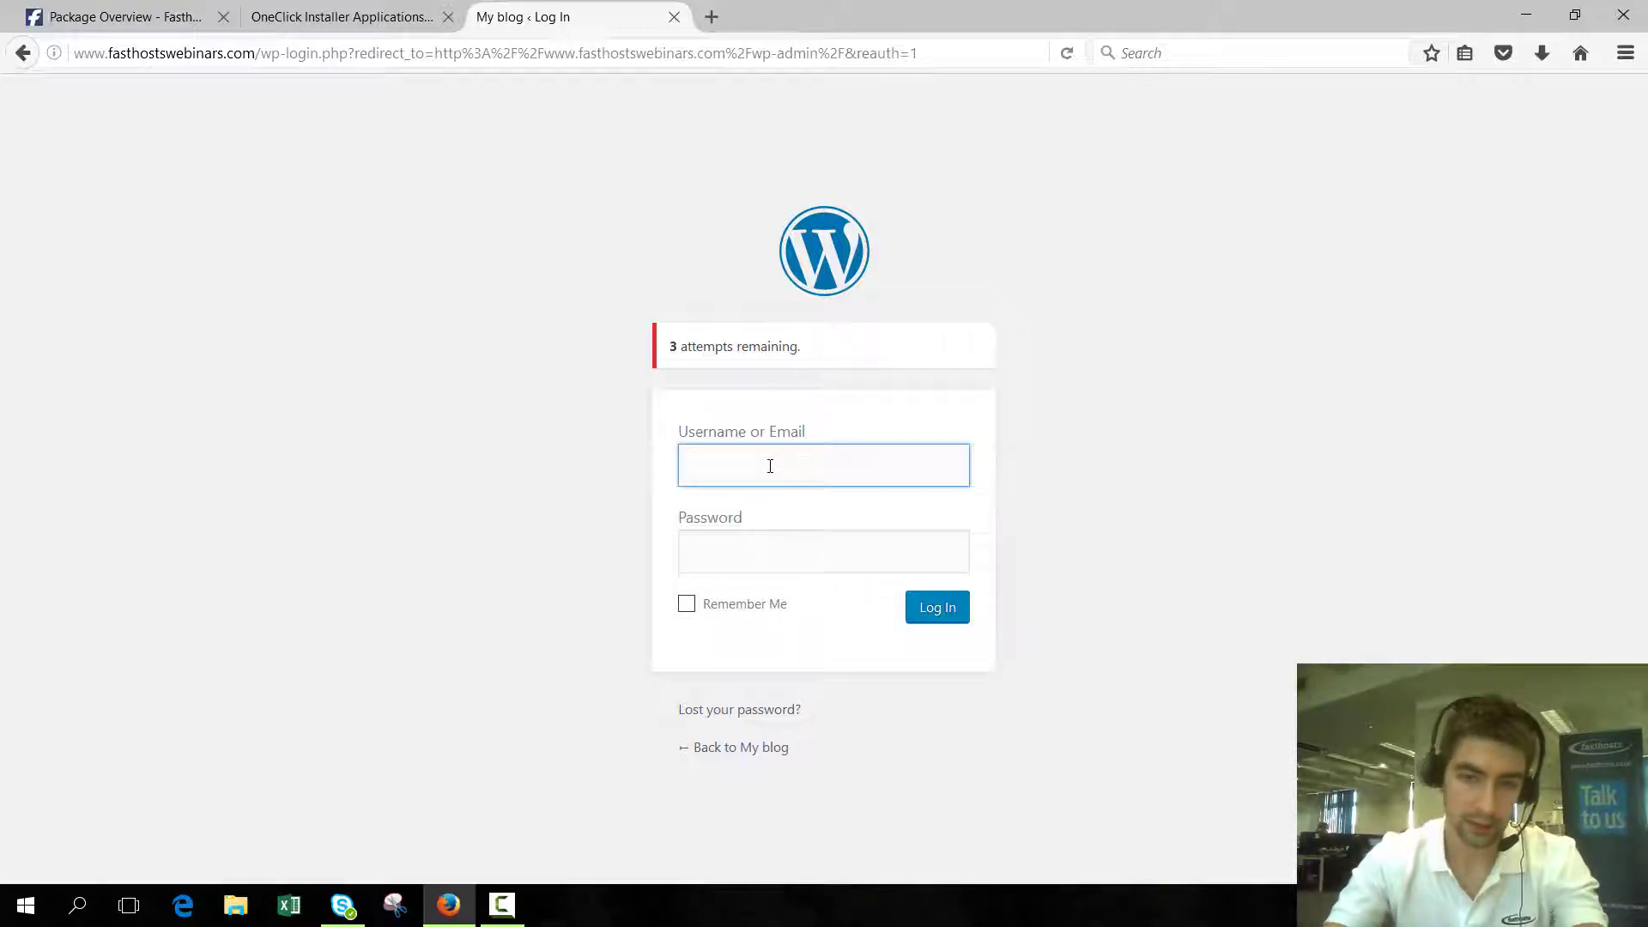
text(willadmin)
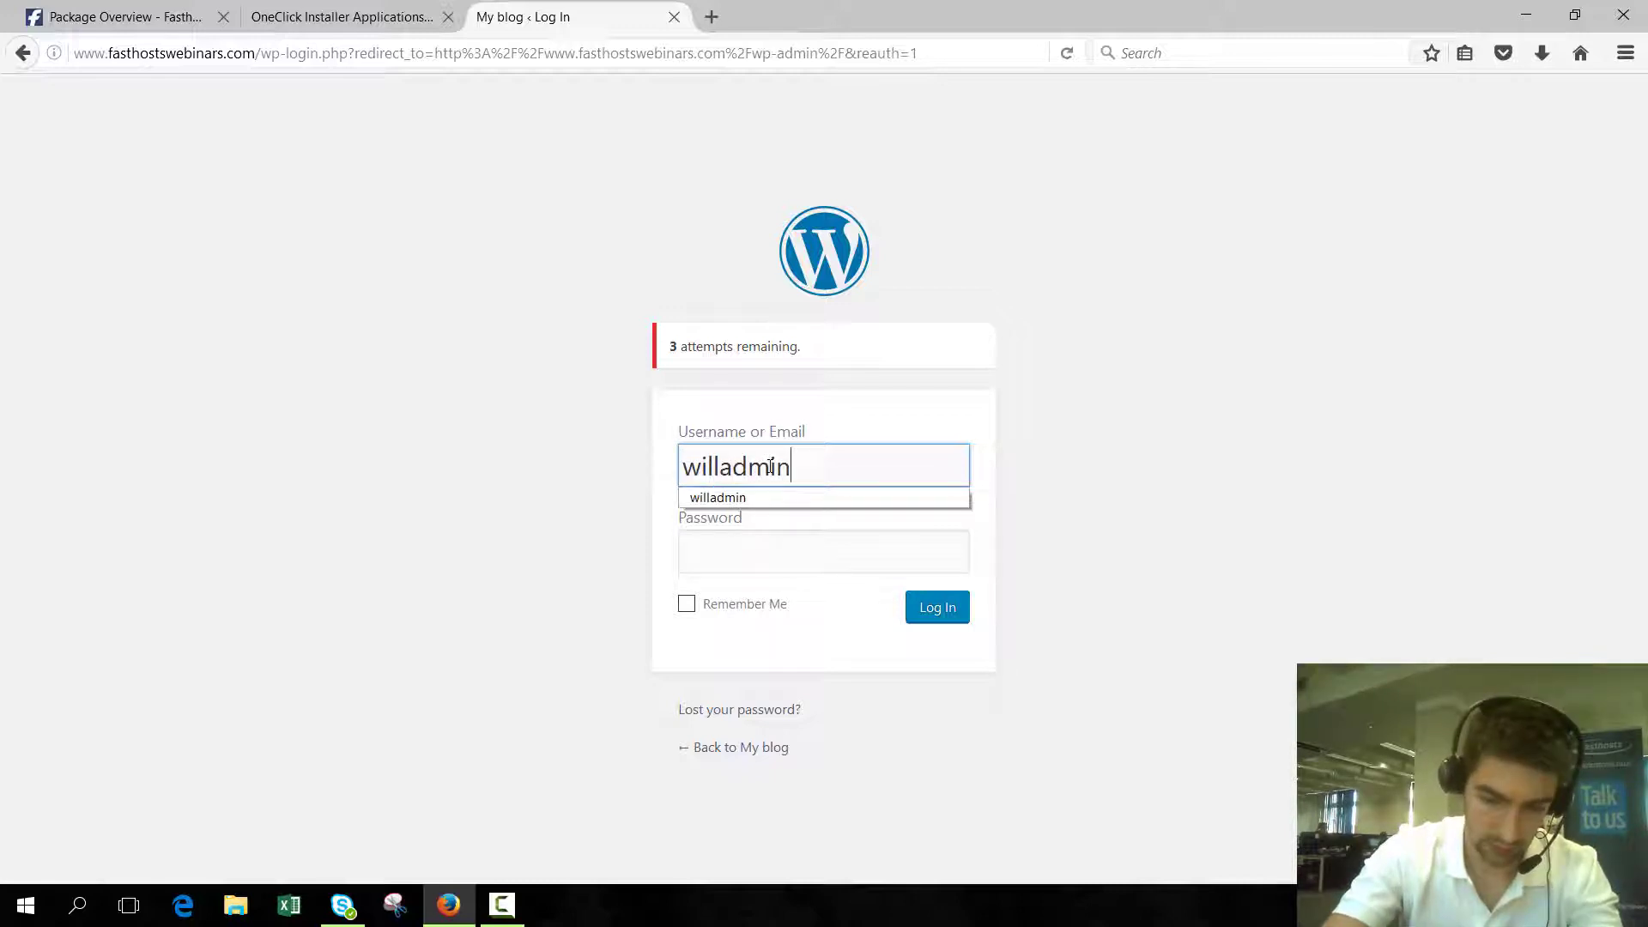
click(822, 551)
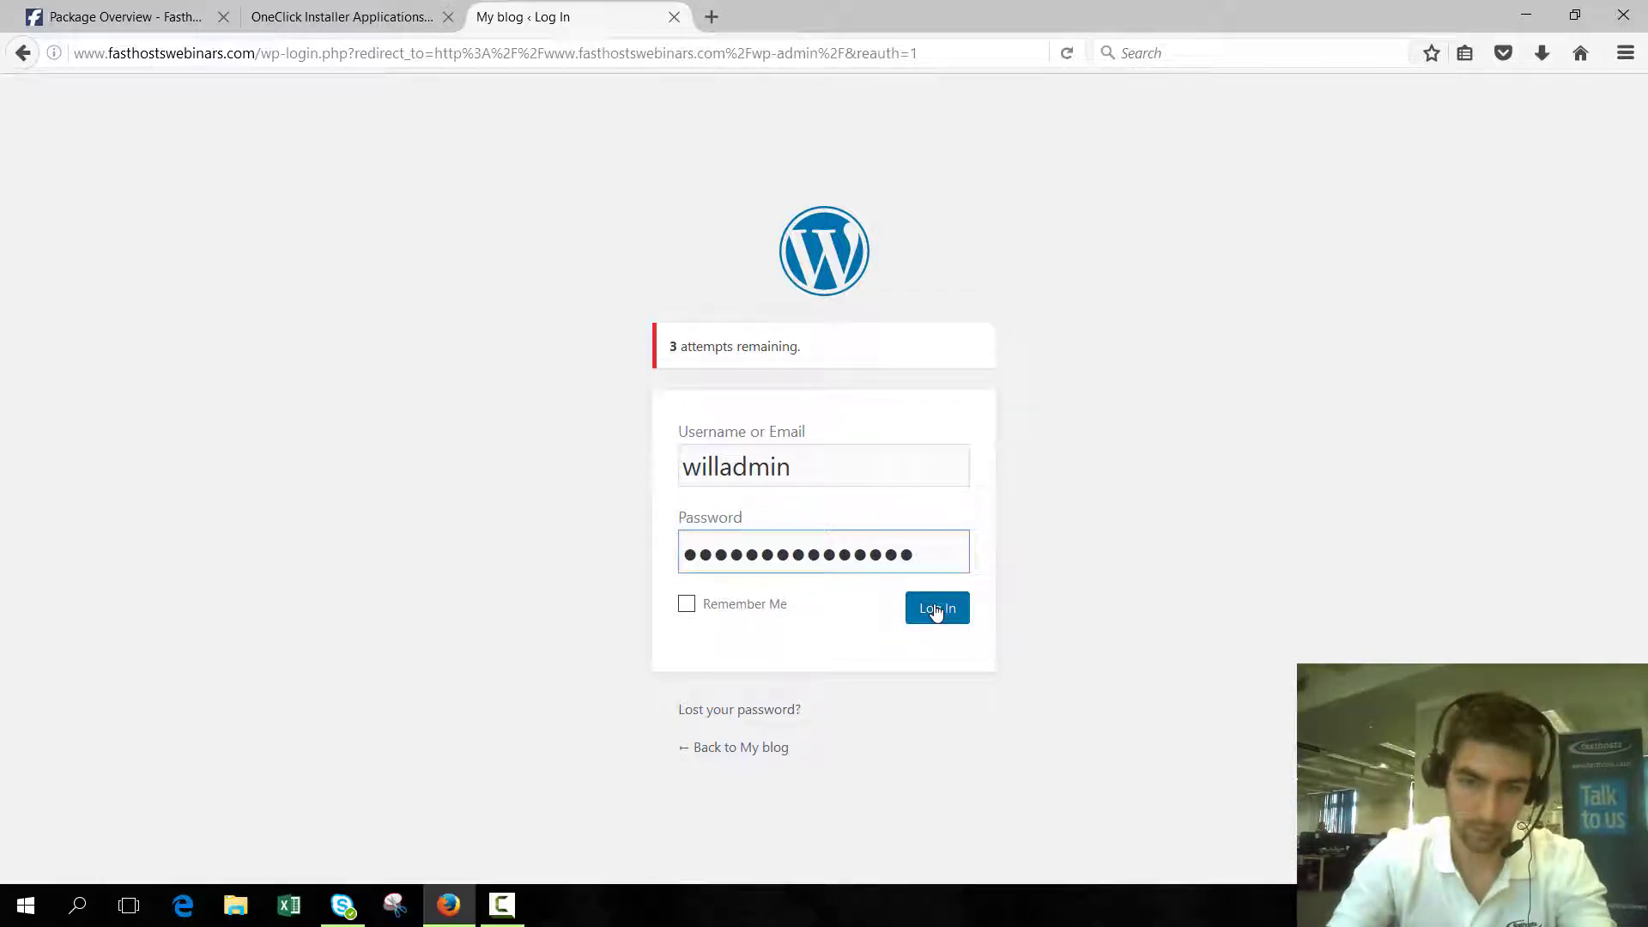
- Log in to the WordPress admin and dismiss Firefox's save-password prompt
click(936, 608)
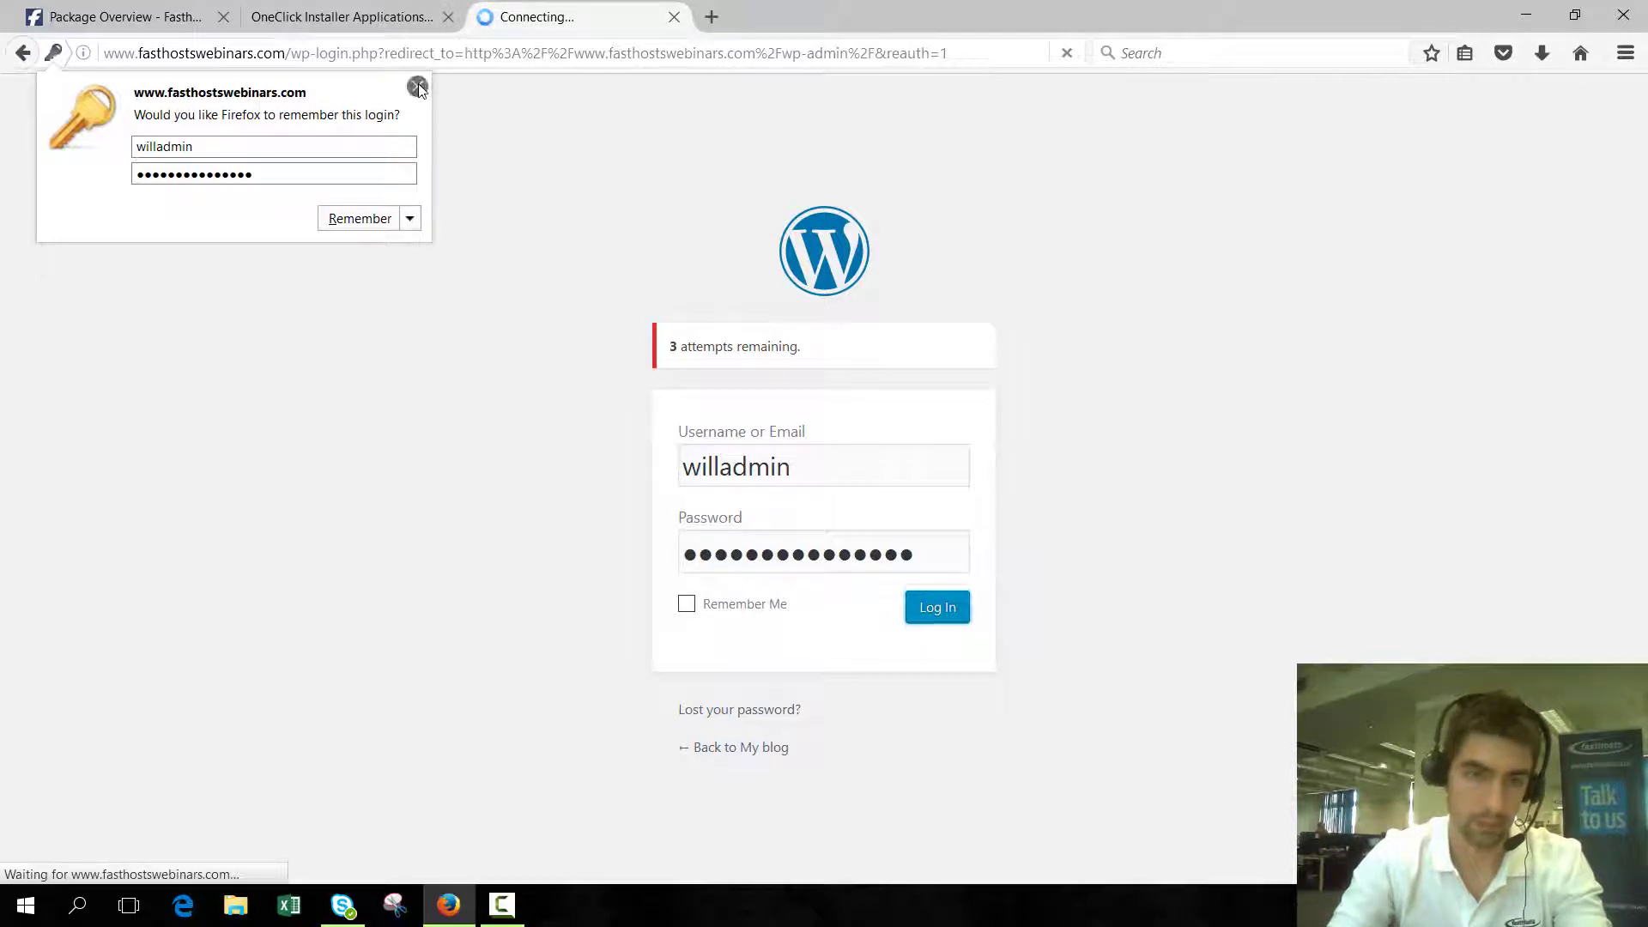
click(934, 606)
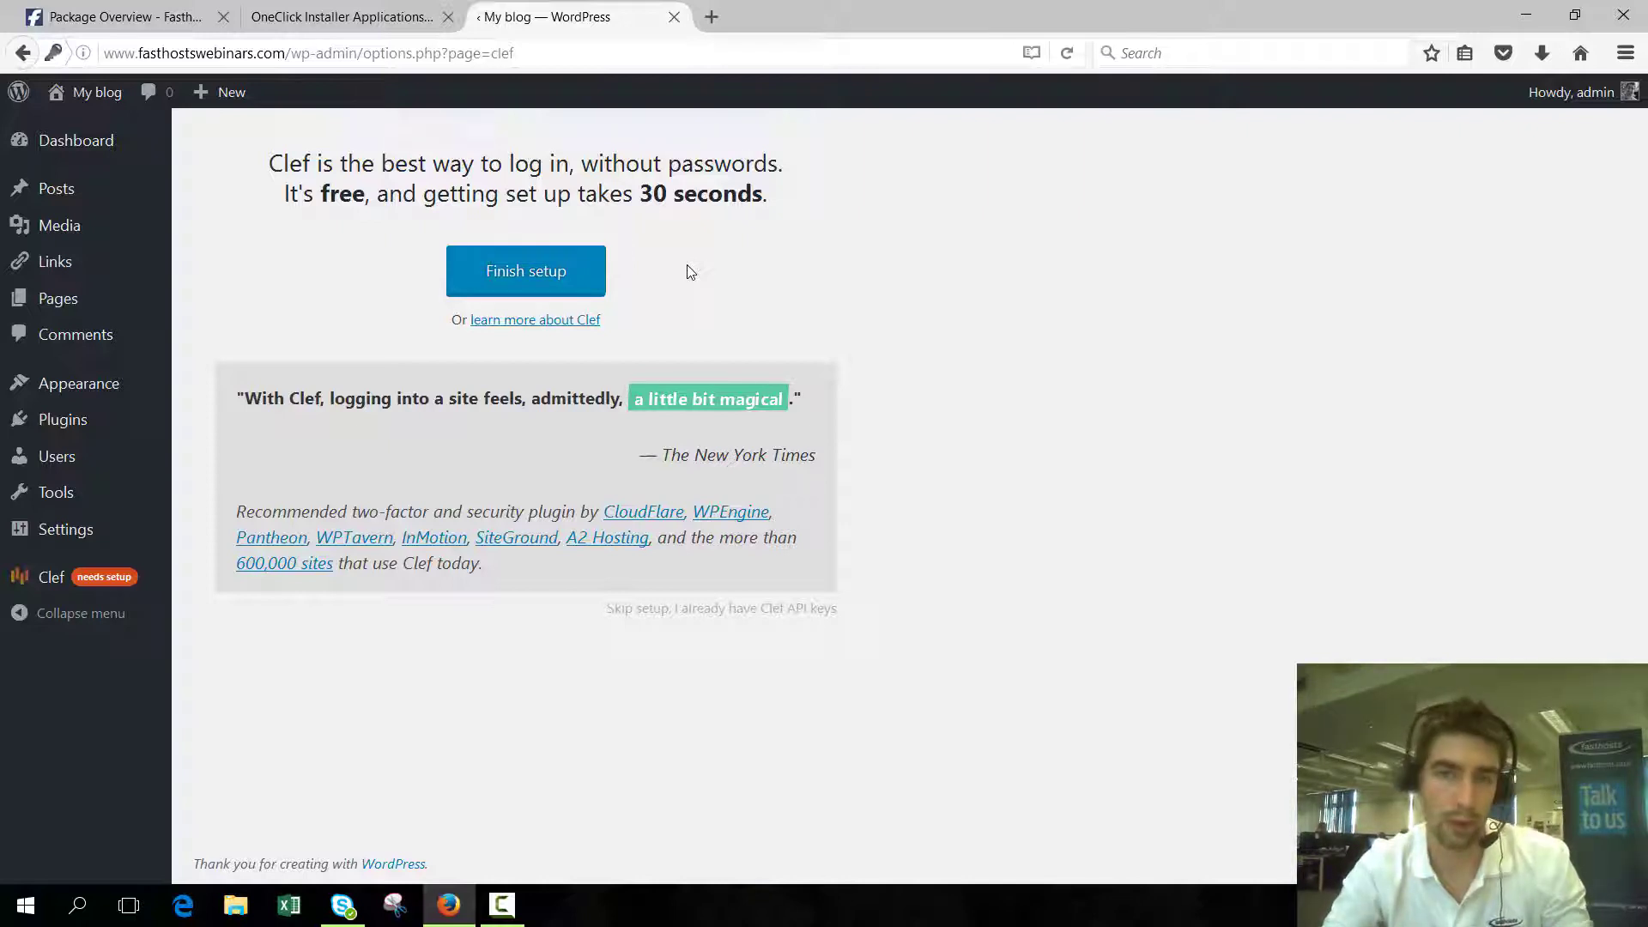
mouse_move(685, 264)
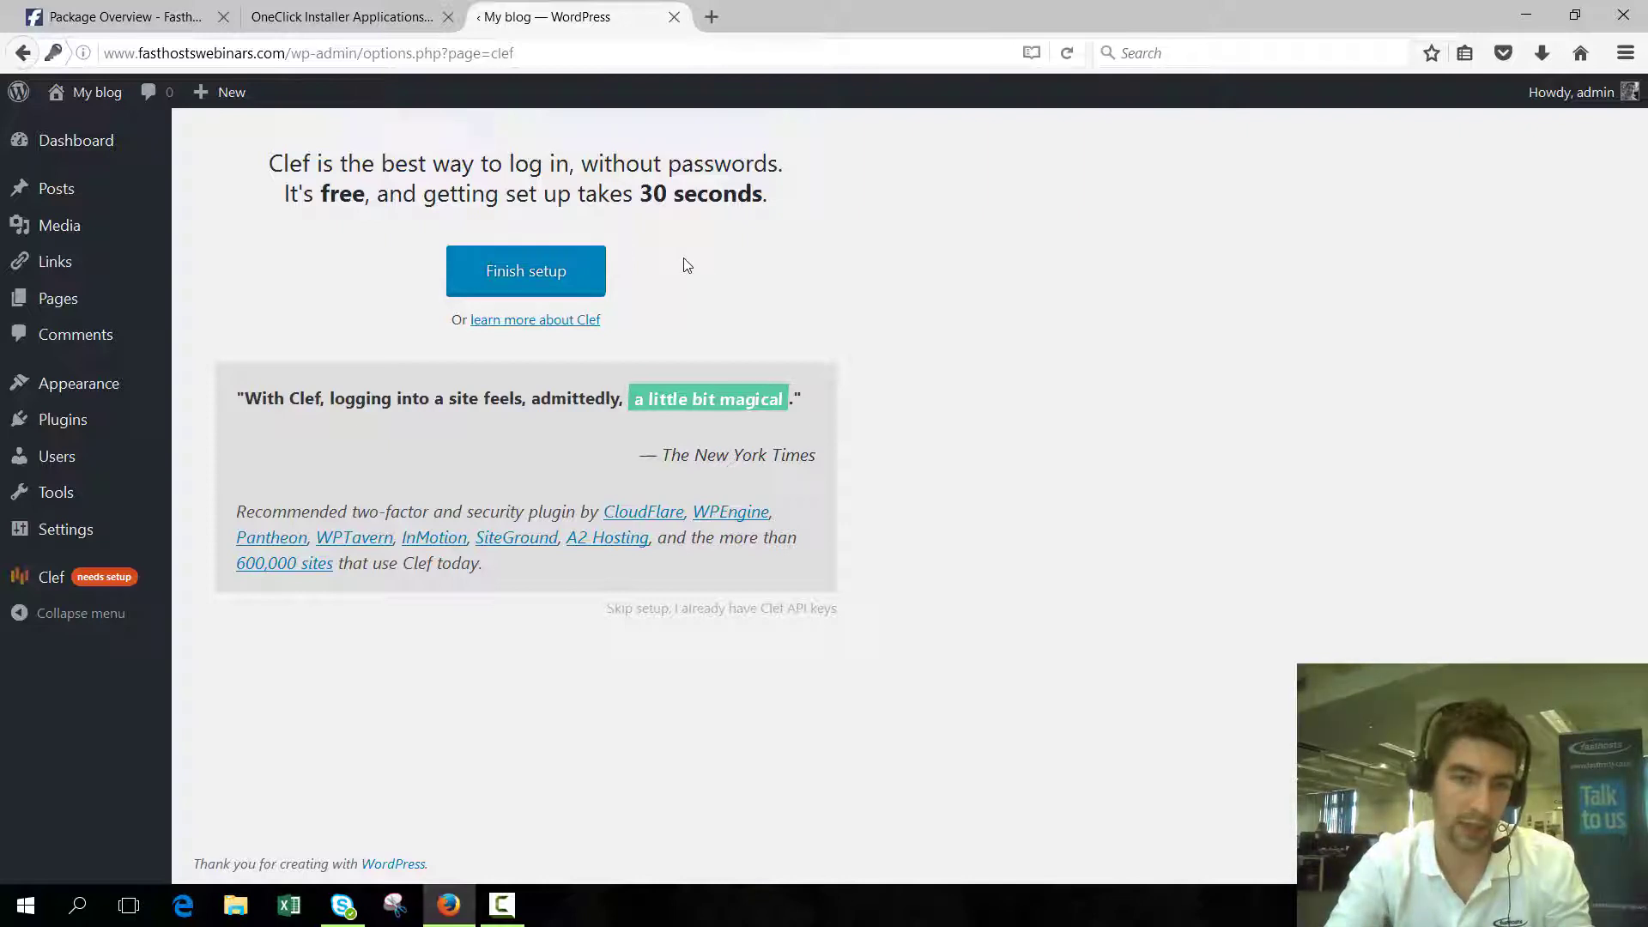